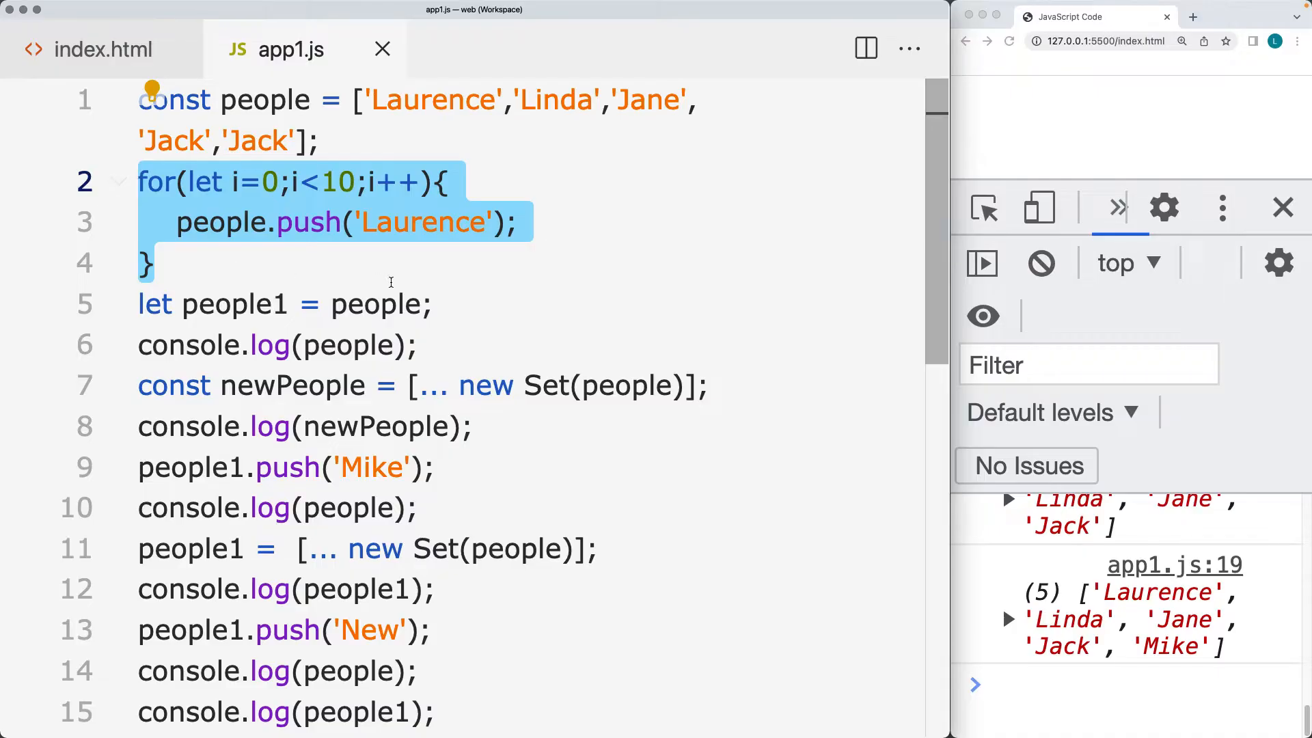
{"action": "mouse_move", "coordinate": [458, 343]}
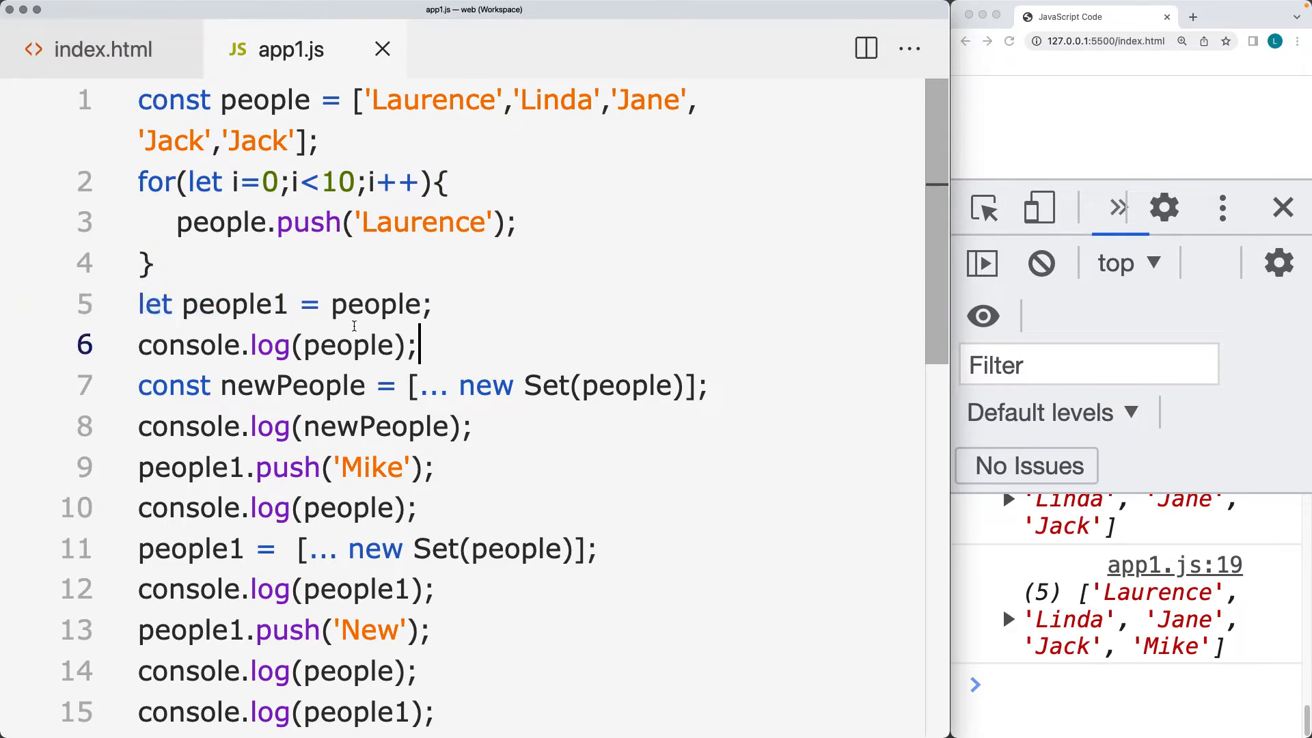
- Highlight the people1 assignment, the indexOf filter check, and the js/app1.js script path
{"action": "left_click_drag", "start_coordinate": [298, 303], "coordinate": [436, 303]}
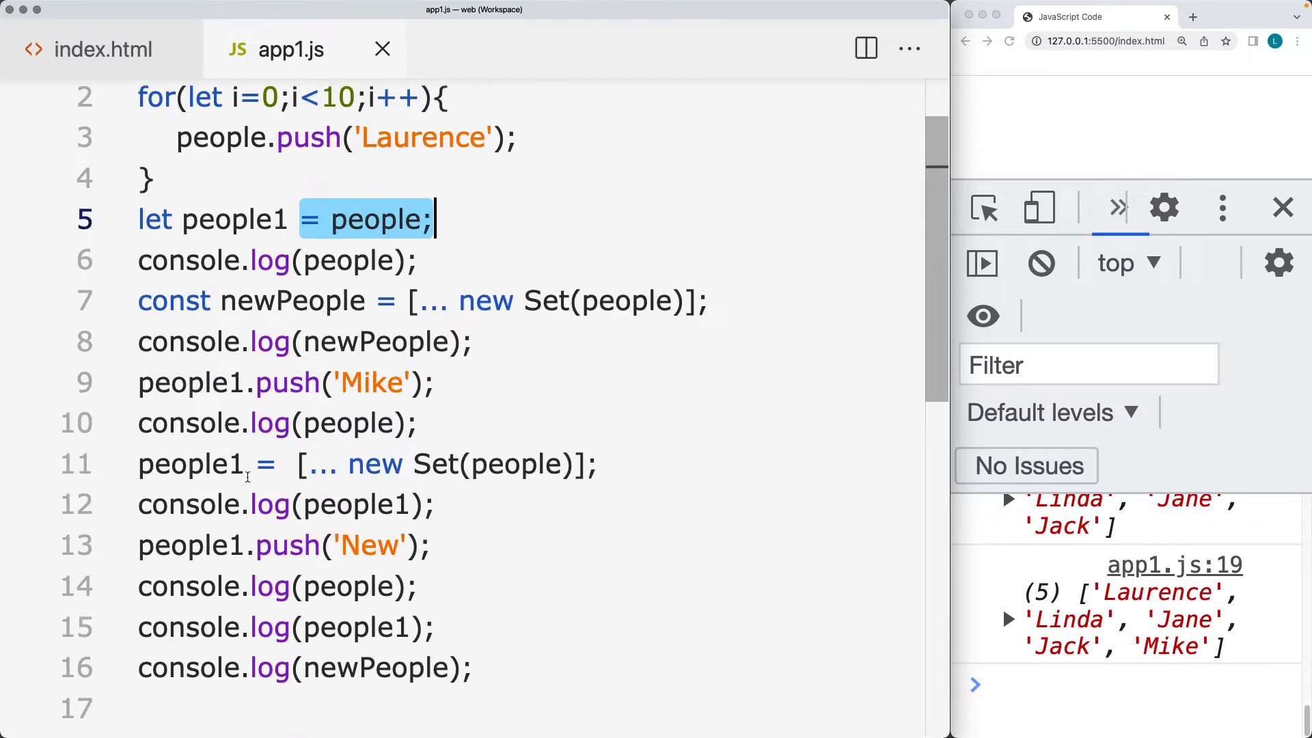
{"action": "scroll", "scroll_direction": "down", "scroll_amount": 3}
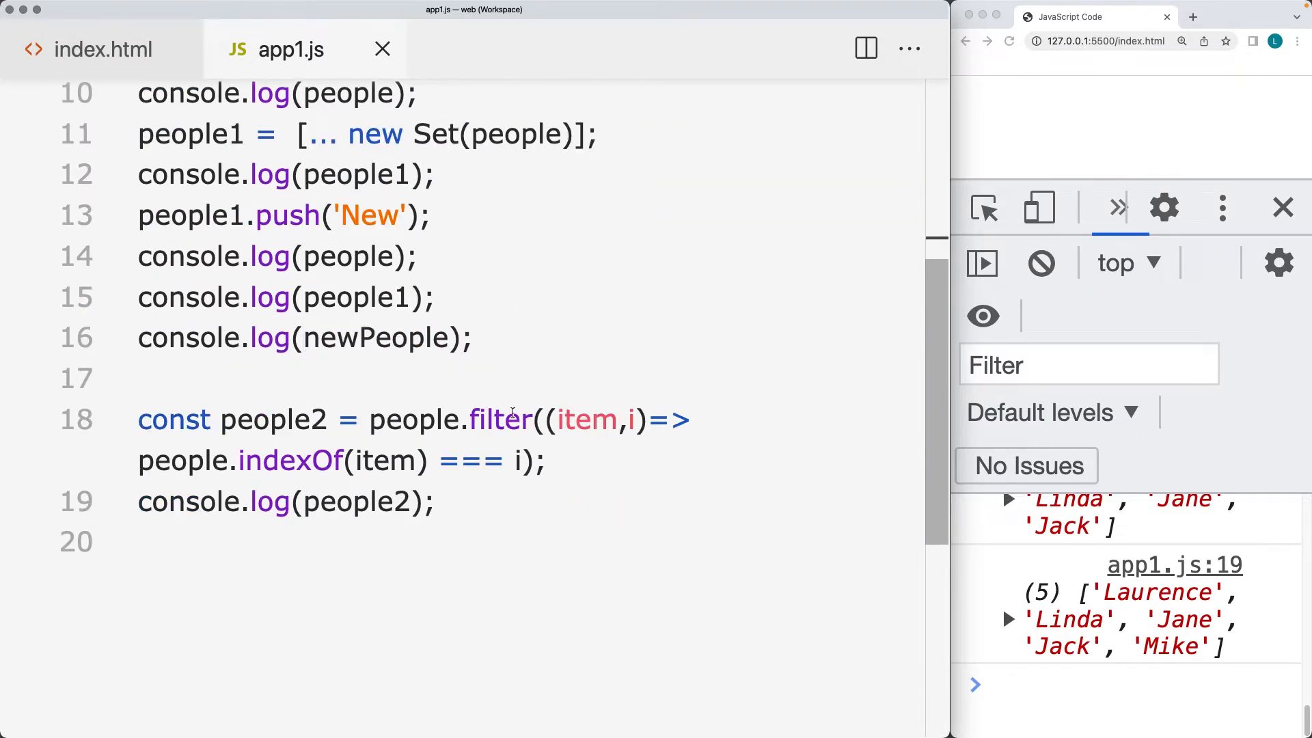
{"action": "left_click_drag", "start_coordinate": [468, 419], "coordinate": [548, 460]}
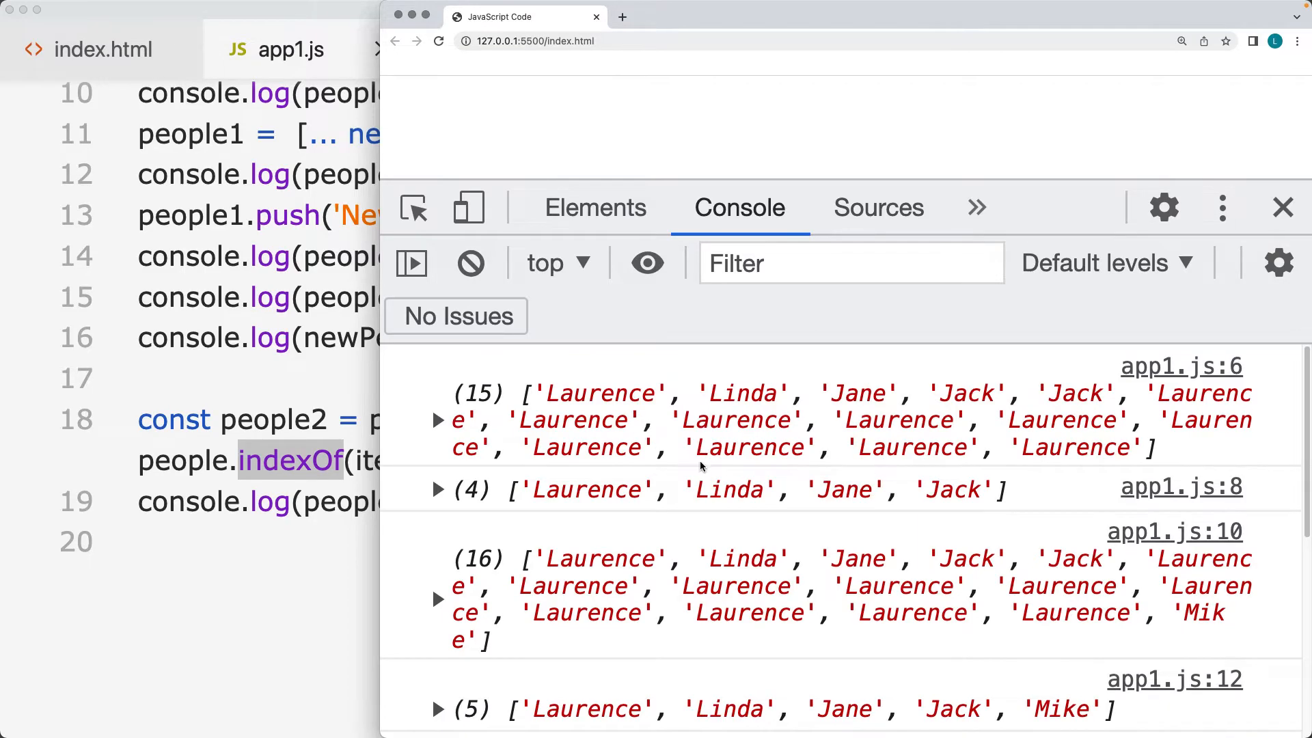
{"action": "scroll", "scroll_direction": "down", "scroll_amount": 3}
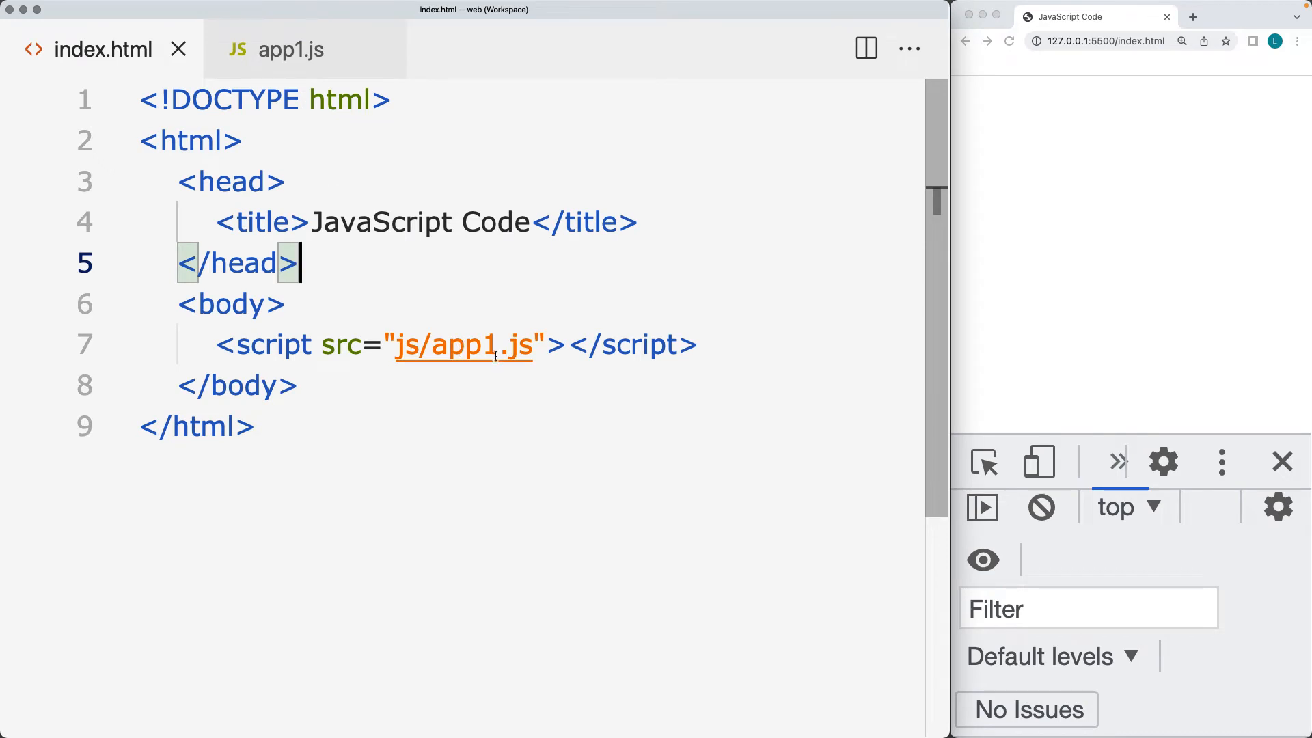
{"action": "mouse_move", "coordinate": [402, 379]}
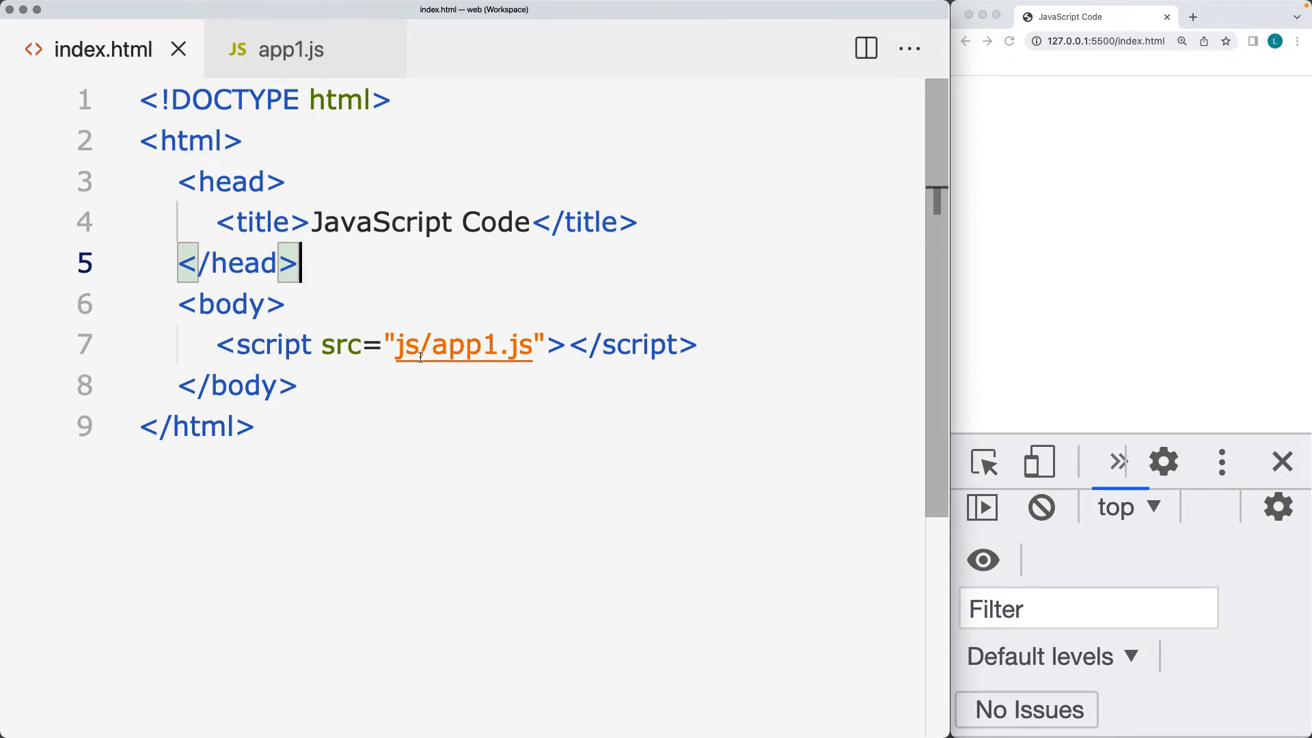
{"action": "double_click", "coordinate": [406, 345]}
{"action": "type", "text": "co"}
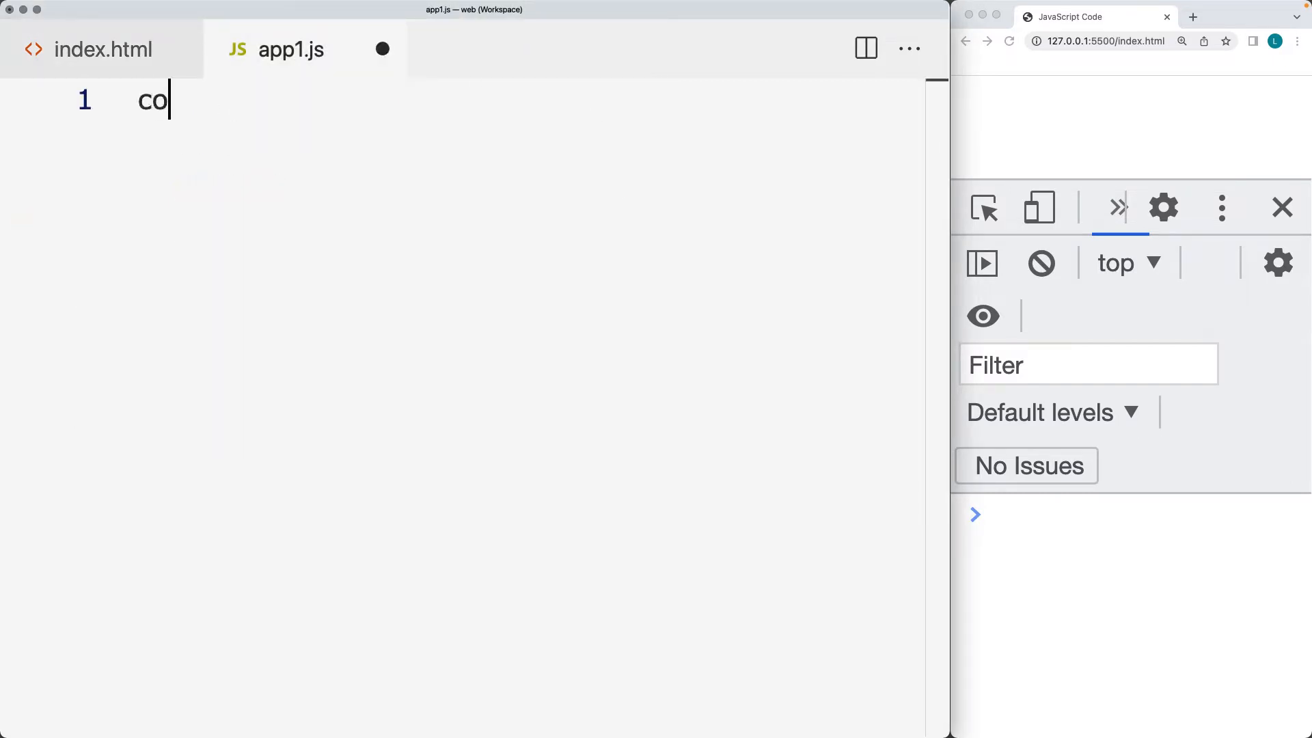
- Declare const people = ['Laurence','Linda','Jane','Jack','Jack']
{"action": "type", "text": "nst"}
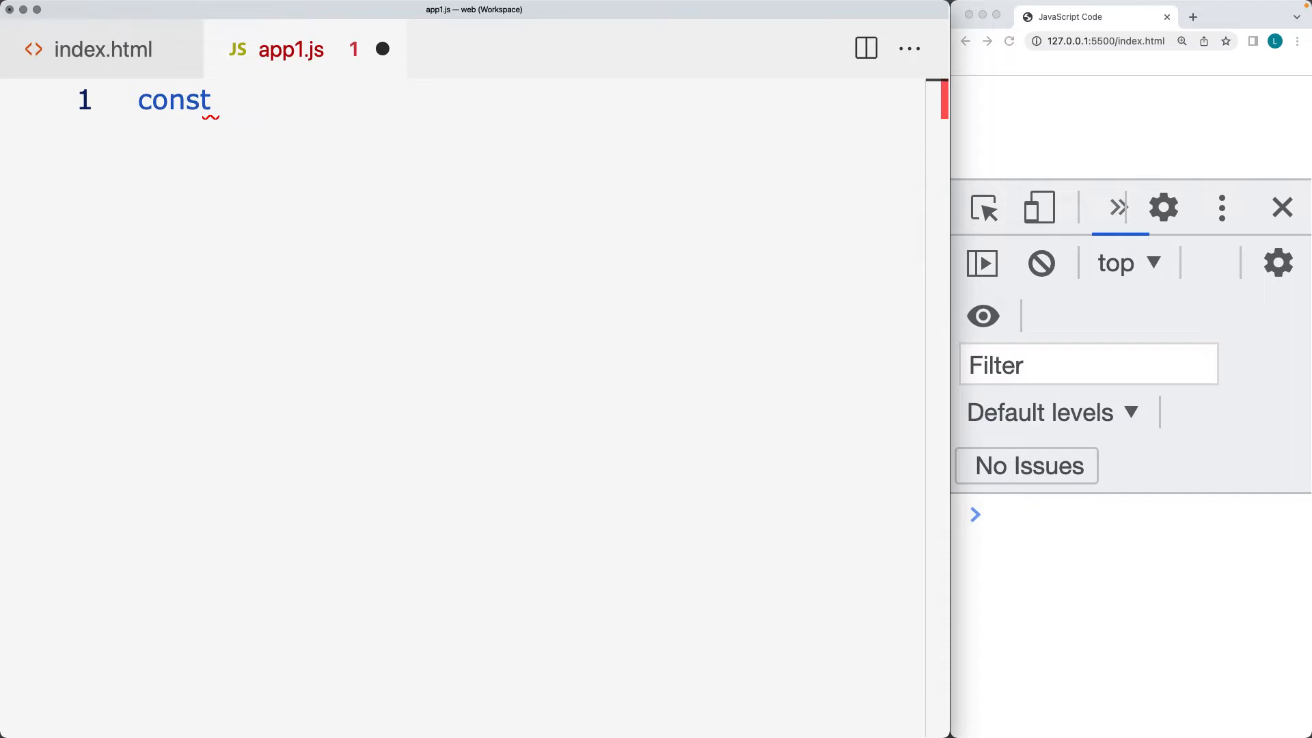
{"action": "type", "text": "people ="}
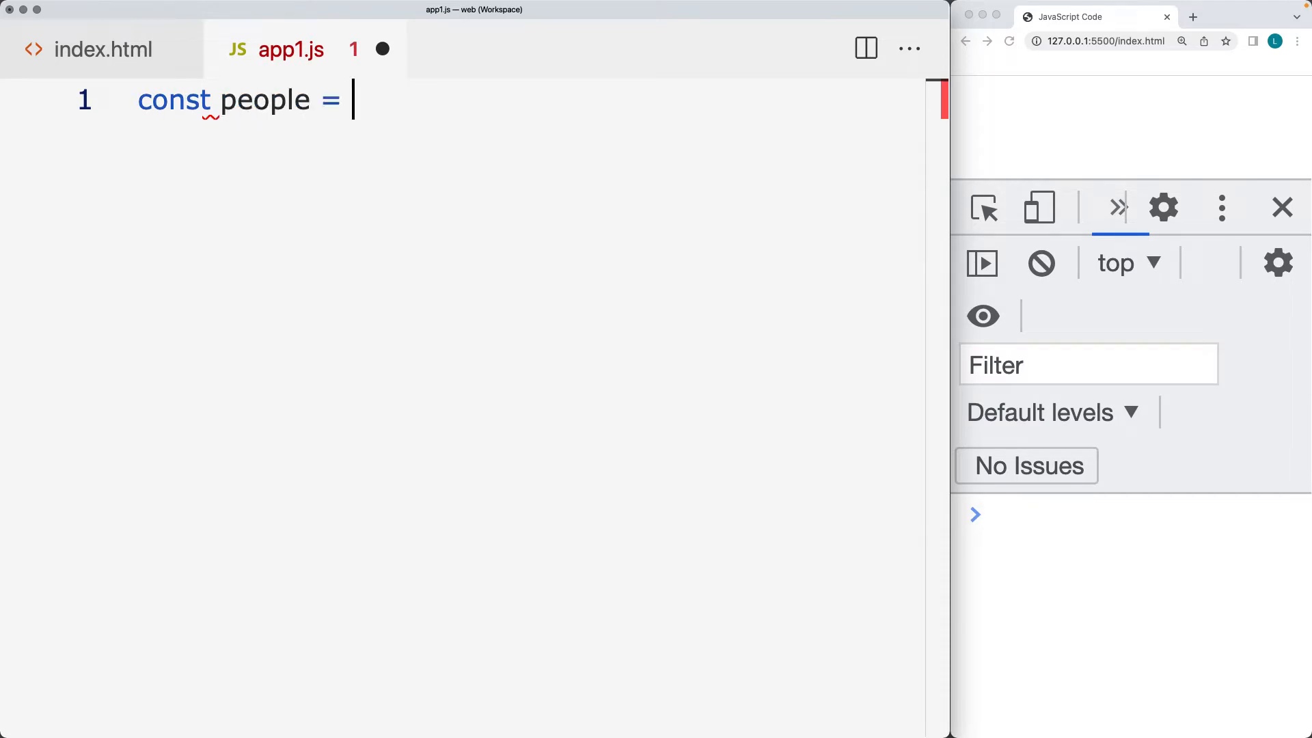
{"action": "type", "text": "[];"}
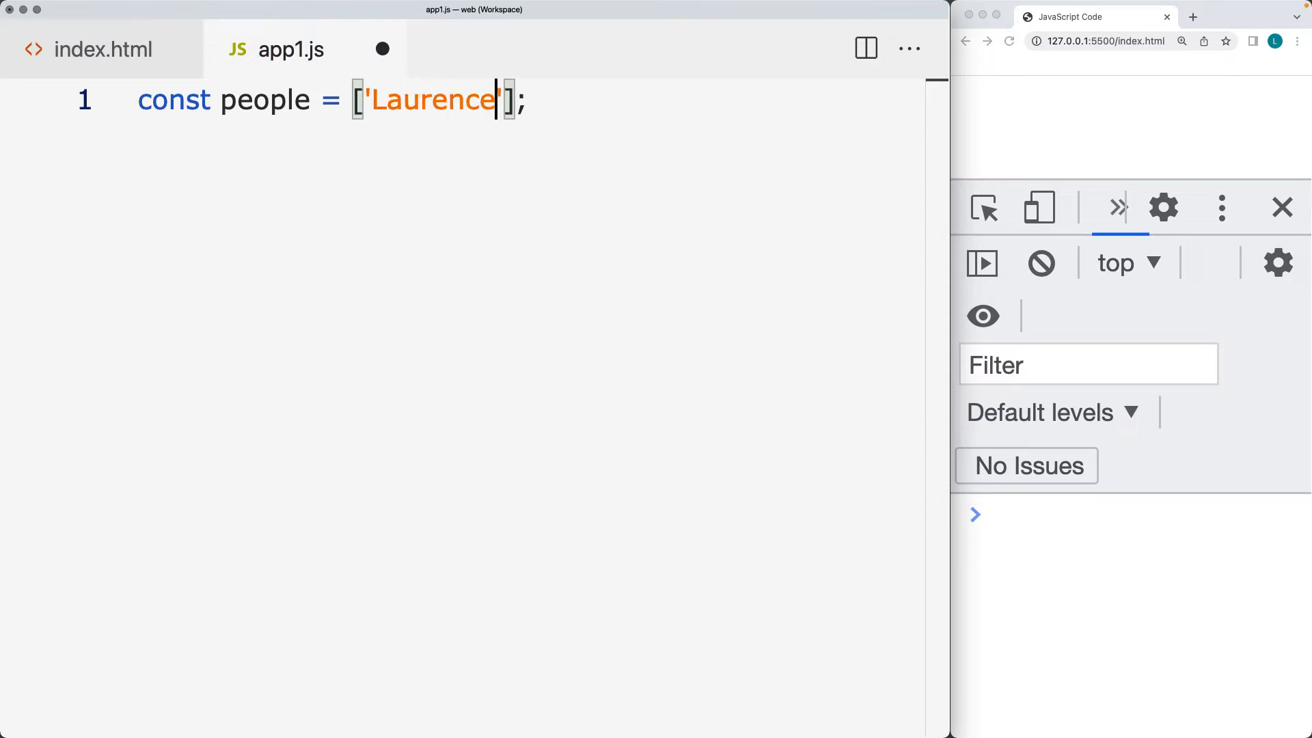
{"action": "type", "text": ",'"}
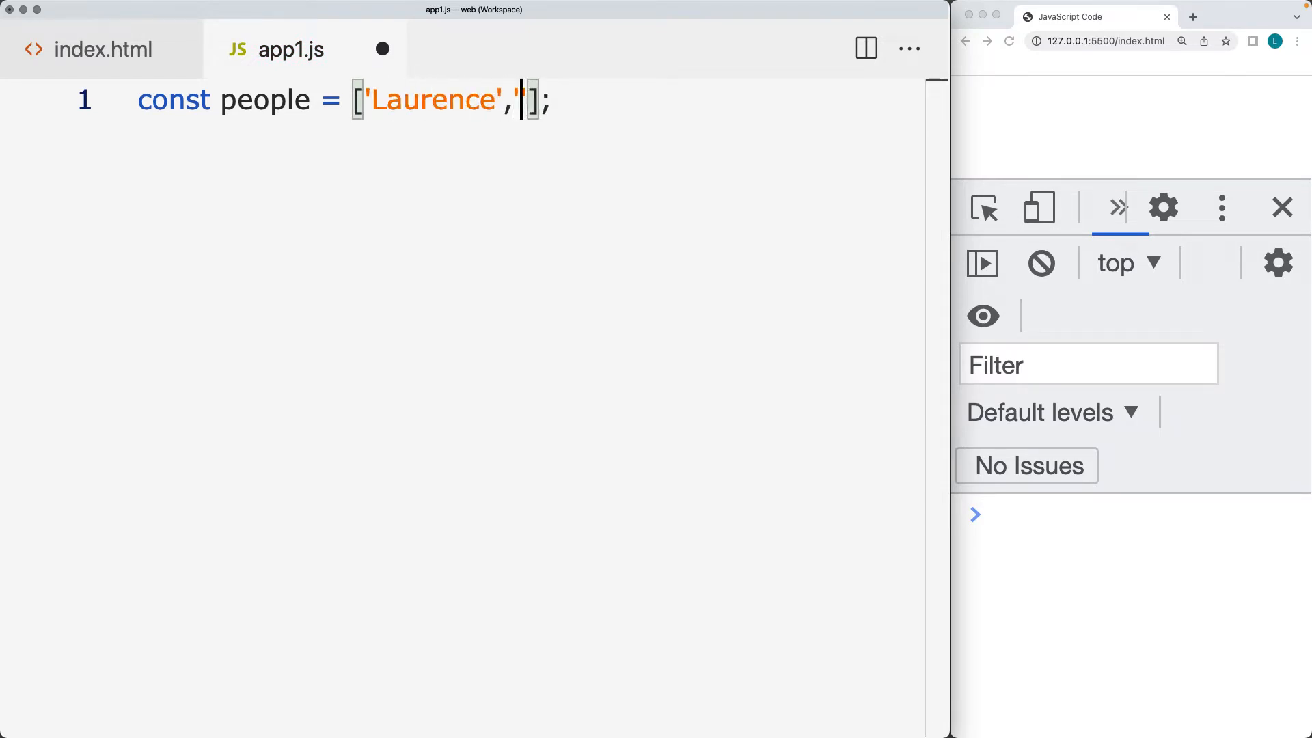
{"action": "type", "text": "'Linda'"}
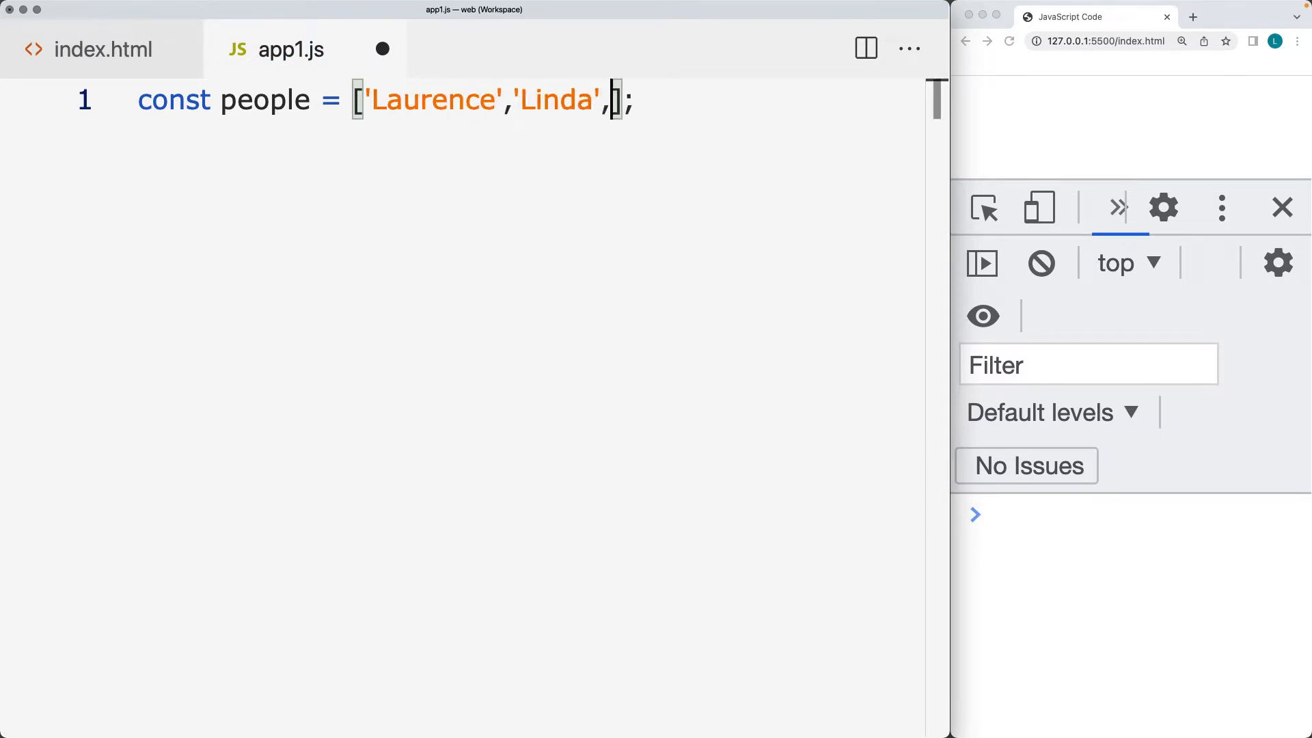
{"action": "type", "text": "'Jane'"}
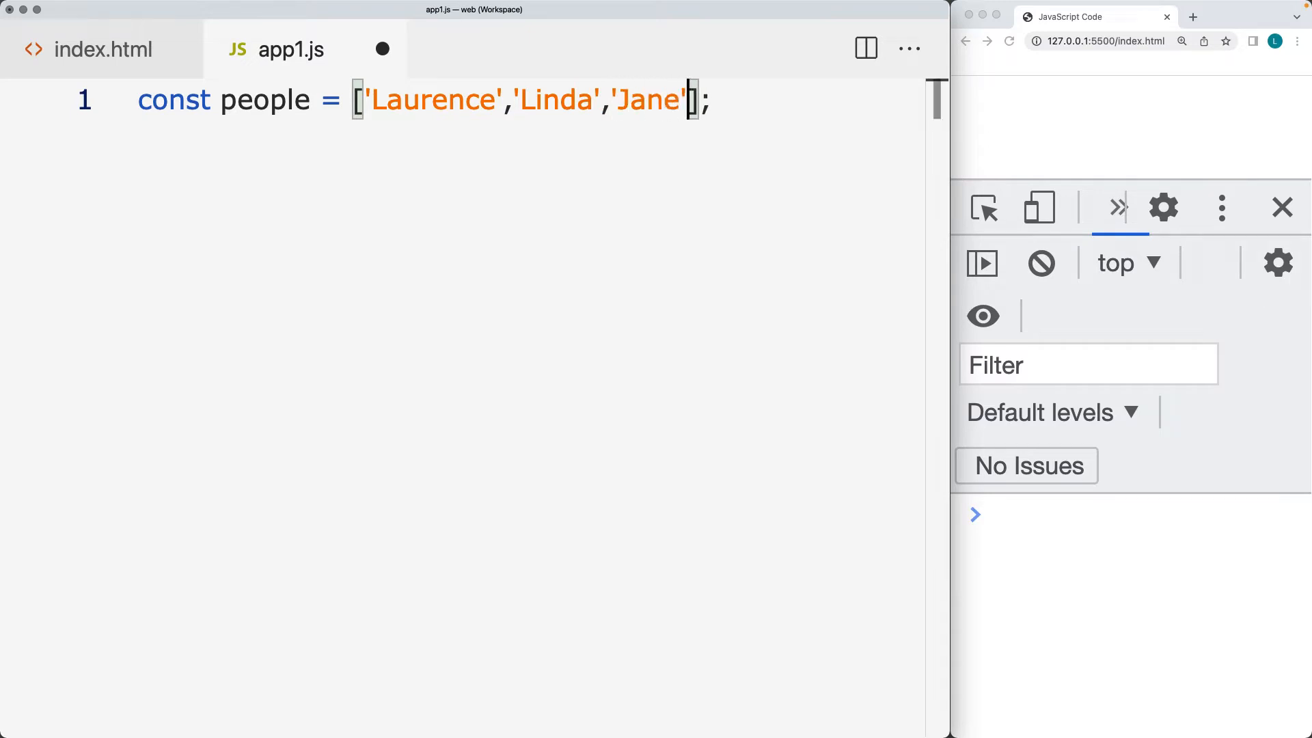
{"action": "type", "text": ",''"}
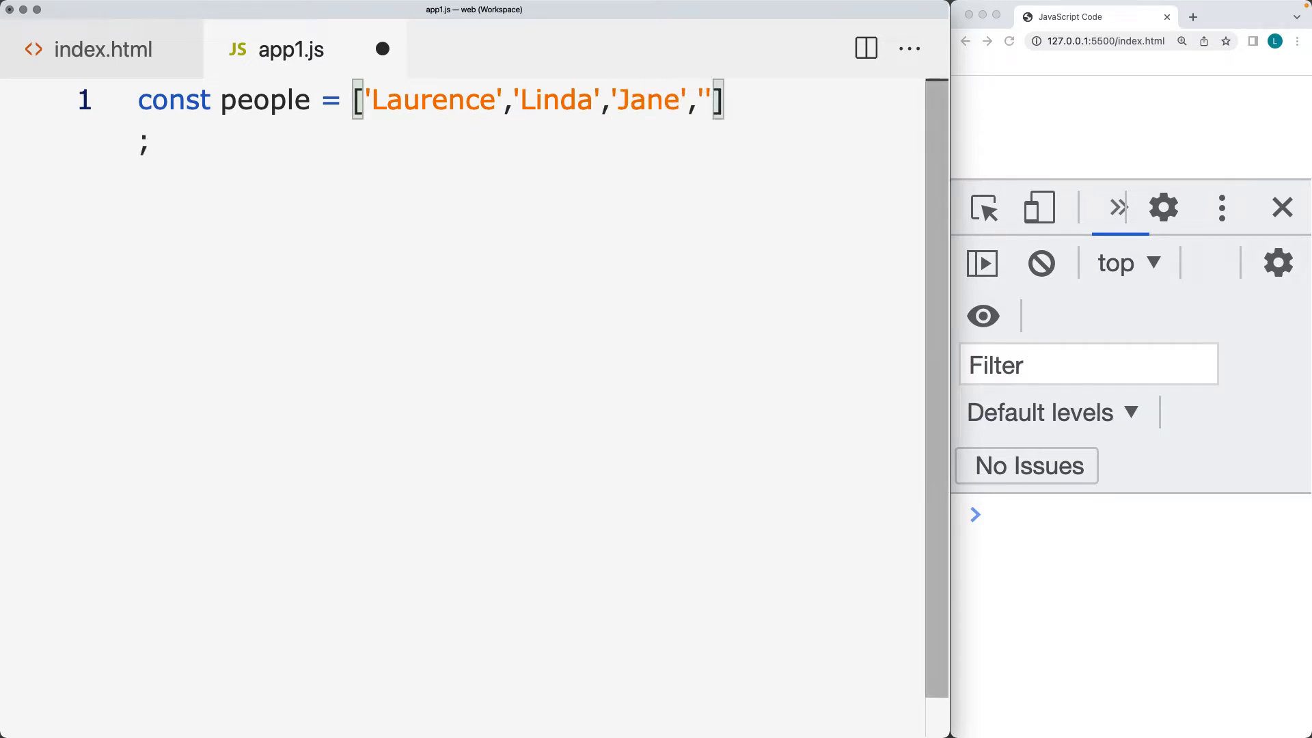
{"action": "type", "text": "Jack"}
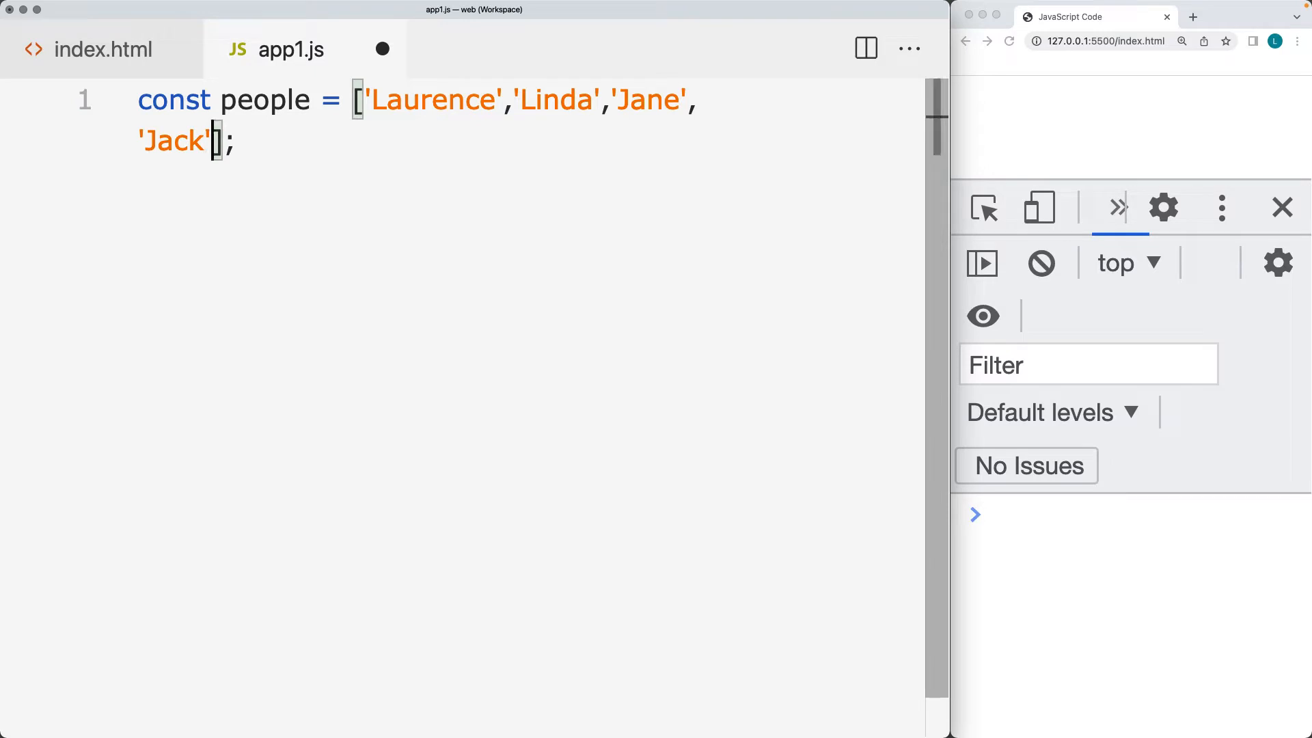
{"action": "type", "text": ",''"}
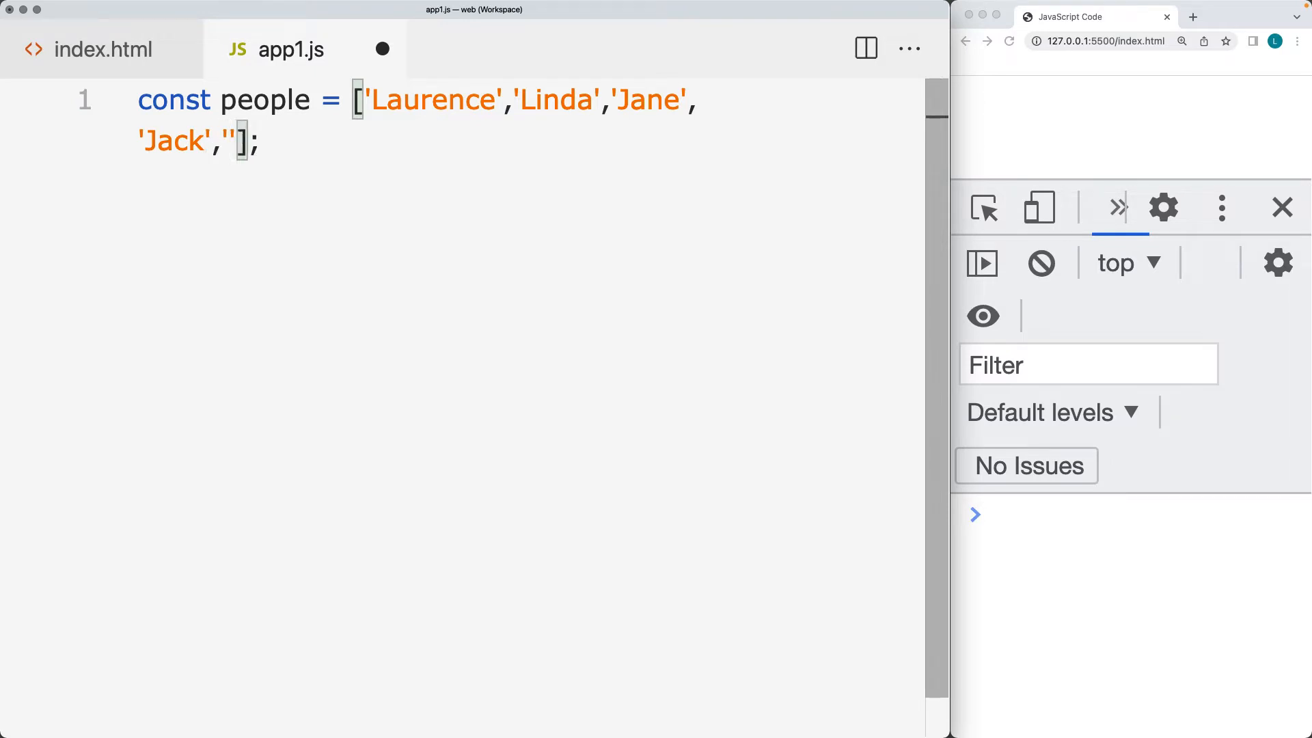
{"action": "type", "text": "Jack"}
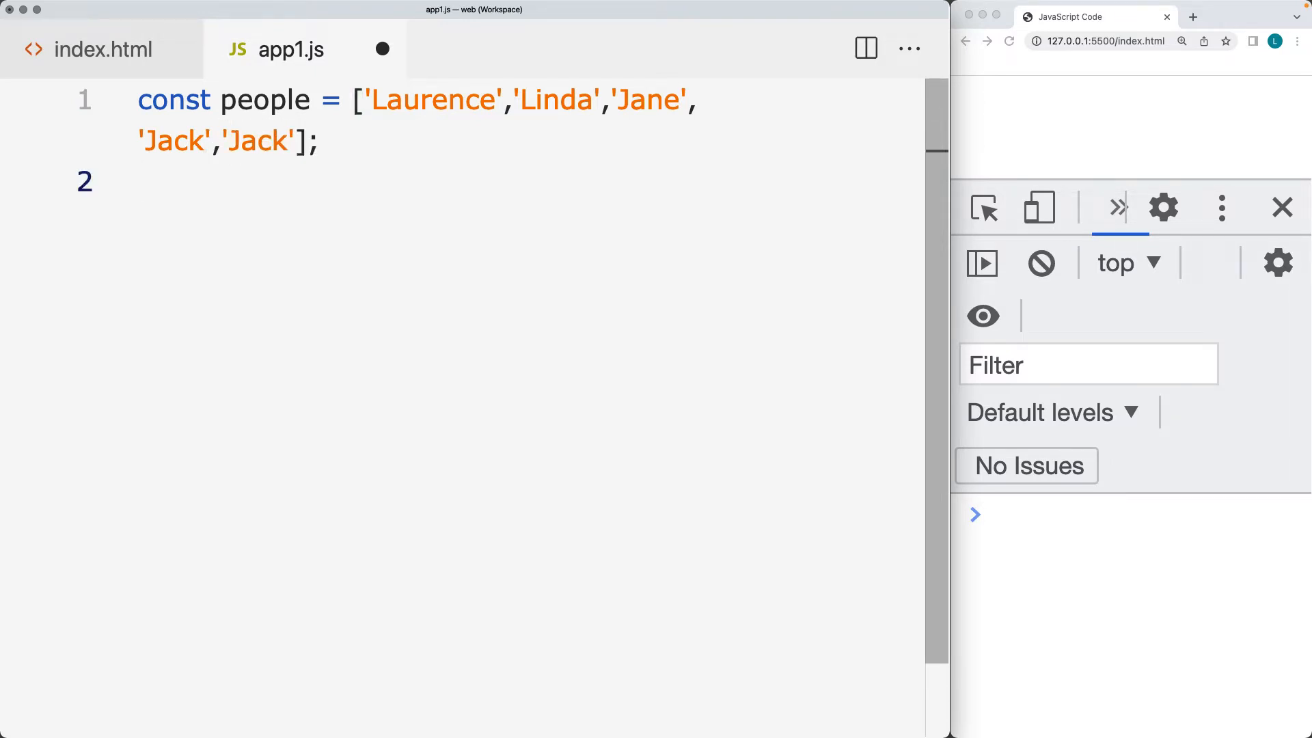
- Add console.log(people) and save to refresh the browser console
{"action": "type", "text": "console.p"}
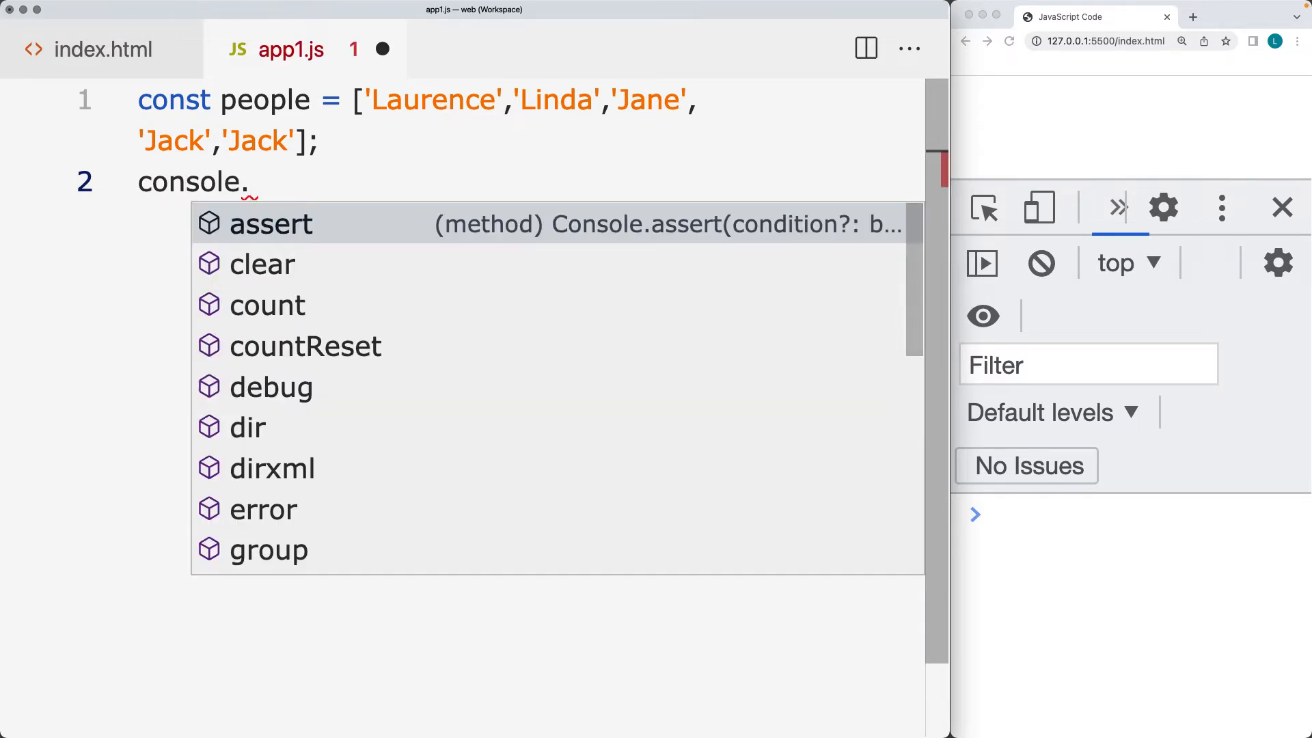
{"action": "type", "text": "log("}
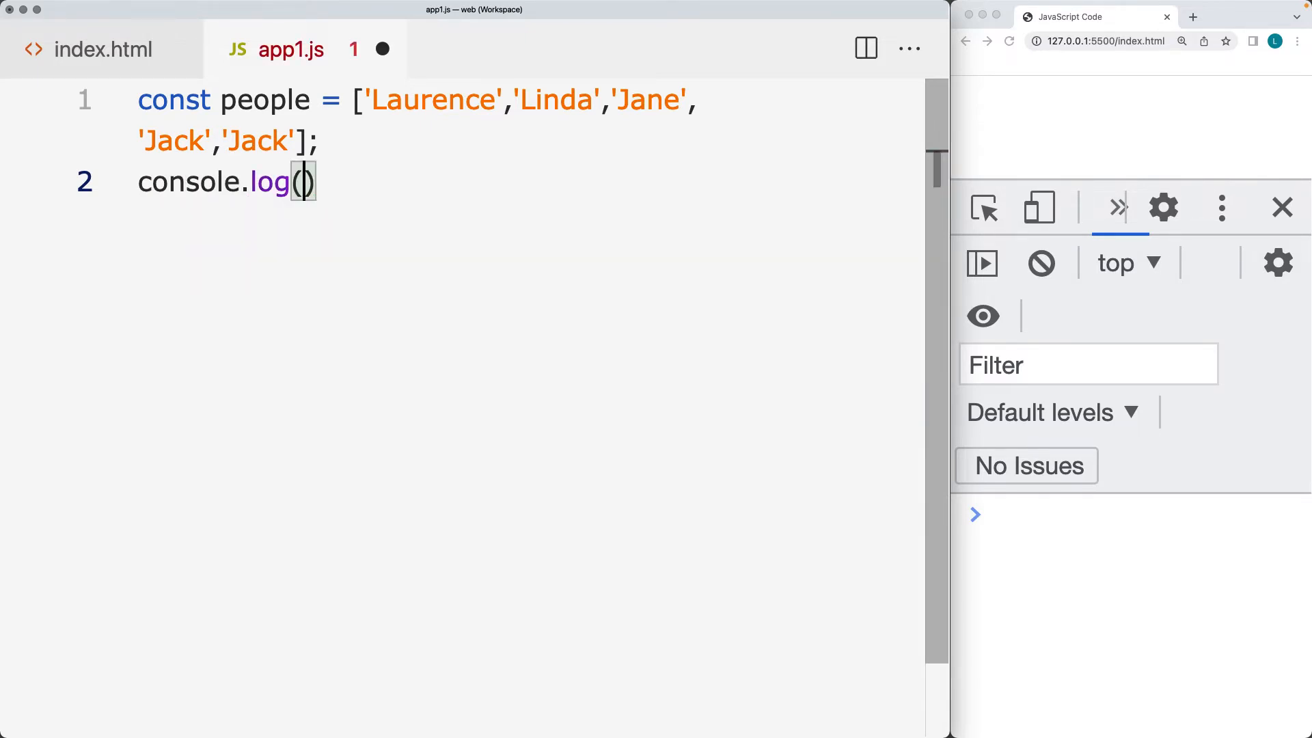
{"action": "type", "text": "people"}
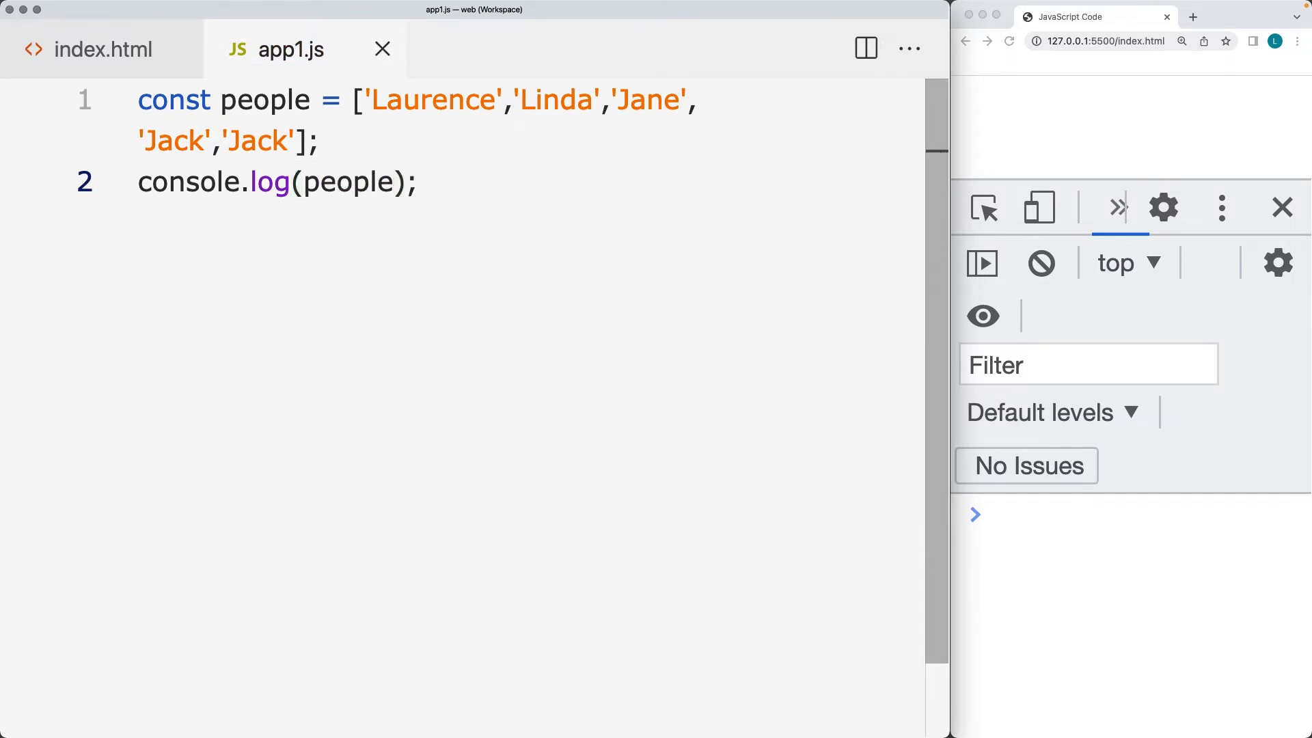
{"action": "left_click", "coordinate": [1009, 40]}
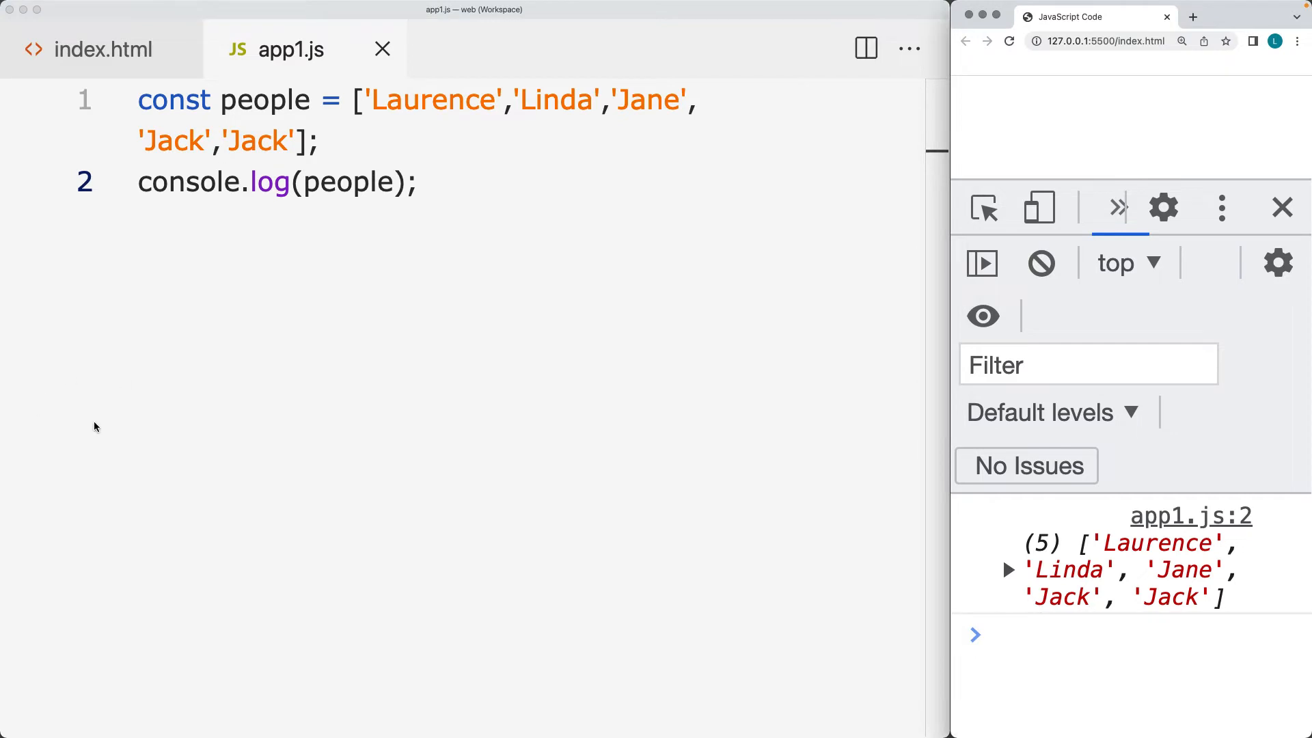
{"action": "left_click", "coordinate": [420, 182]}
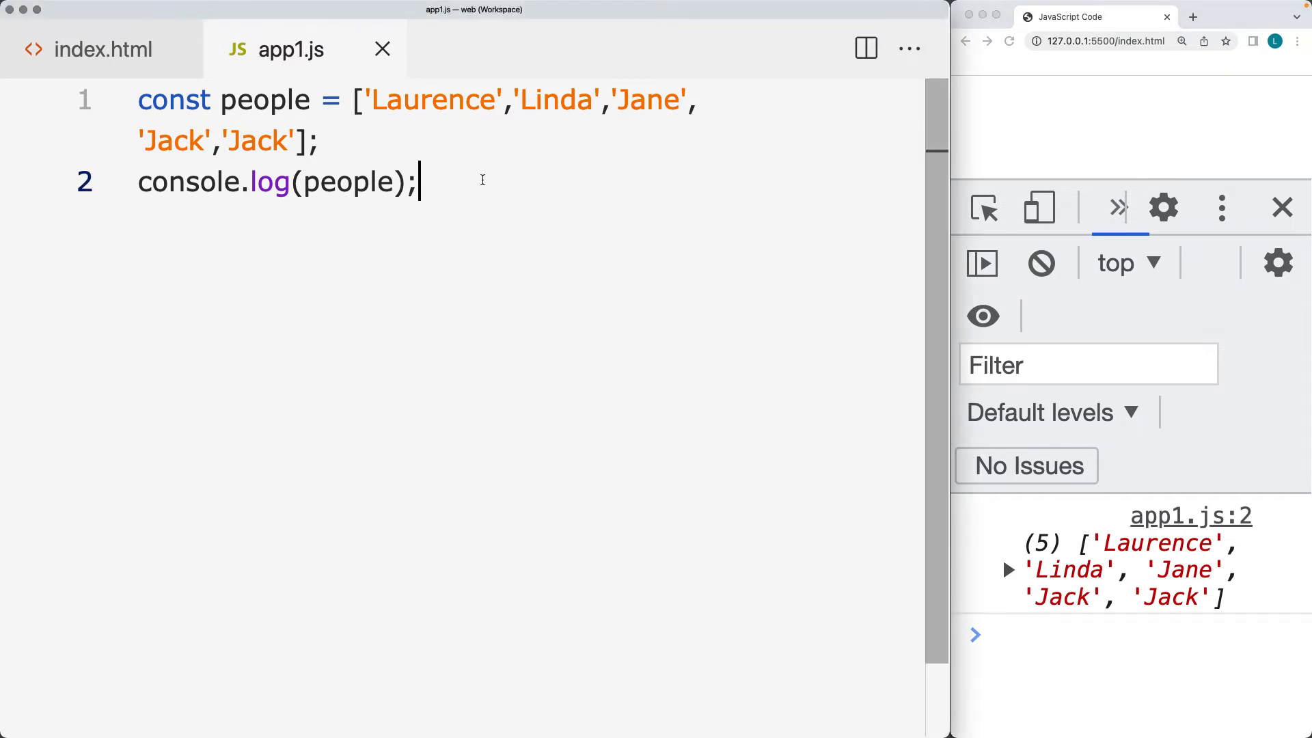
- Declare const newPeople = [...new Set(people)] on a new line
{"action": "key", "text": "Enter"}
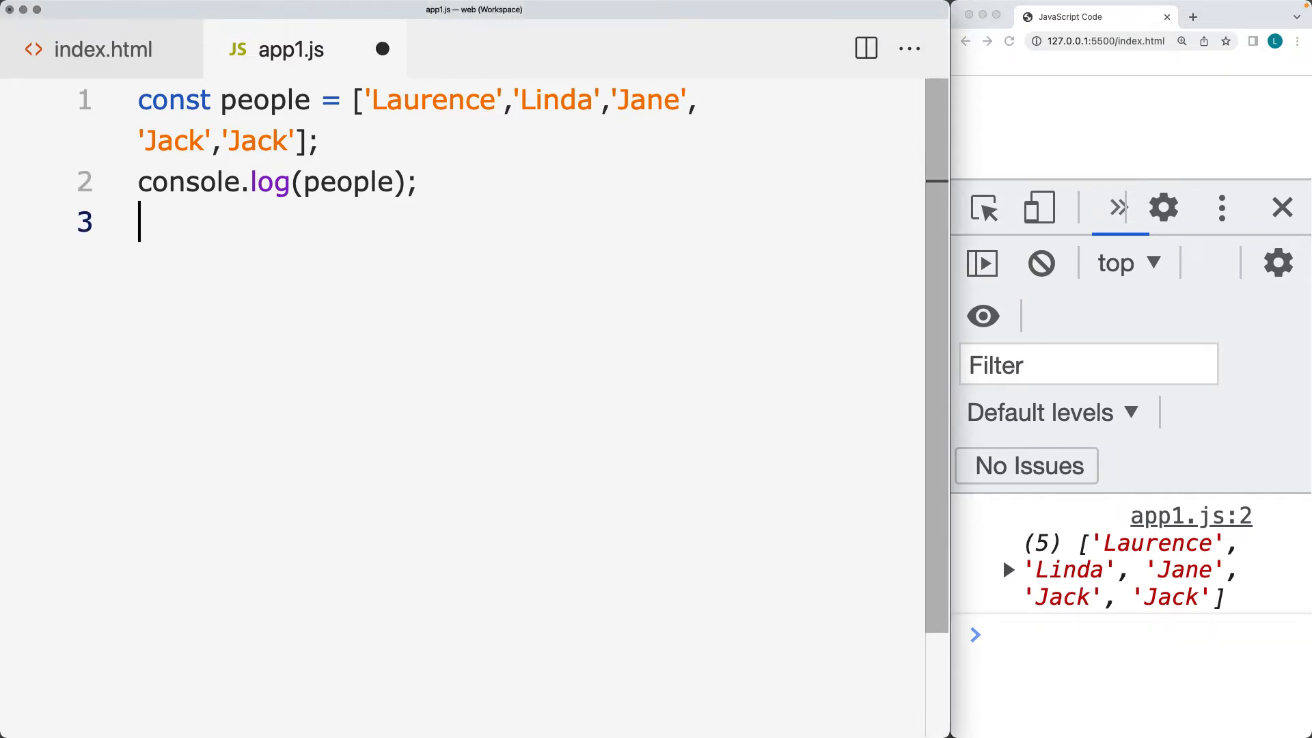
{"action": "type", "text": "const"}
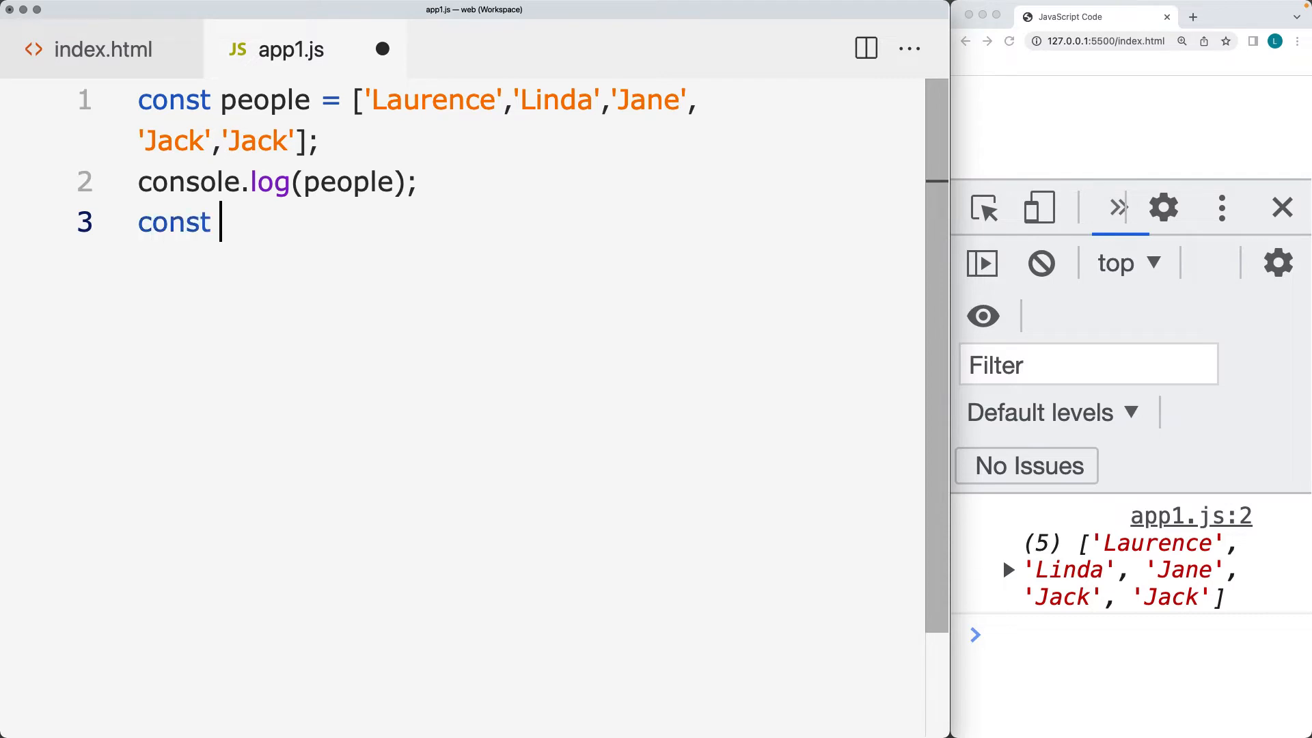
{"action": "type", "text": "newPeop"}
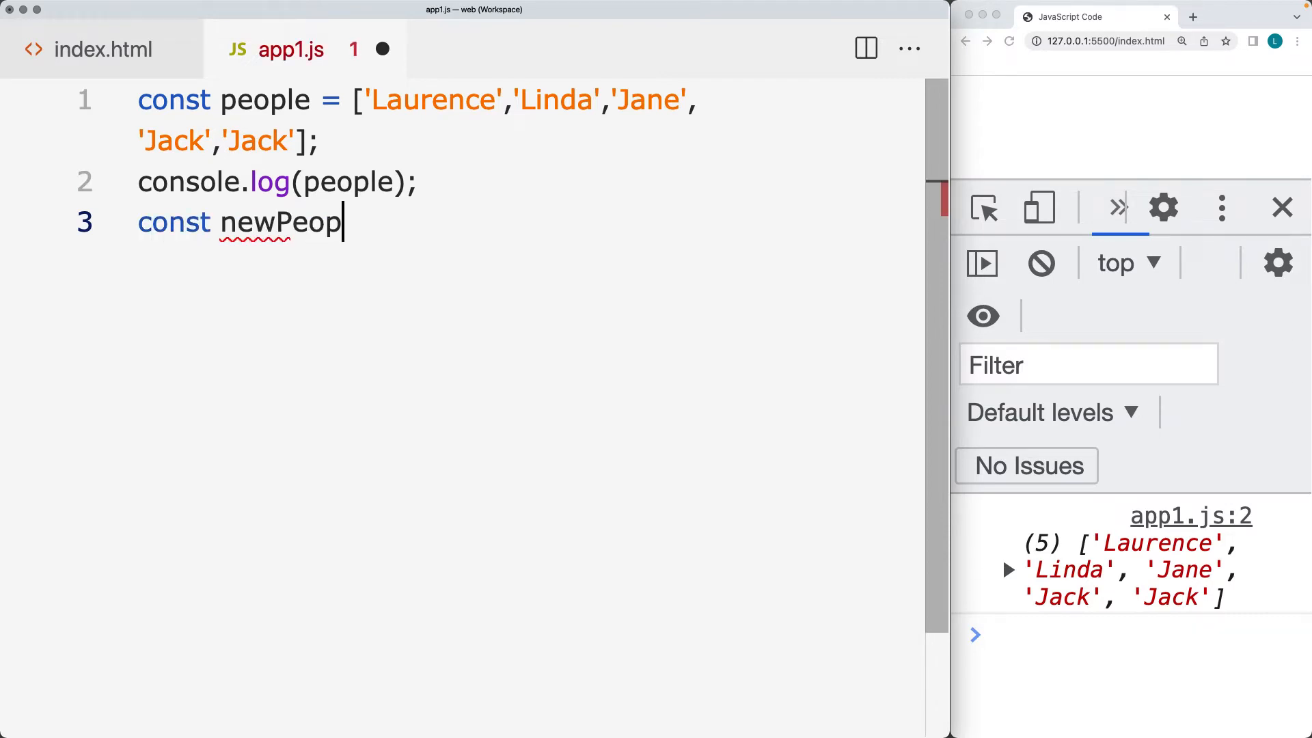
{"action": "type", "text": "le ="}
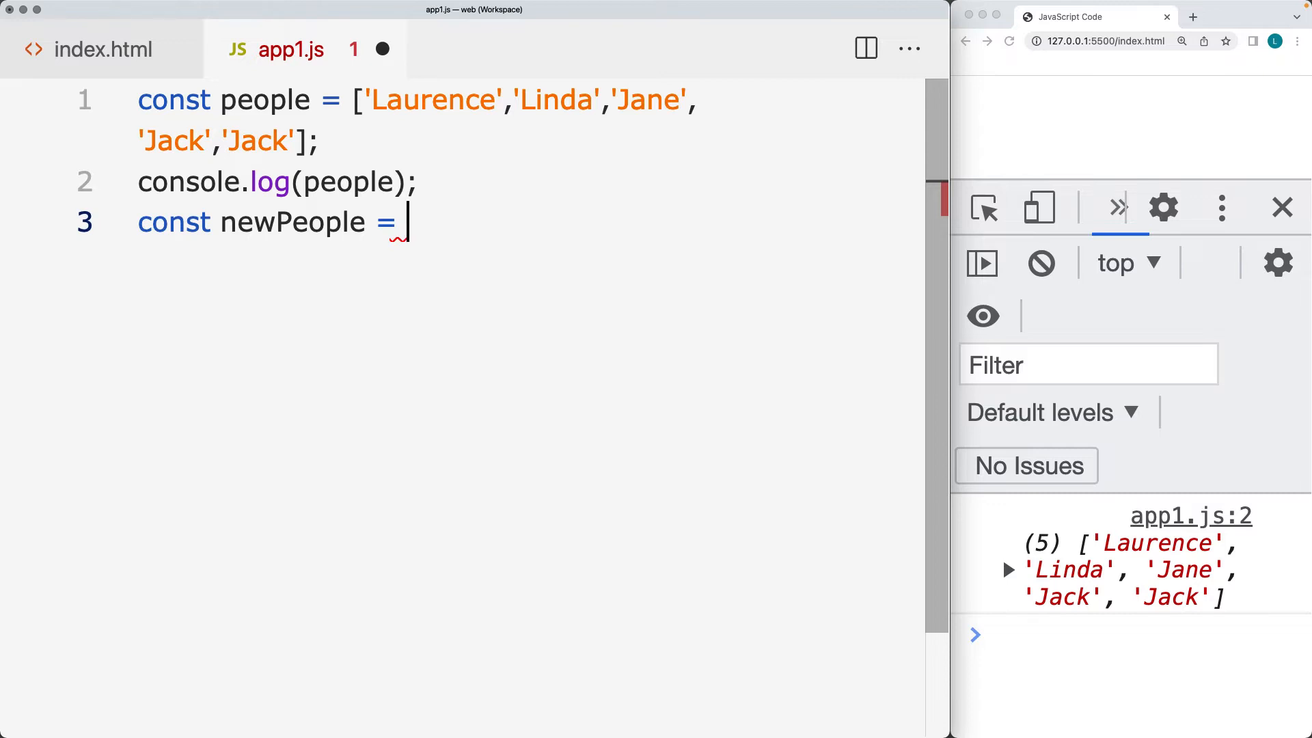
{"action": "type", "text": "[]"}
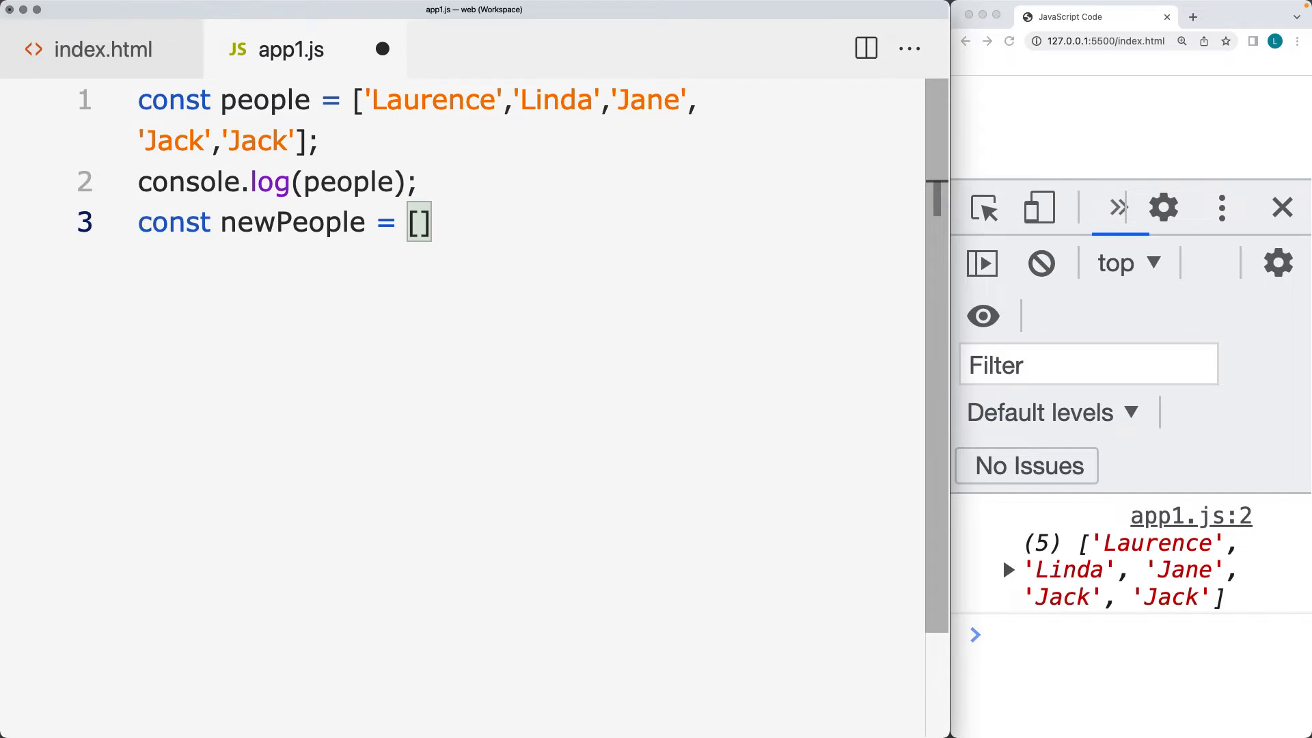
{"action": "type", "text": "..."}
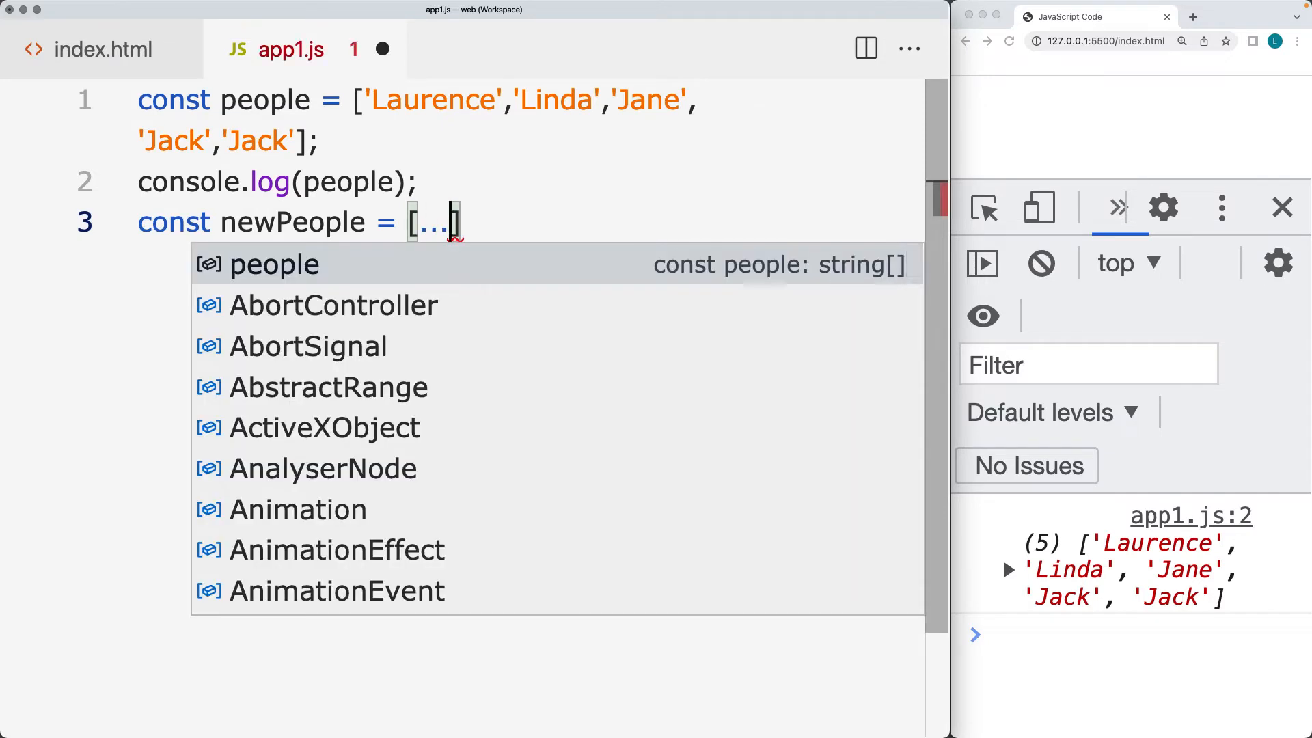
{"action": "type", "text": "new"}
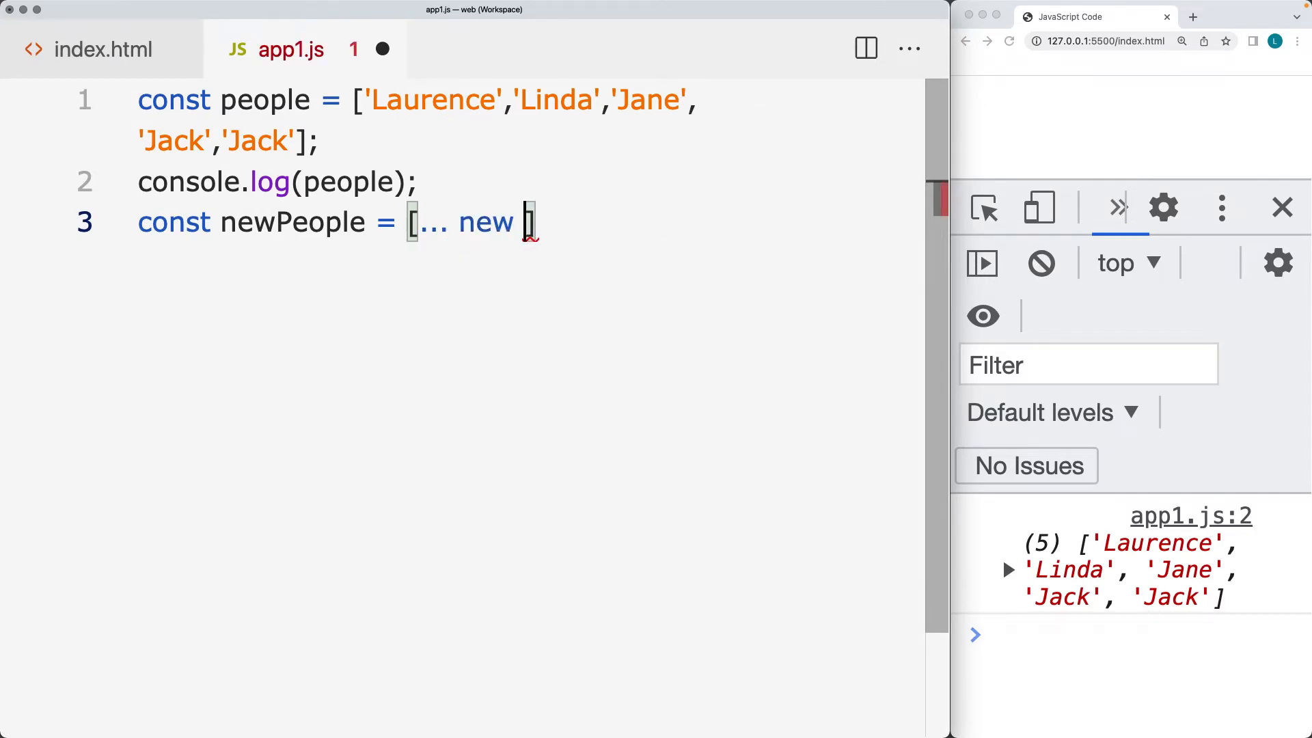
{"action": "type", "text": "Set()"}
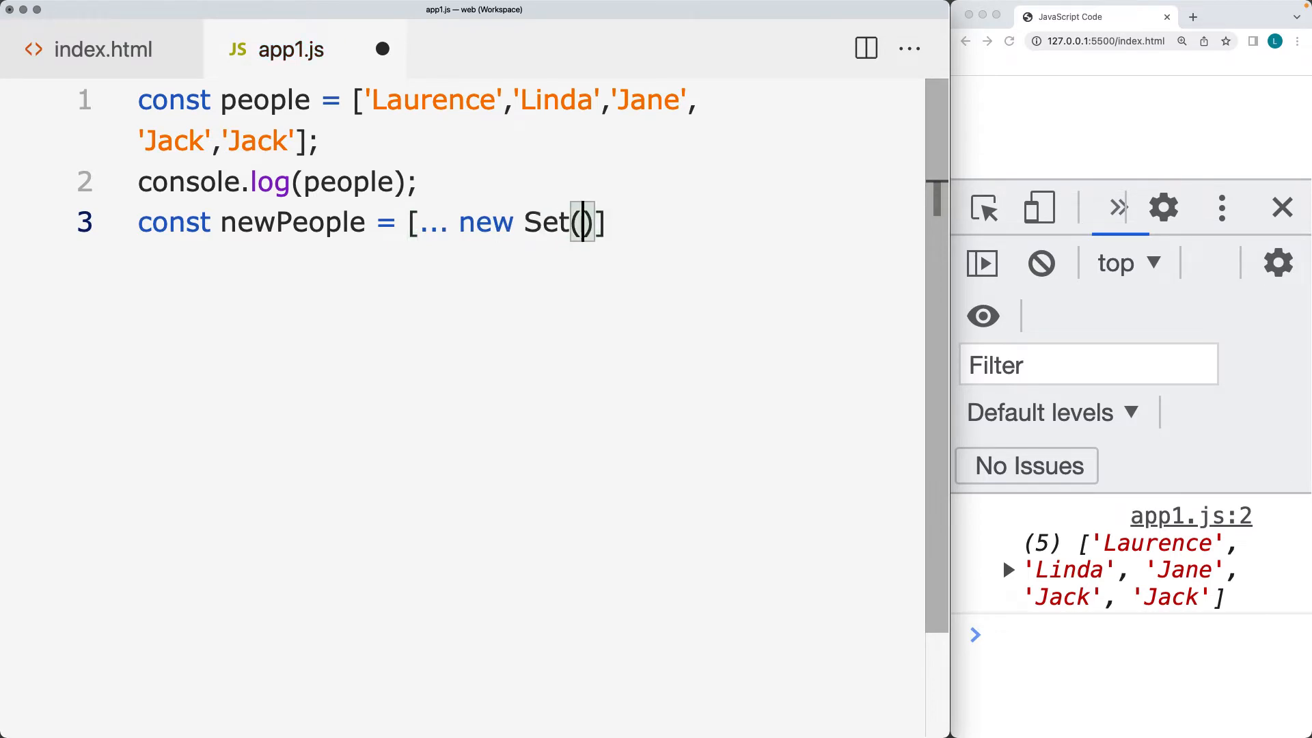
{"action": "type", "text": "people"}
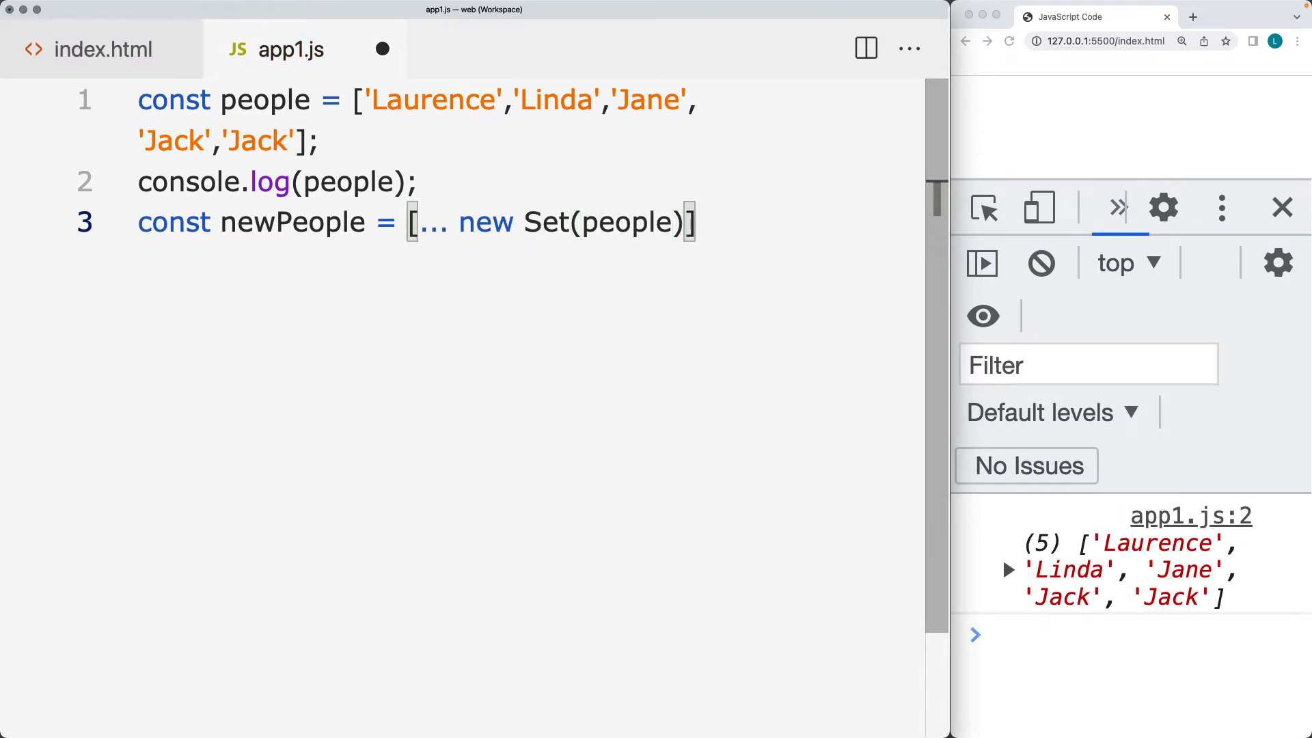
- Add console.log(newPeople) below the declaration
{"action": "type", "text": "console.log(newP"}
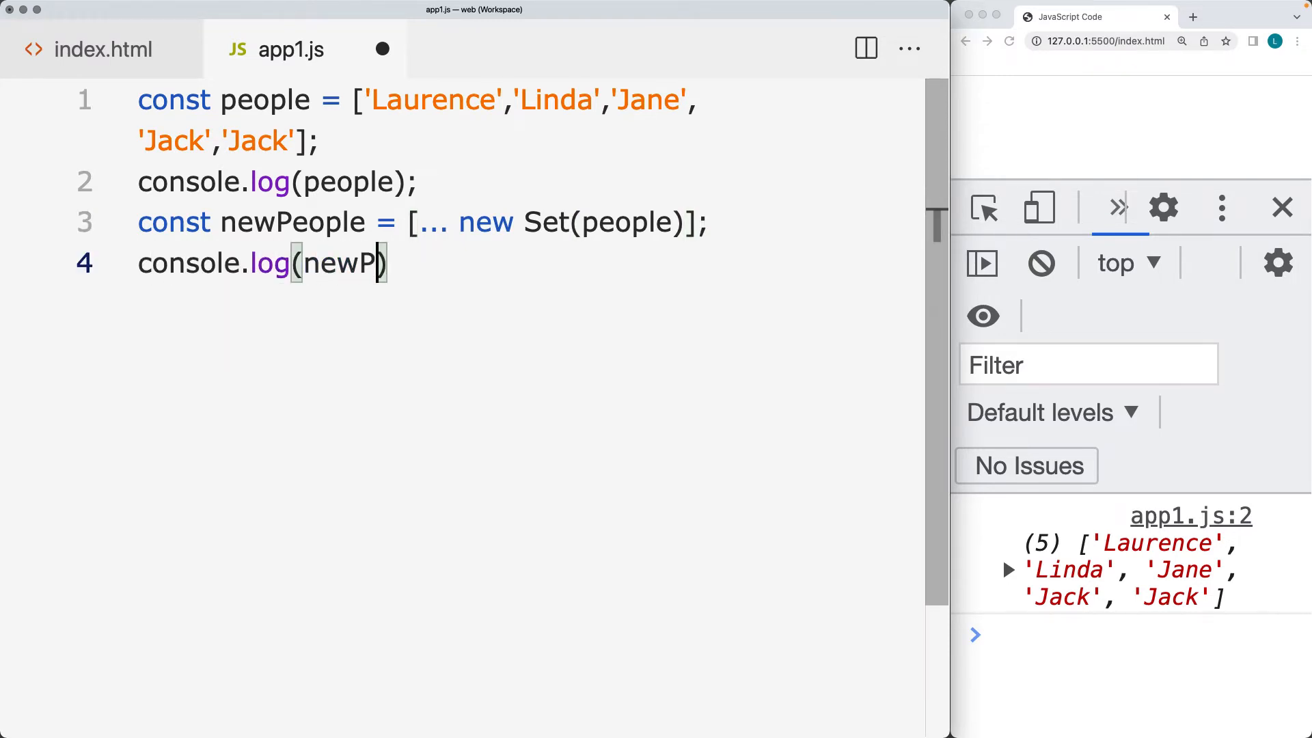
{"action": "type", "text": "eo"}
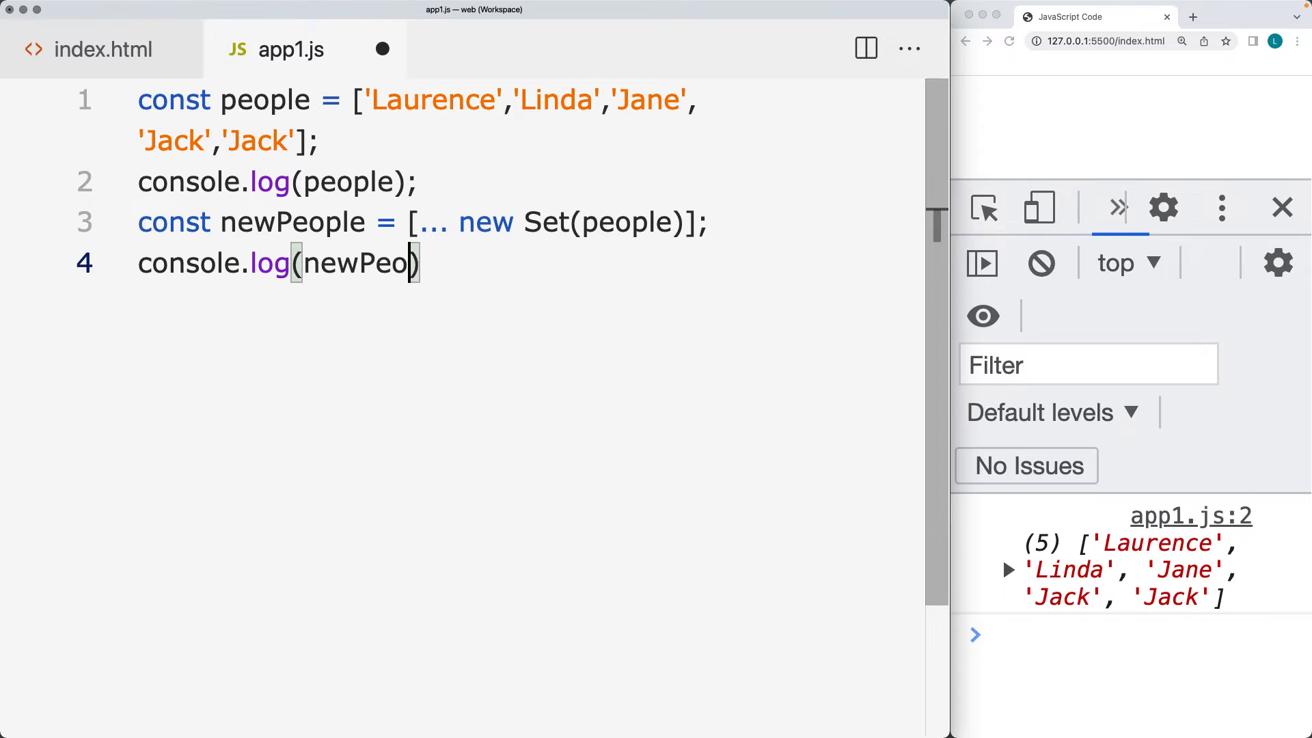
{"action": "type", "text": "ple);"}
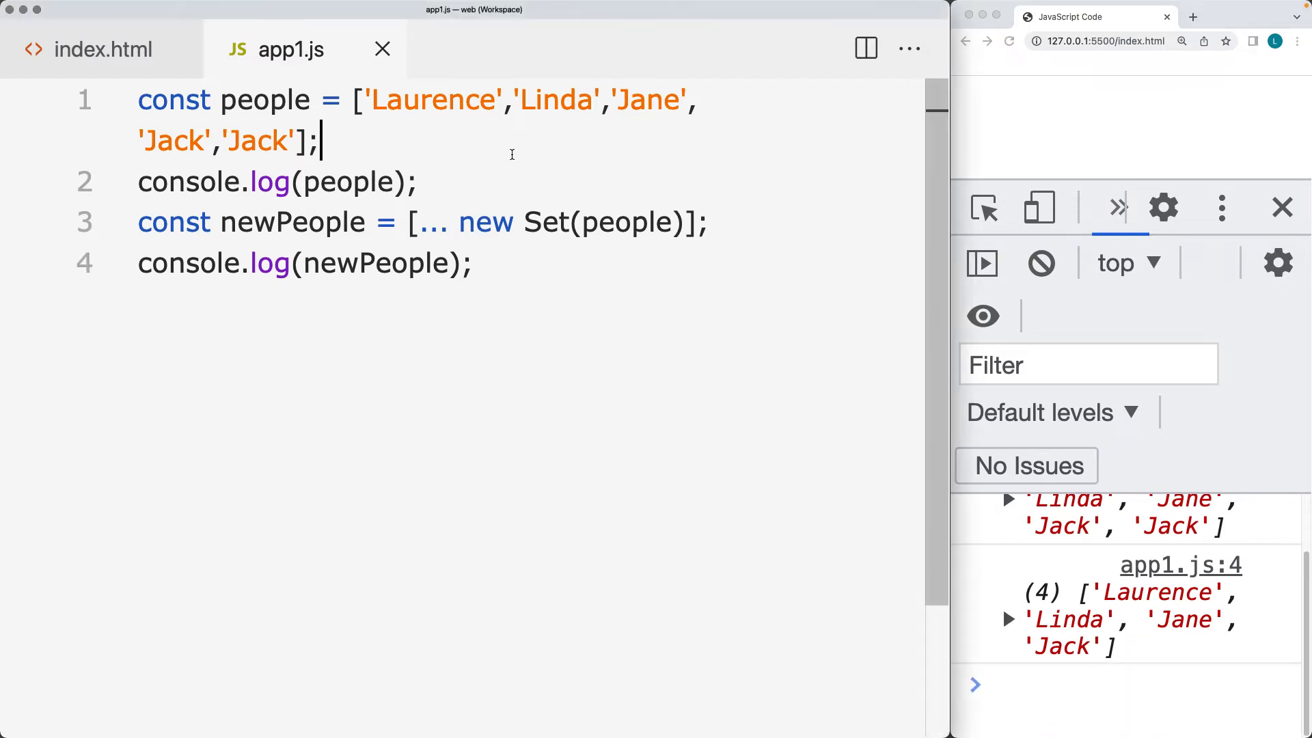
- Write for(let i=0;i<10;i++) pushing 'Laurence' into people
{"action": "type", "text": "pe"}
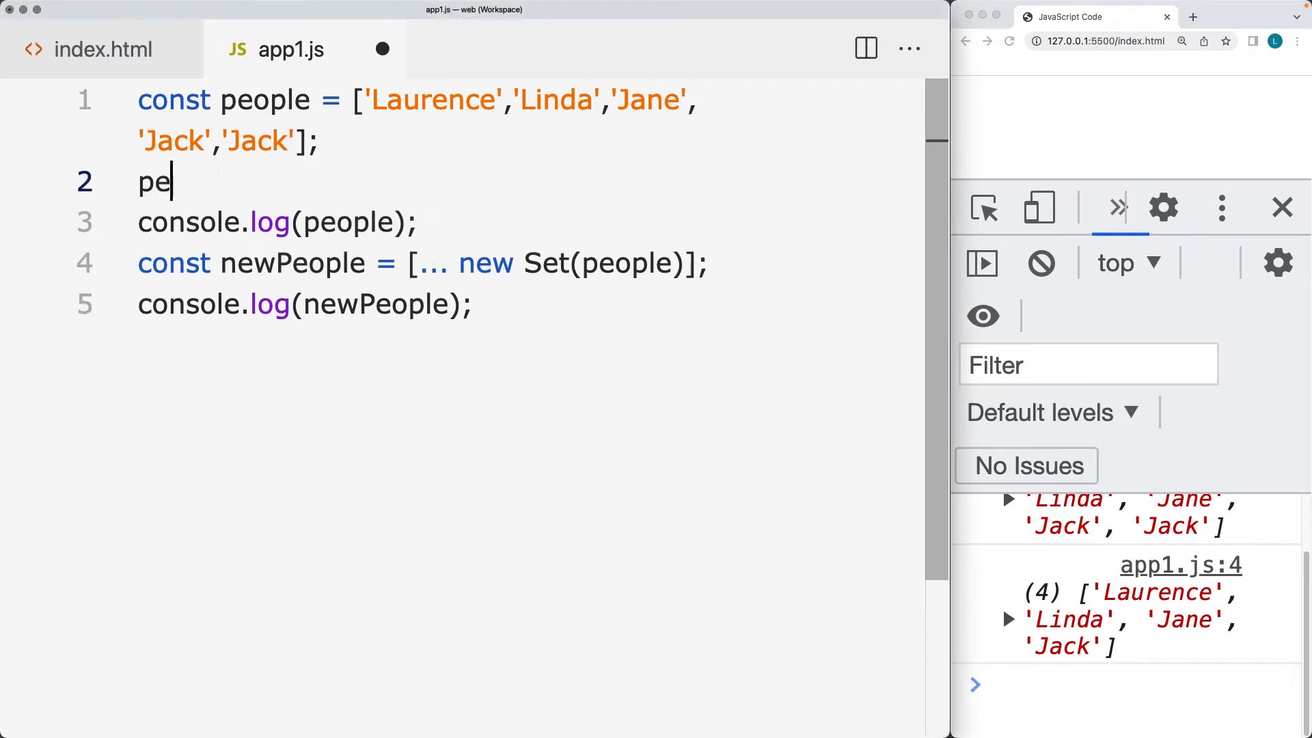
{"action": "type", "text": "ople.push();"}
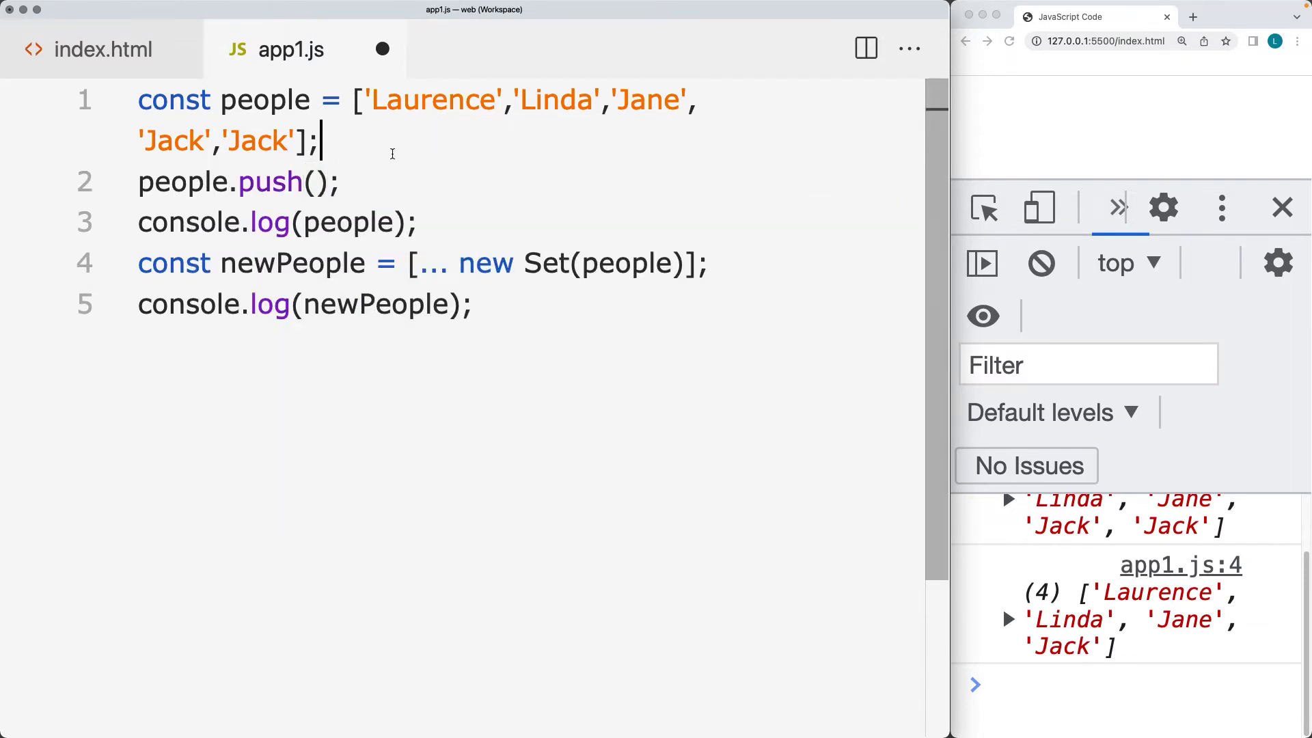
{"action": "type", "text": "for()"}
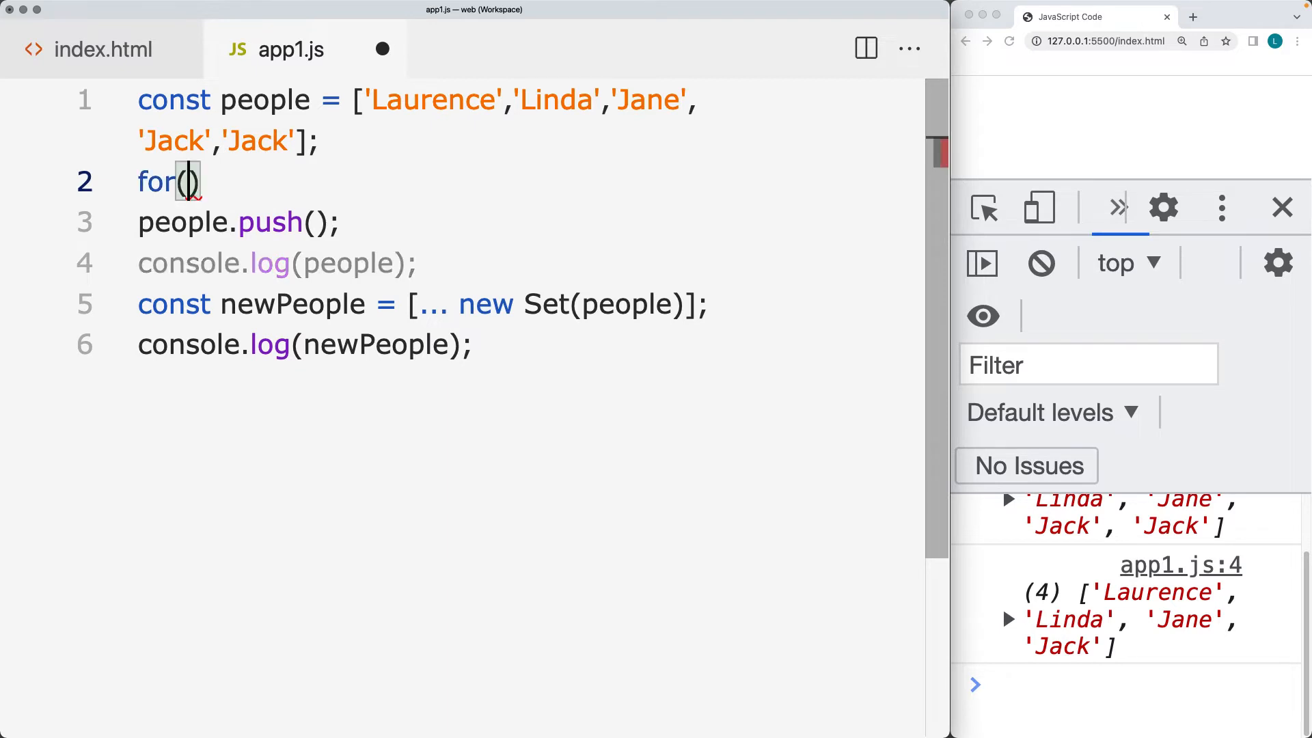
{"action": "type", "text": "let i=0;i<10;"}
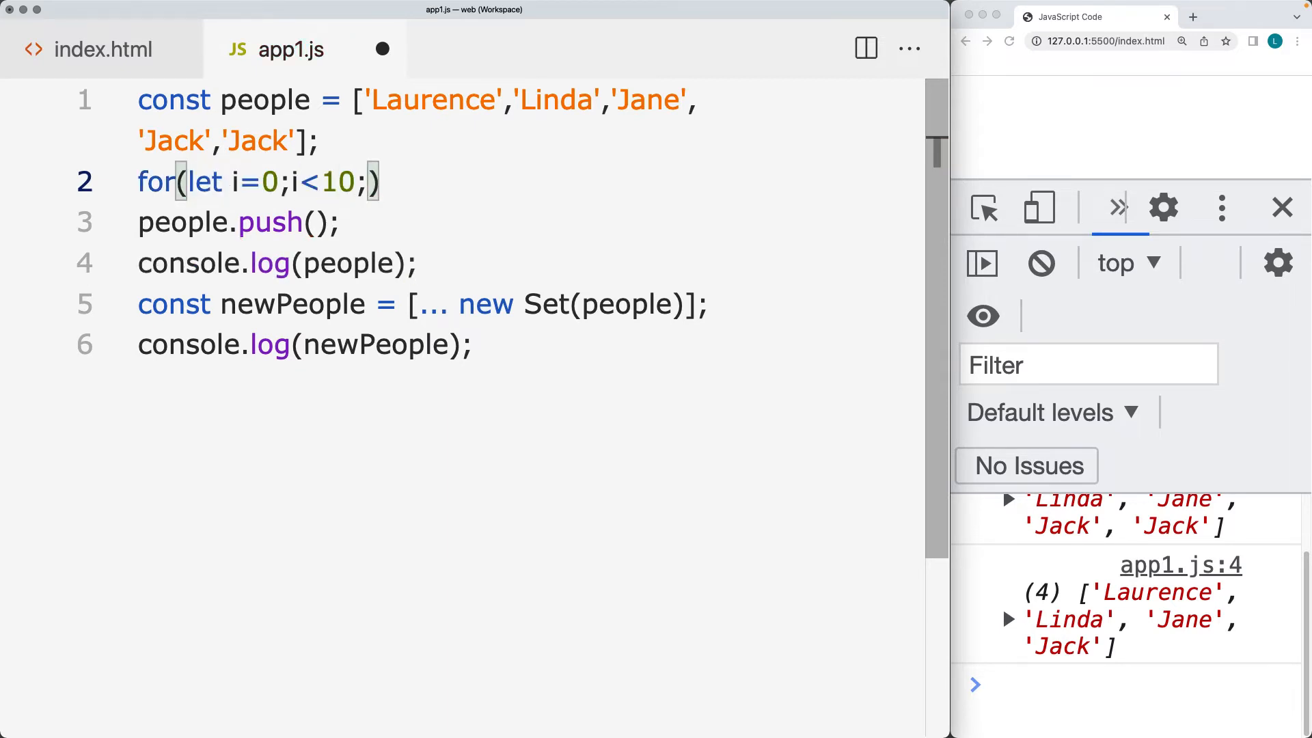
{"action": "type", "text": "i++"}
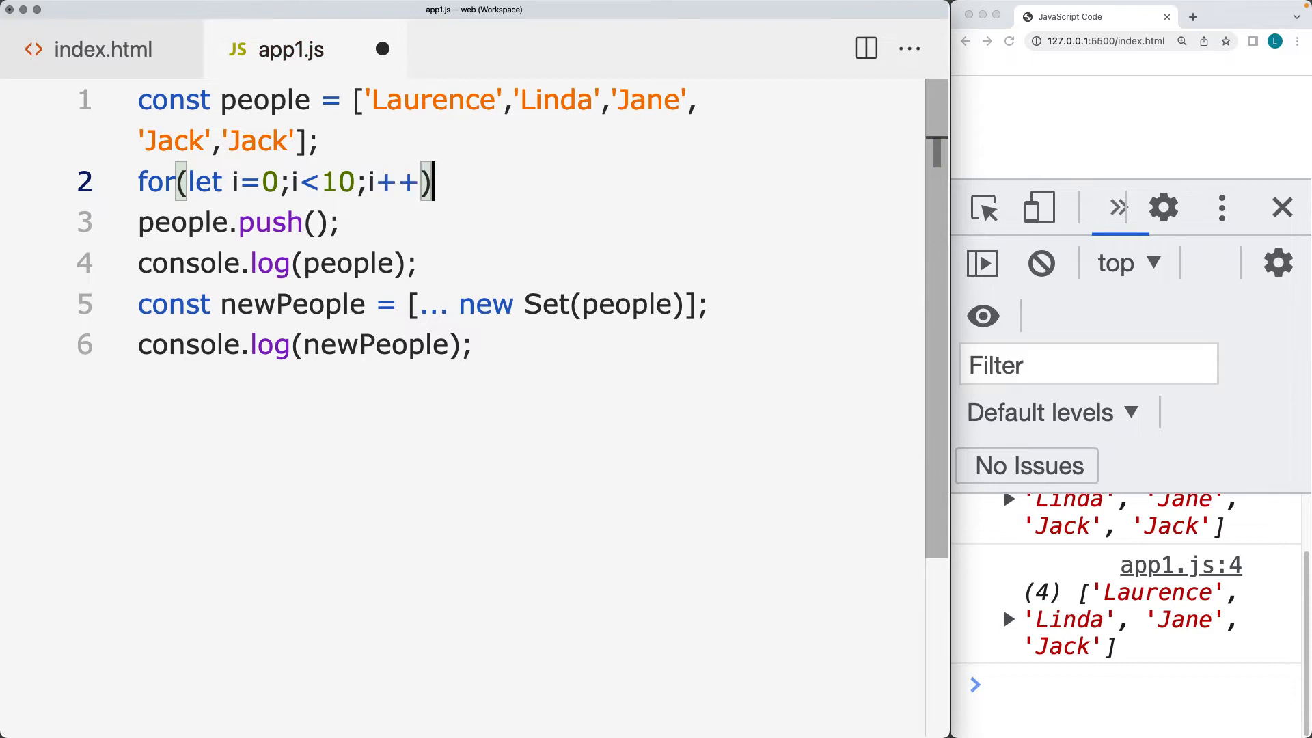
{"action": "type", "text": "{"}
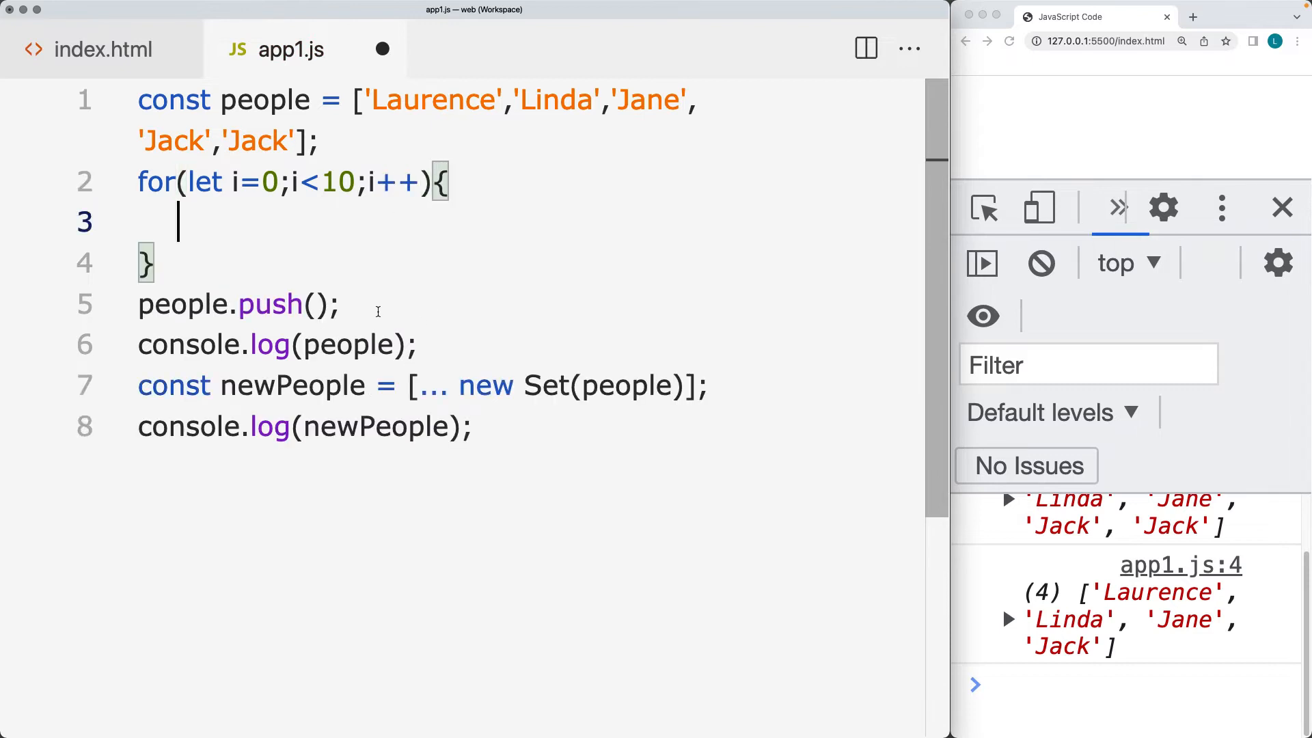
{"action": "type", "text": "people.push();"}
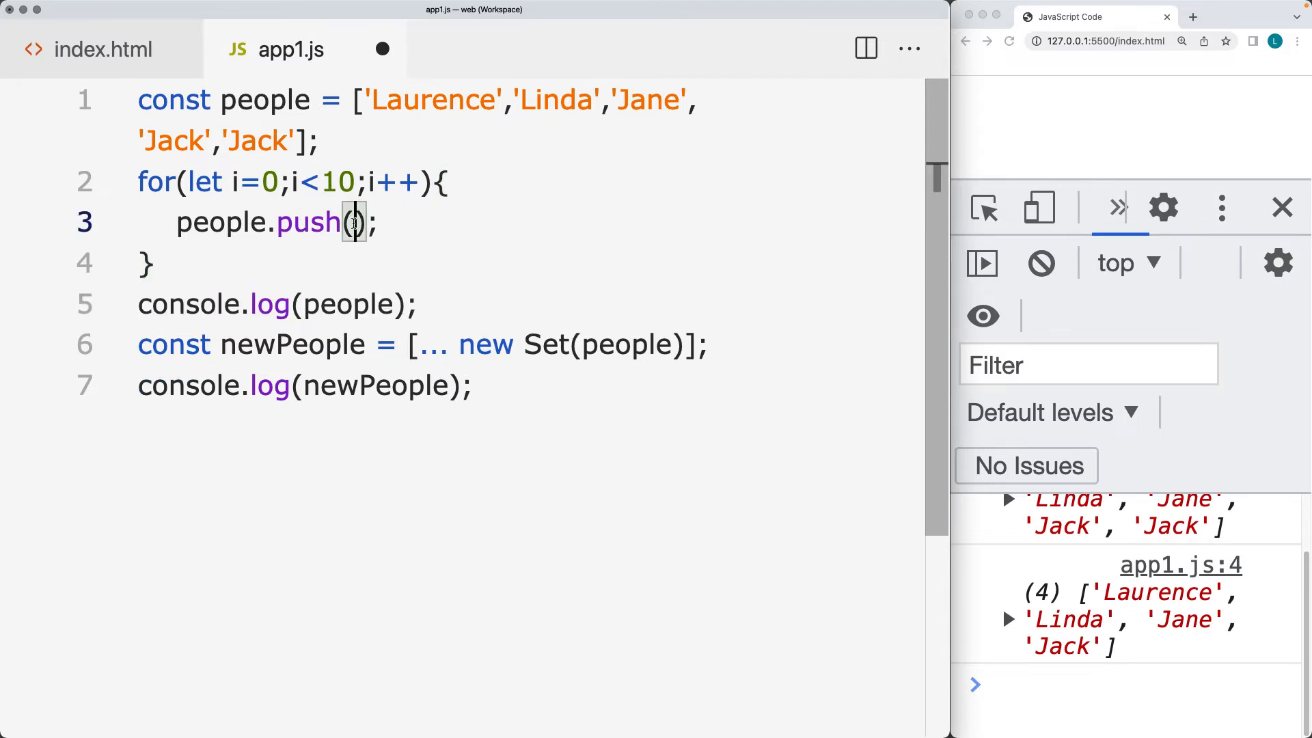
{"action": "type", "text": "'Laurence'"}
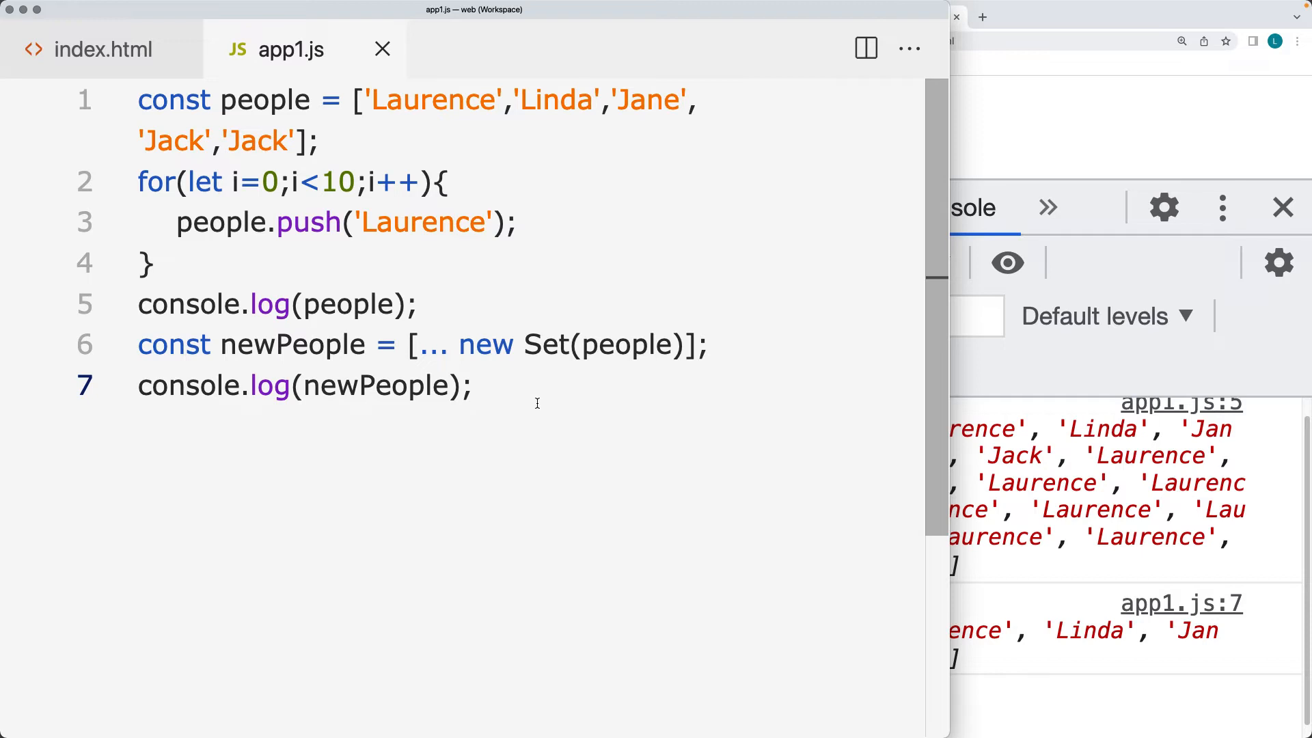
- Push 'Mike' into newPeople, then log both people and newPeople
{"action": "type", "text": "ne"}
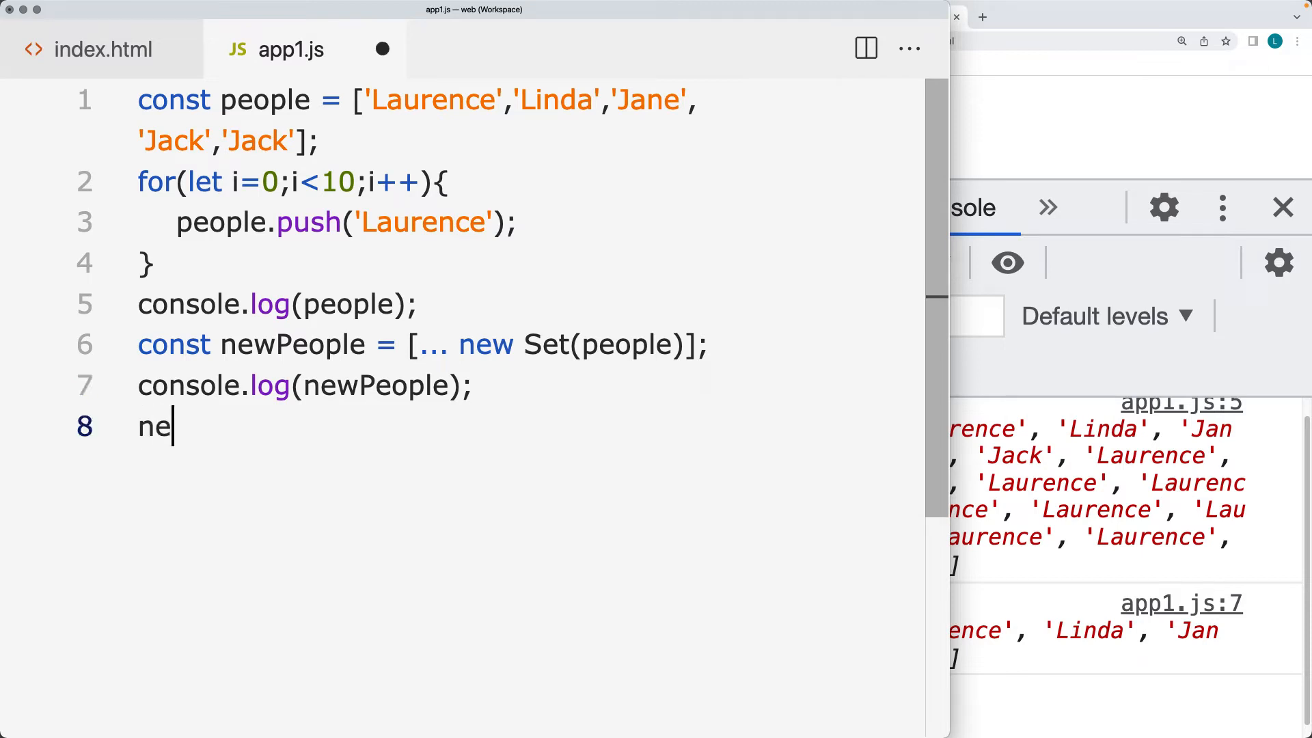
{"action": "type", "text": "wPeople"}
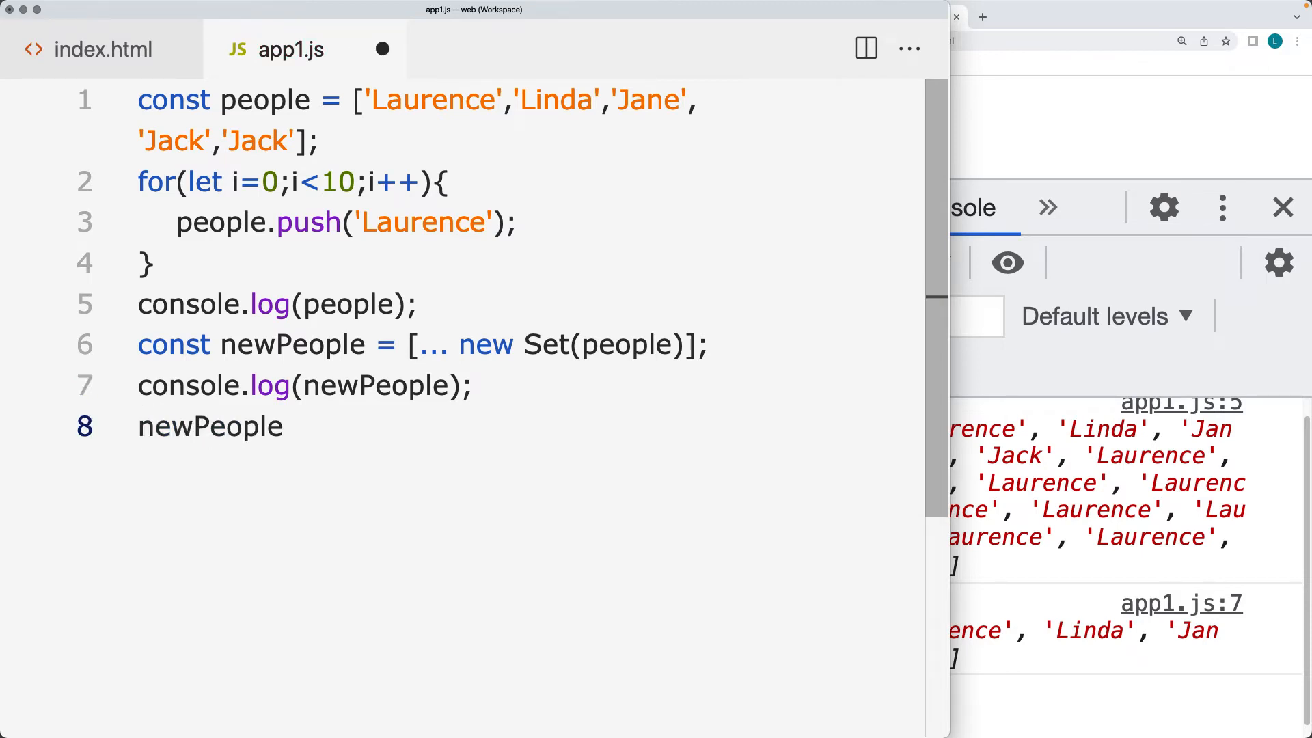
{"action": "type", "text": ".push()"}
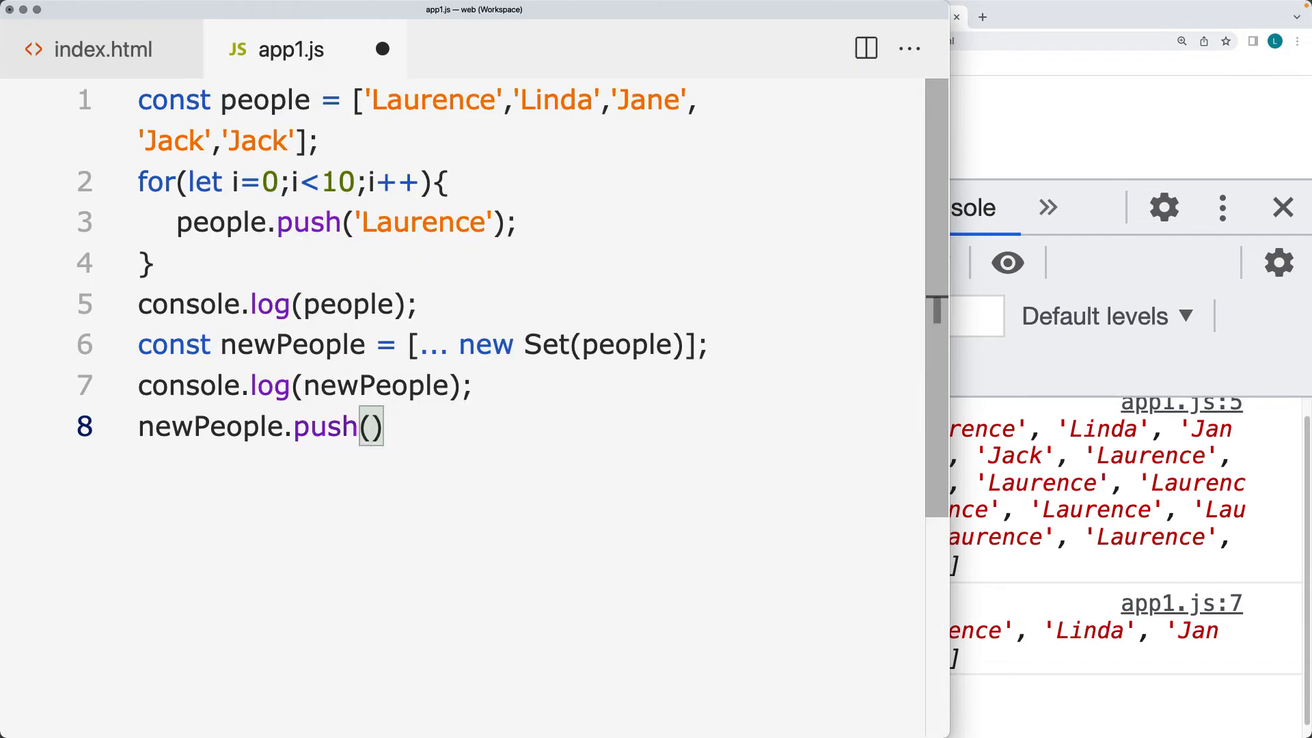
{"action": "type", "text": "\""}
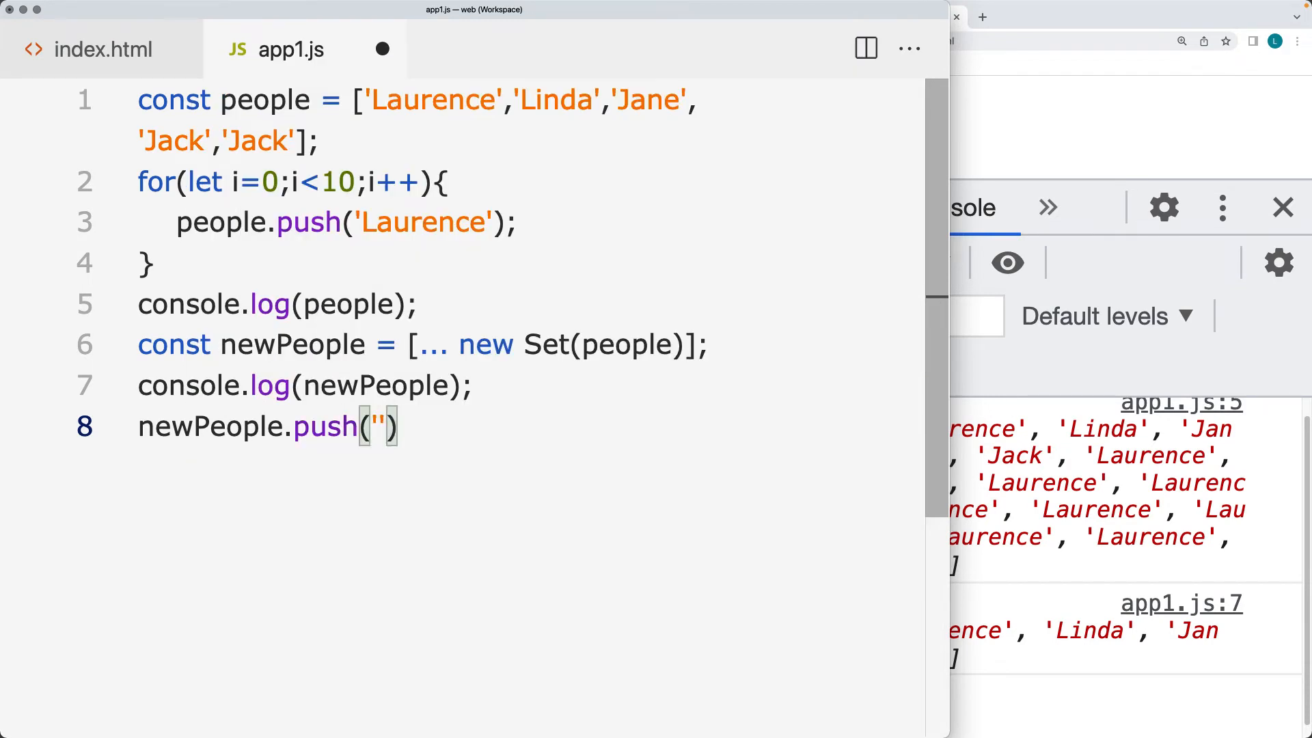
{"action": "type", "text": "Mike"}
{"action": "type", "text": "console.log(peo"}
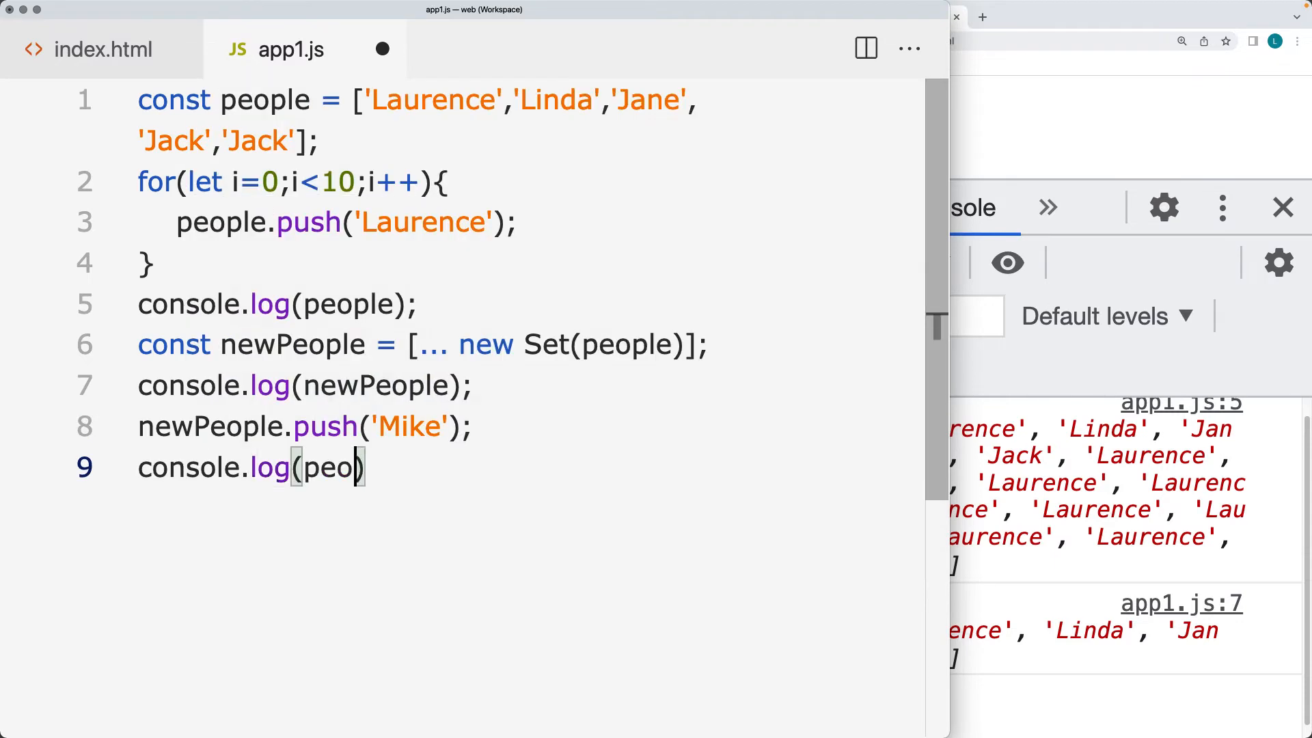
{"action": "type", "text": "ple"}
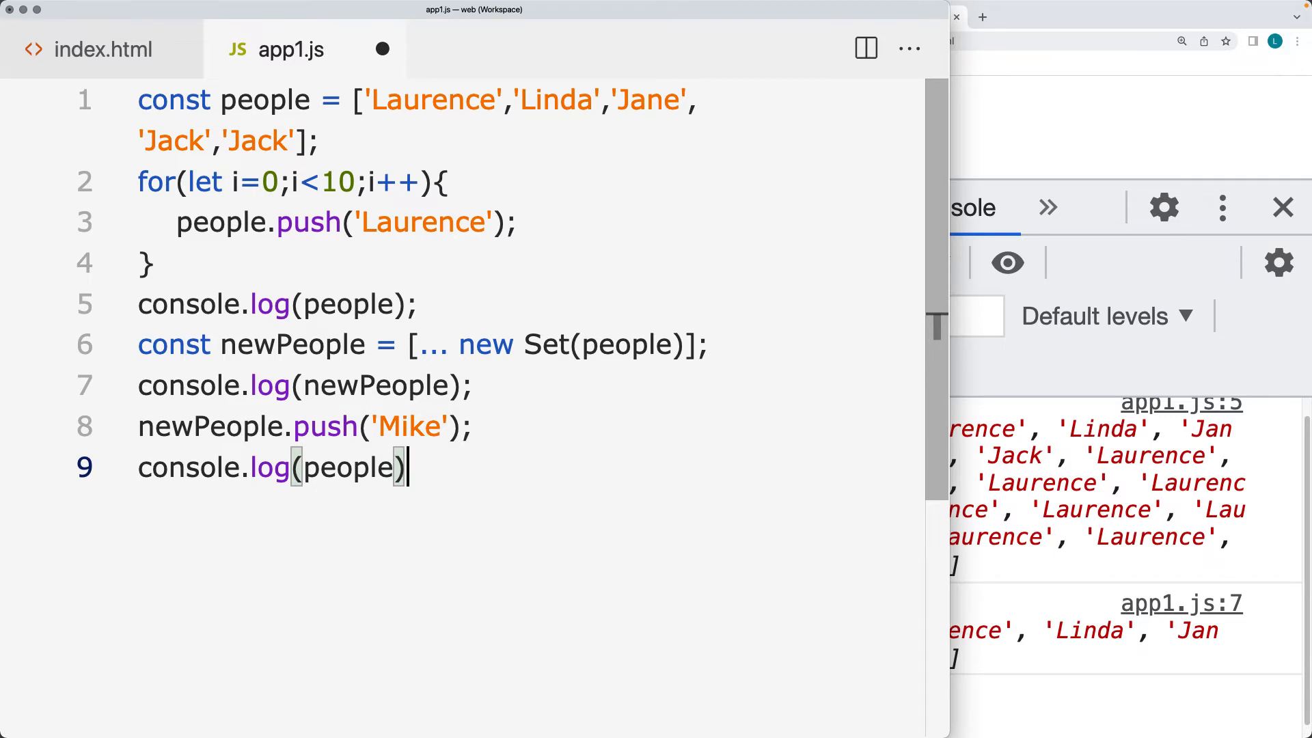
{"action": "type", "text": ";"}
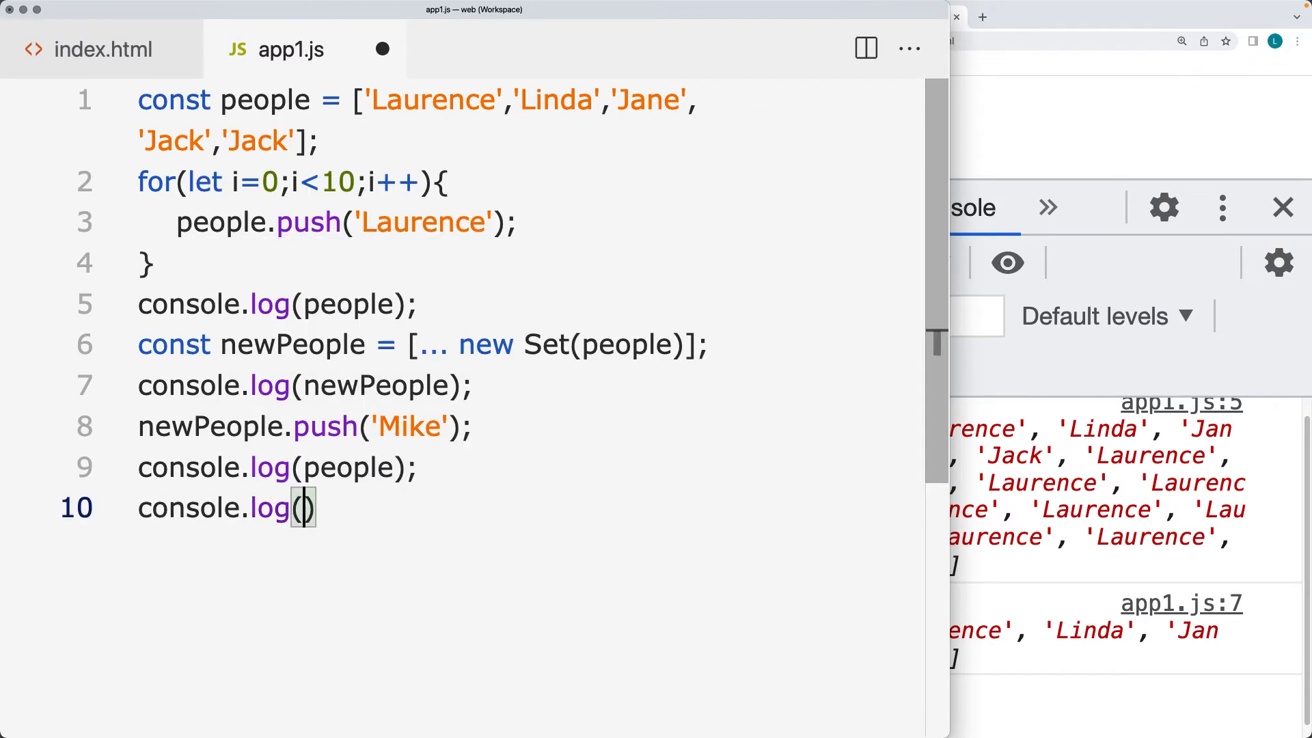
{"action": "type", "text": "newPeople"}
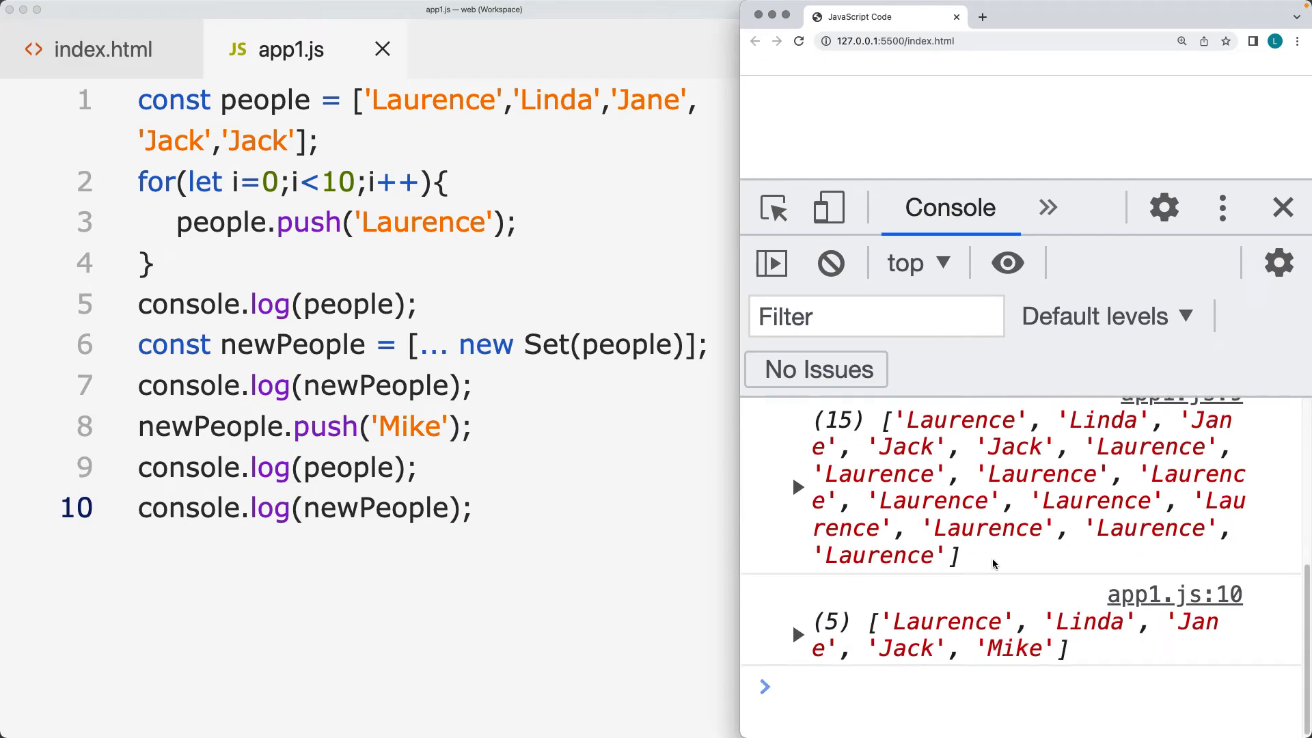
{"action": "left_click", "coordinate": [787, 687]}
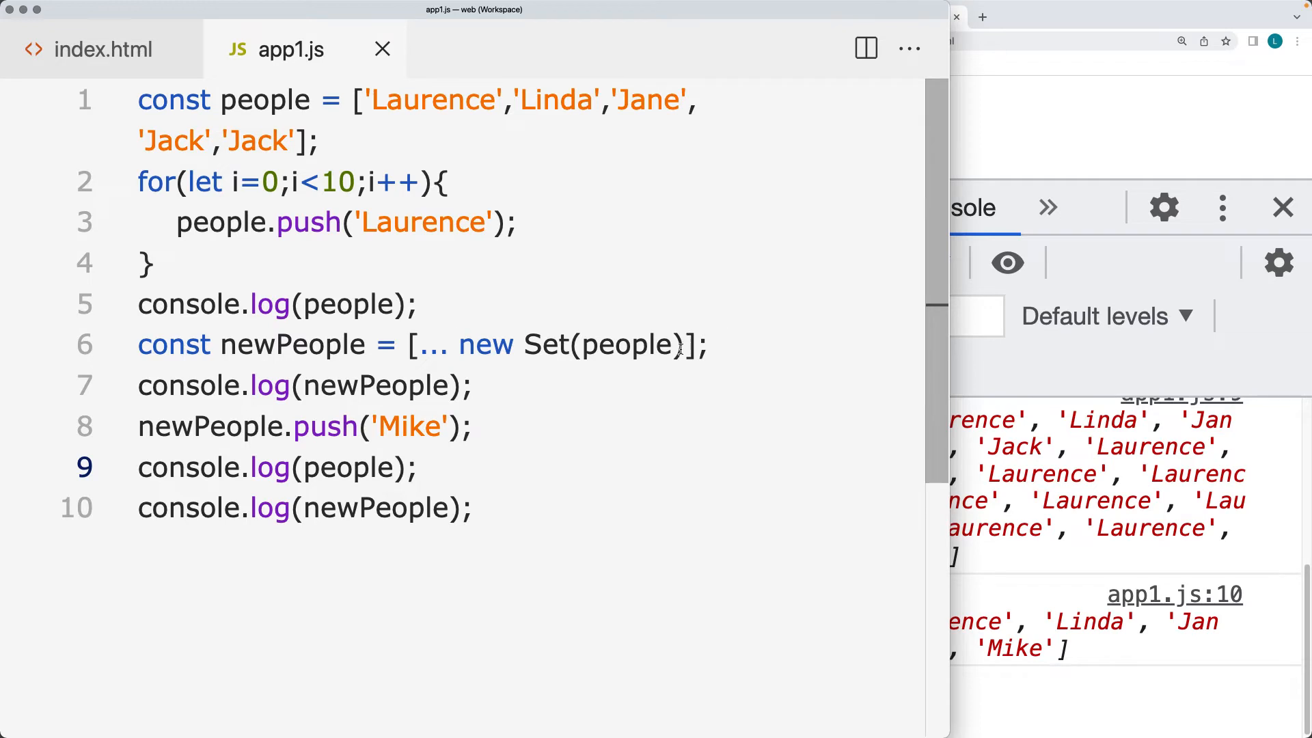
{"action": "mouse_move", "coordinate": [515, 401]}
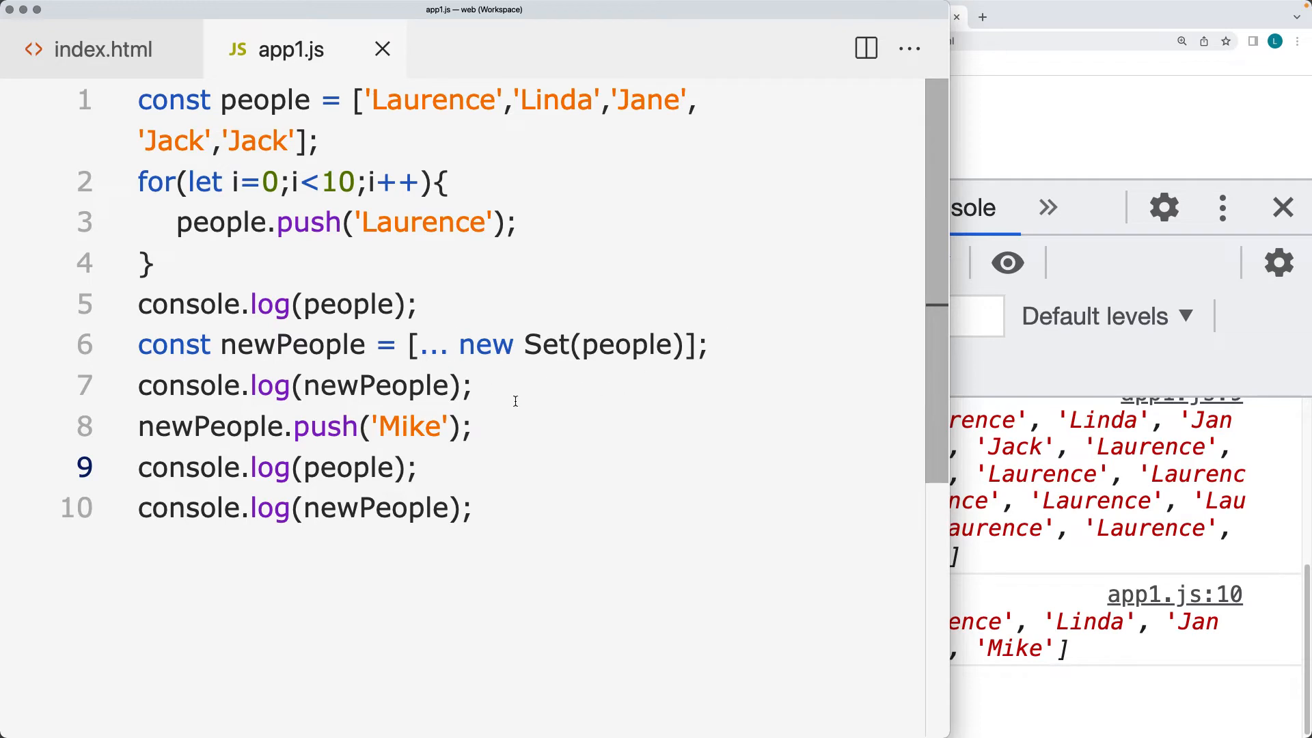
{"action": "mouse_move", "coordinate": [289, 290]}
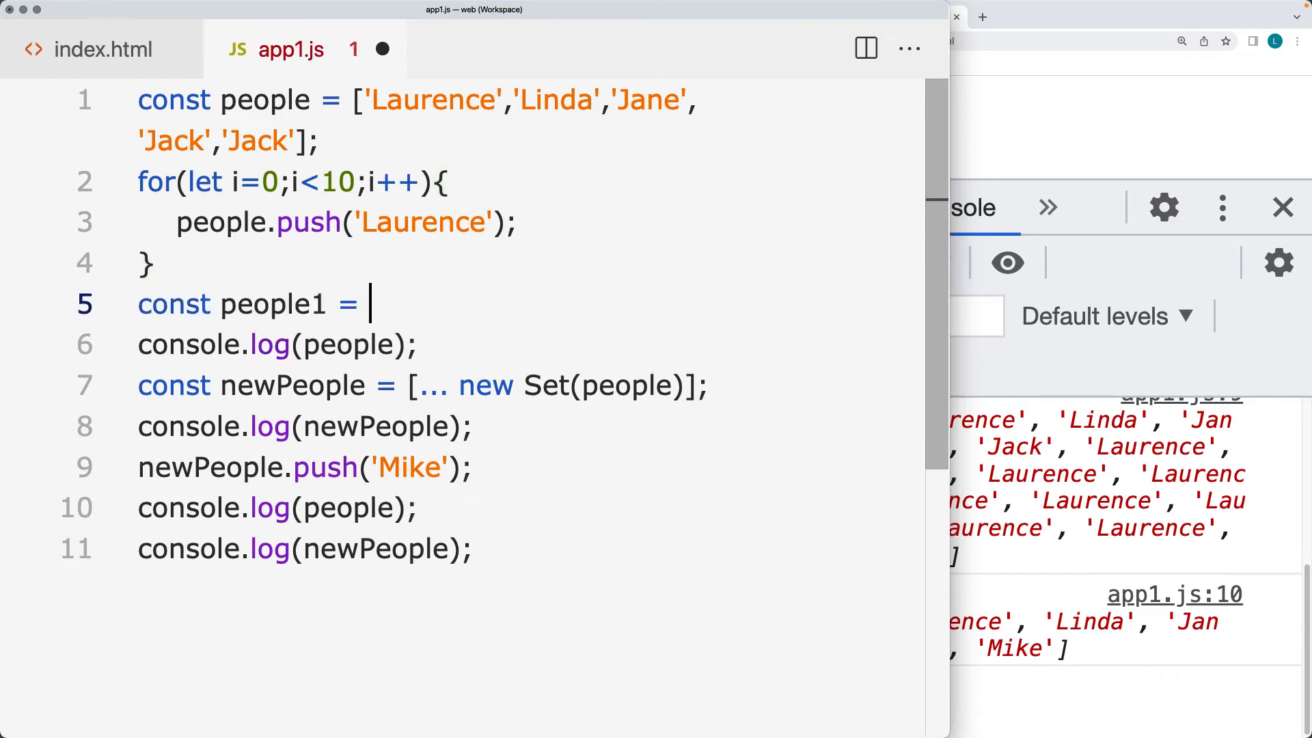
- Set people1 = people, then scroll the console to see Mike in both arrays
{"action": "type", "text": "people;"}
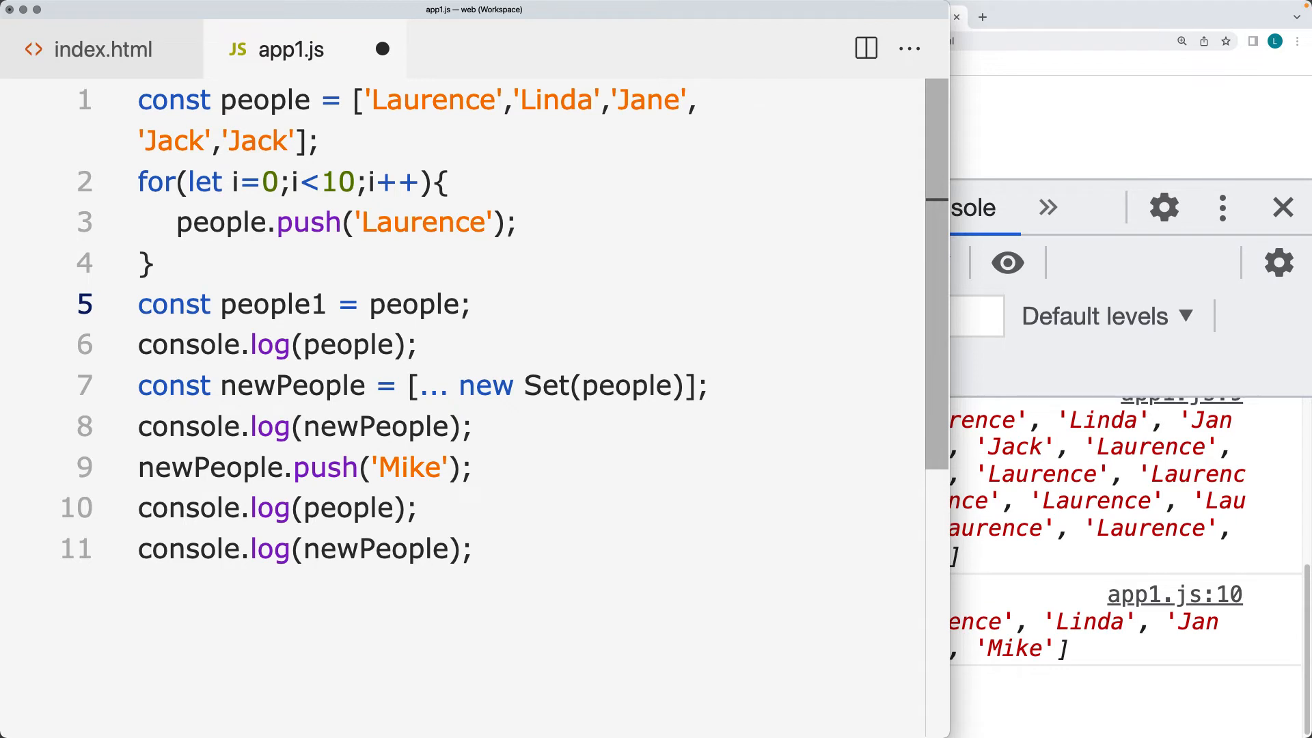
{"action": "mouse_move", "coordinate": [278, 473]}
{"action": "type", "text": "console.log(people1);"}
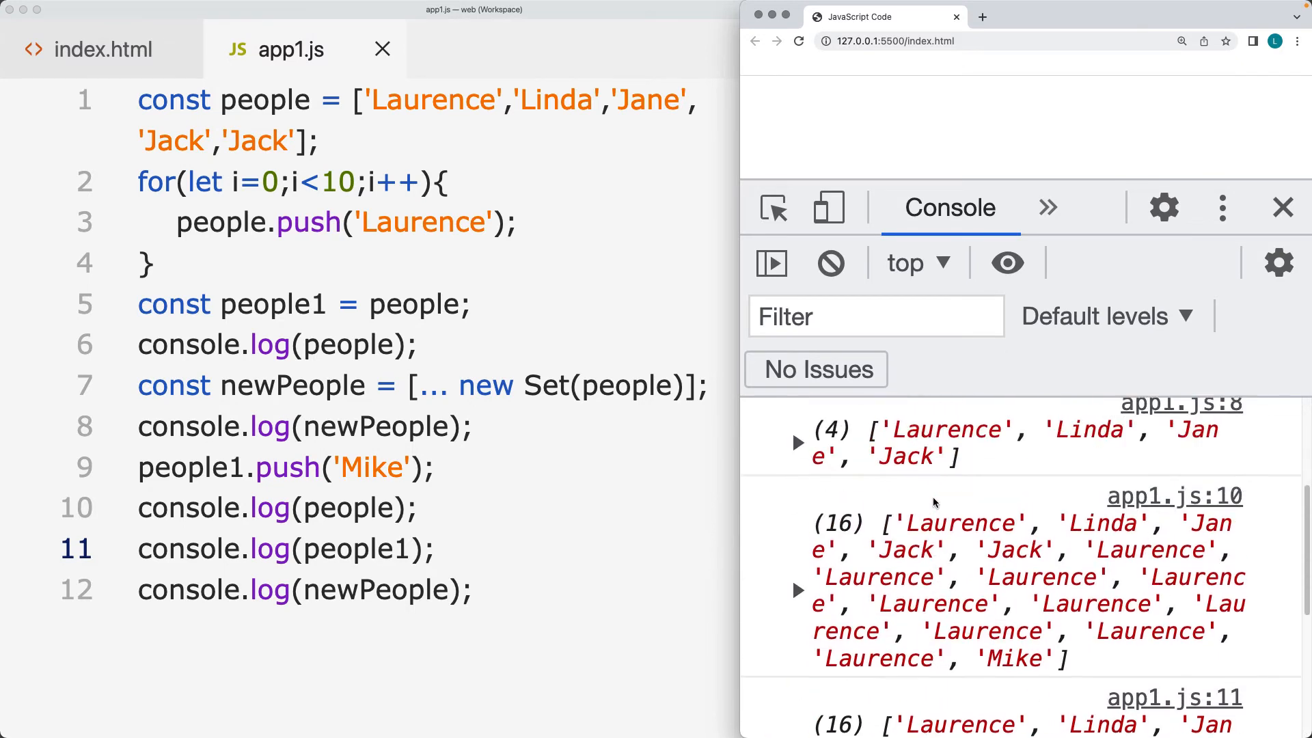
{"action": "scroll", "scroll_direction": "down", "scroll_amount": 3}
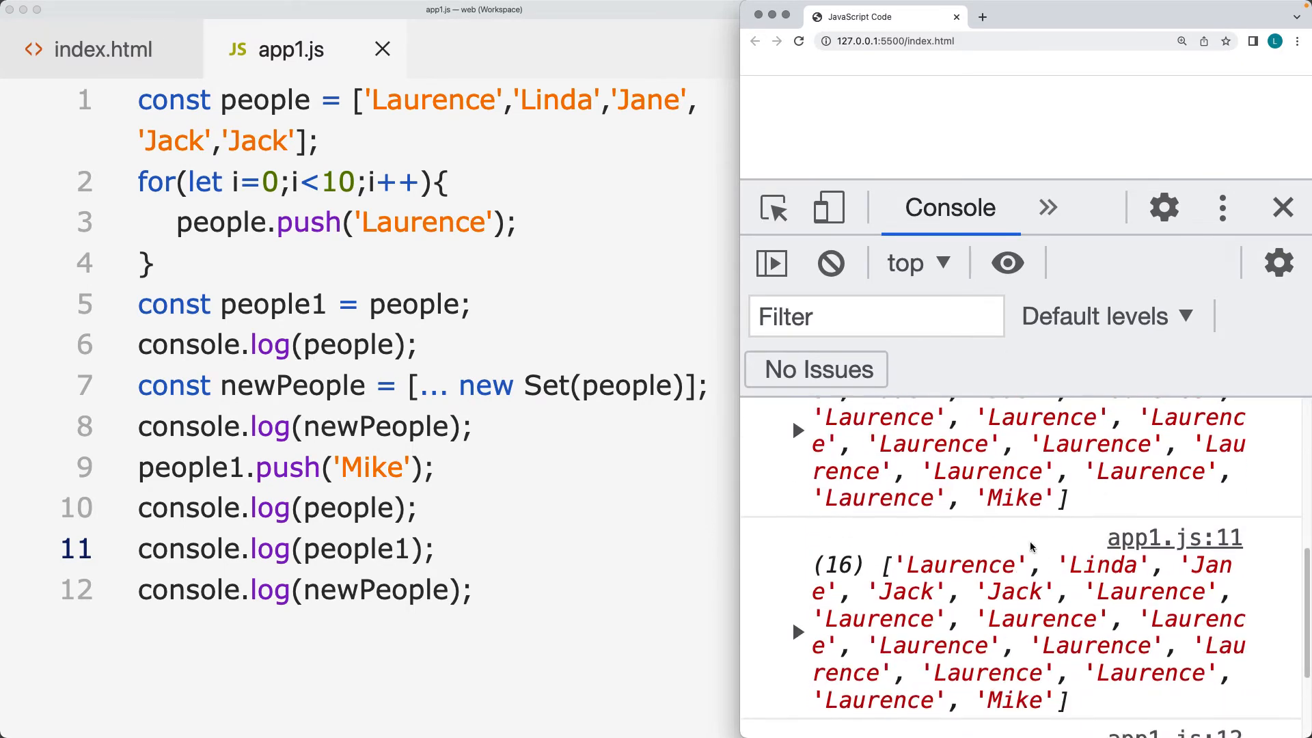
{"action": "scroll", "scroll_direction": "down", "scroll_amount": 3}
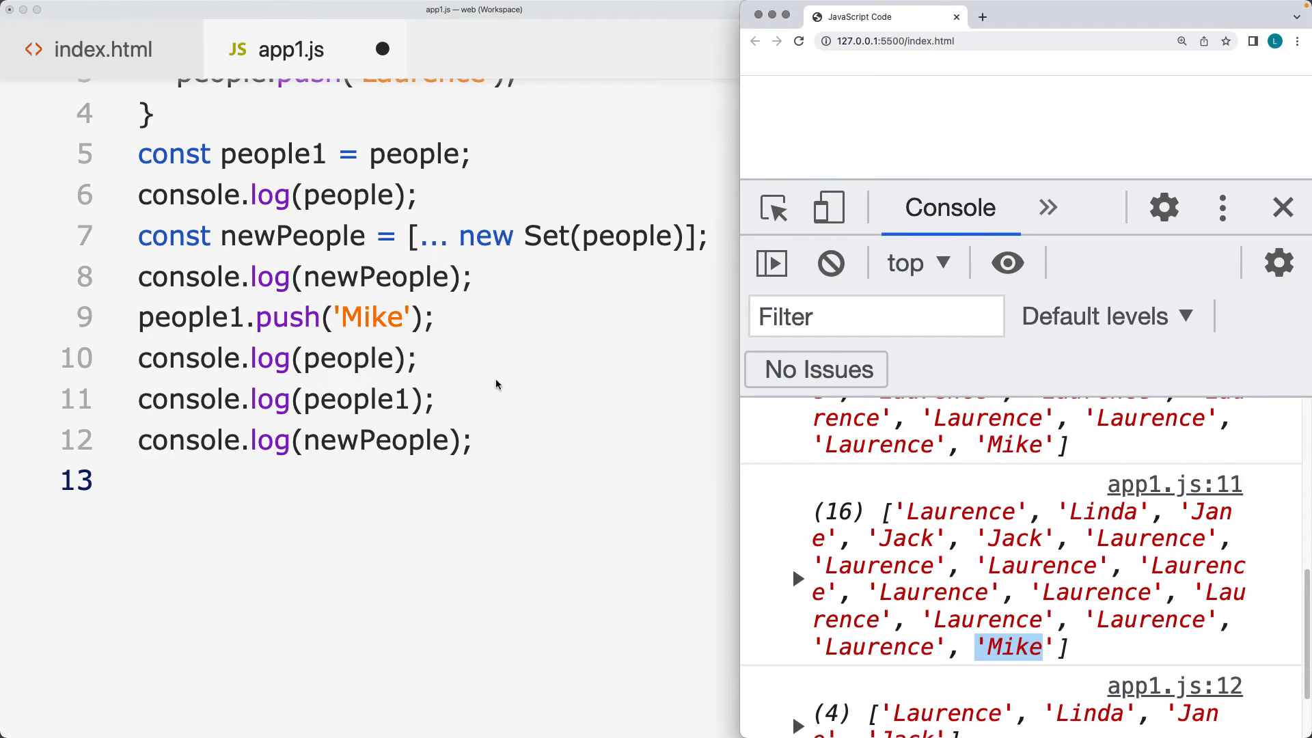
{"action": "mouse_move", "coordinate": [536, 334]}
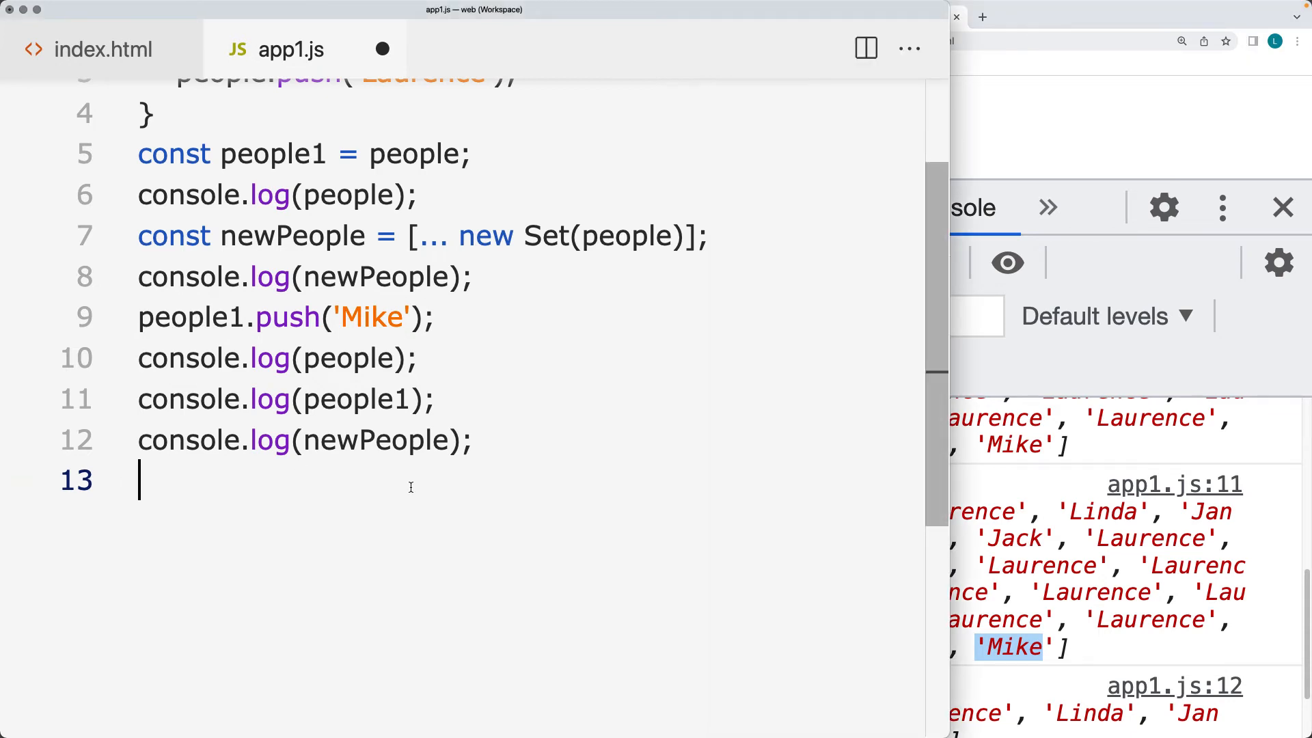
- Reassign people1 as a let to a Set copy of people and add people1.push after its log
{"action": "type", "text": "people1"}
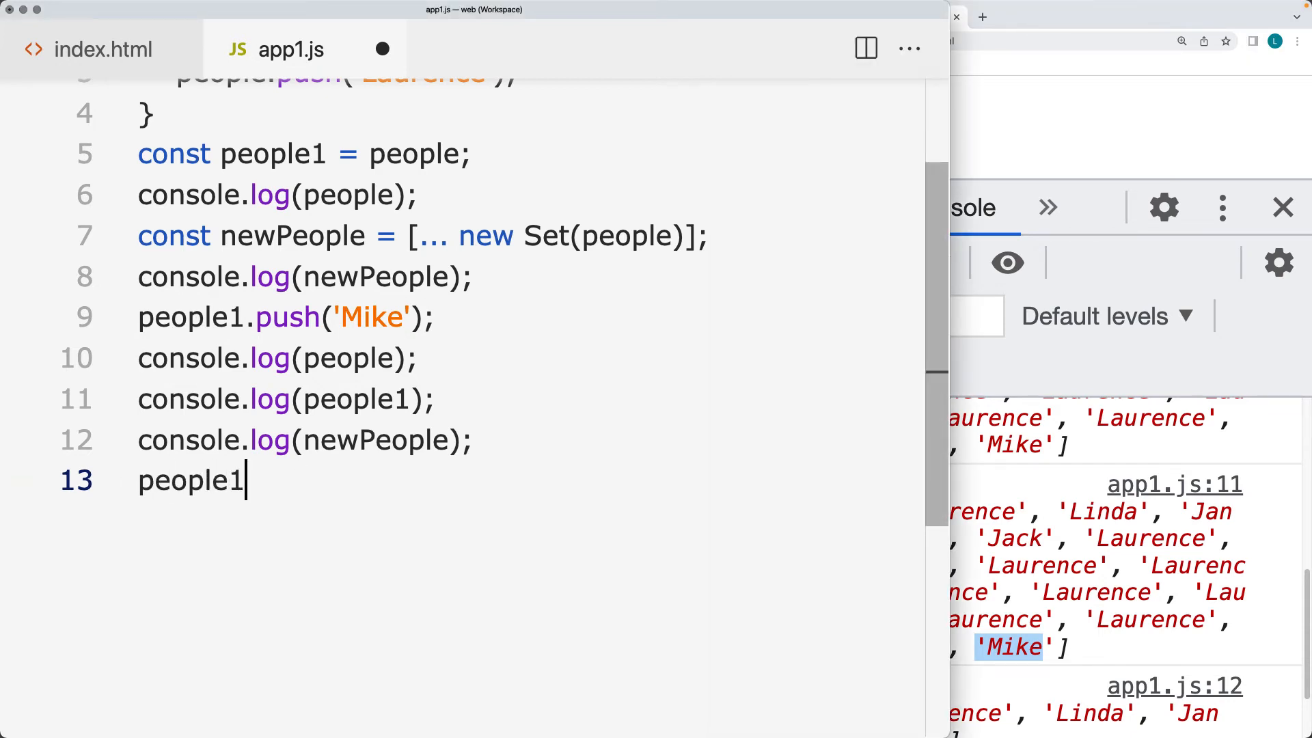
{"action": "type", "text": "=  [... new Set(people)];"}
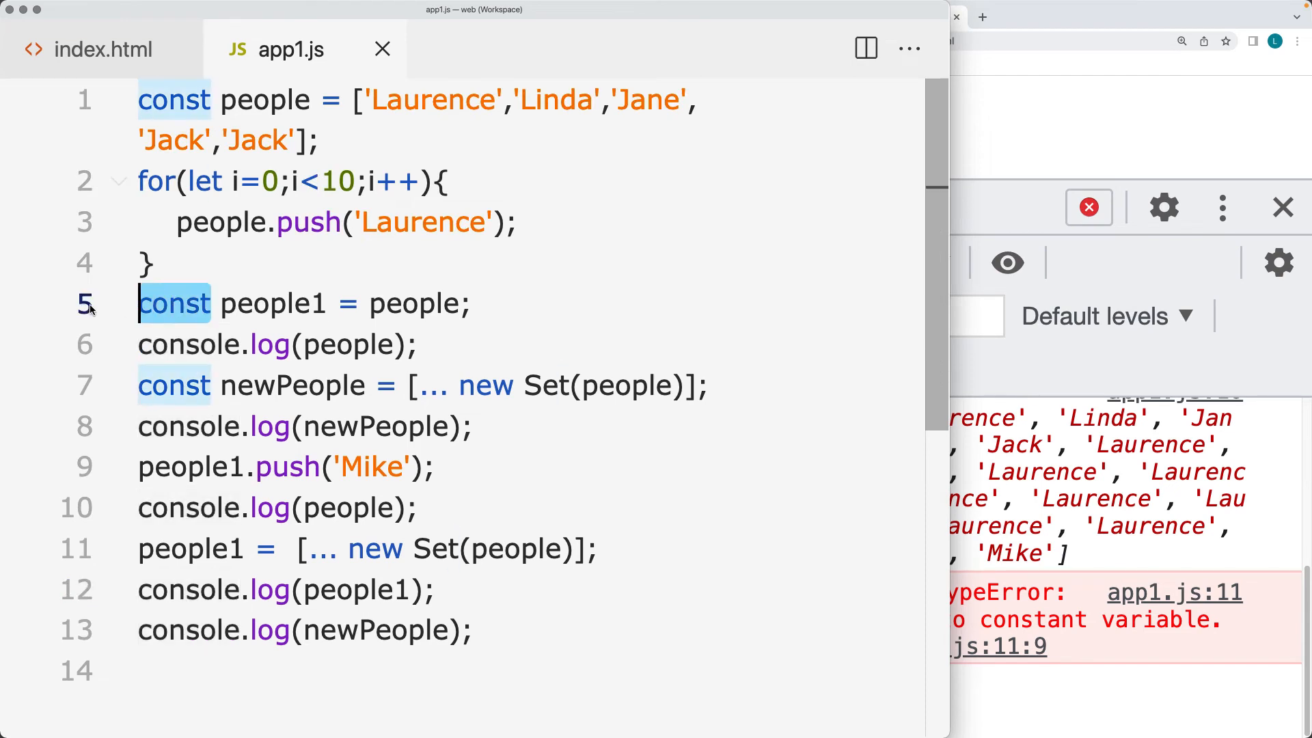
{"action": "type", "text": "let"}
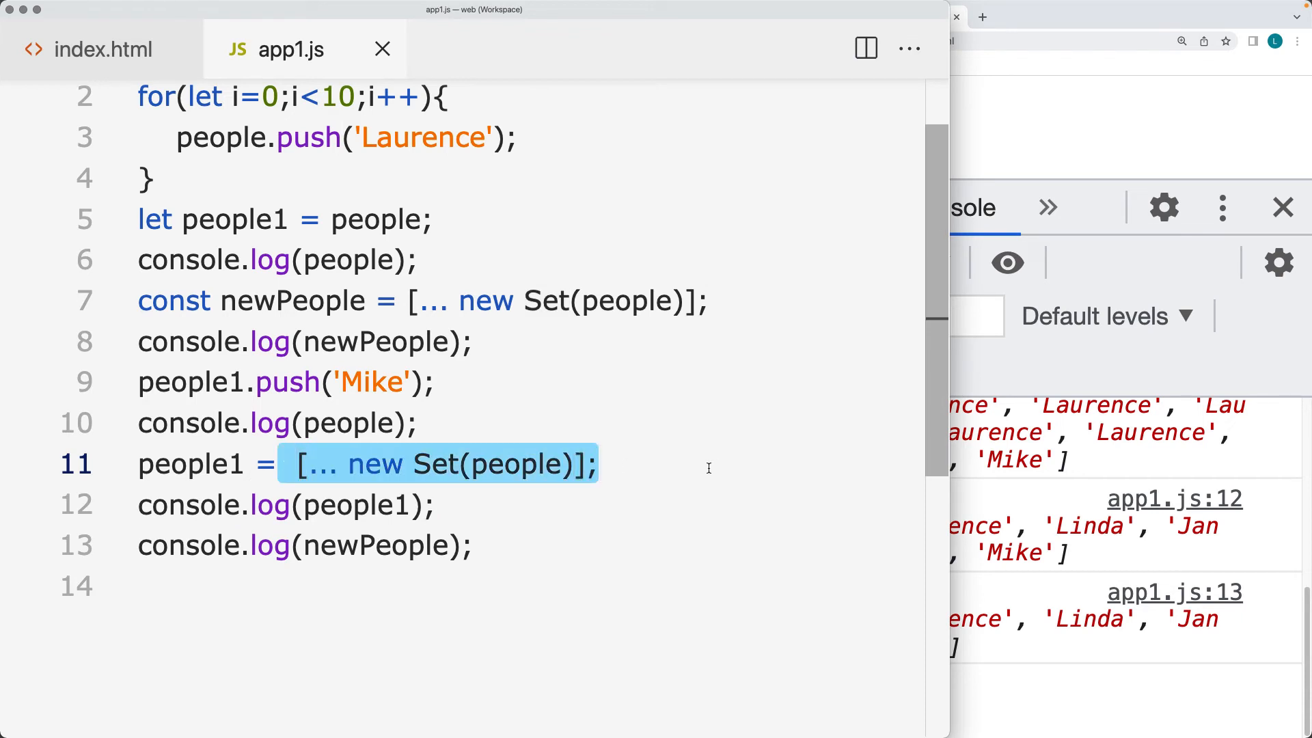
{"action": "mouse_move", "coordinate": [259, 391]}
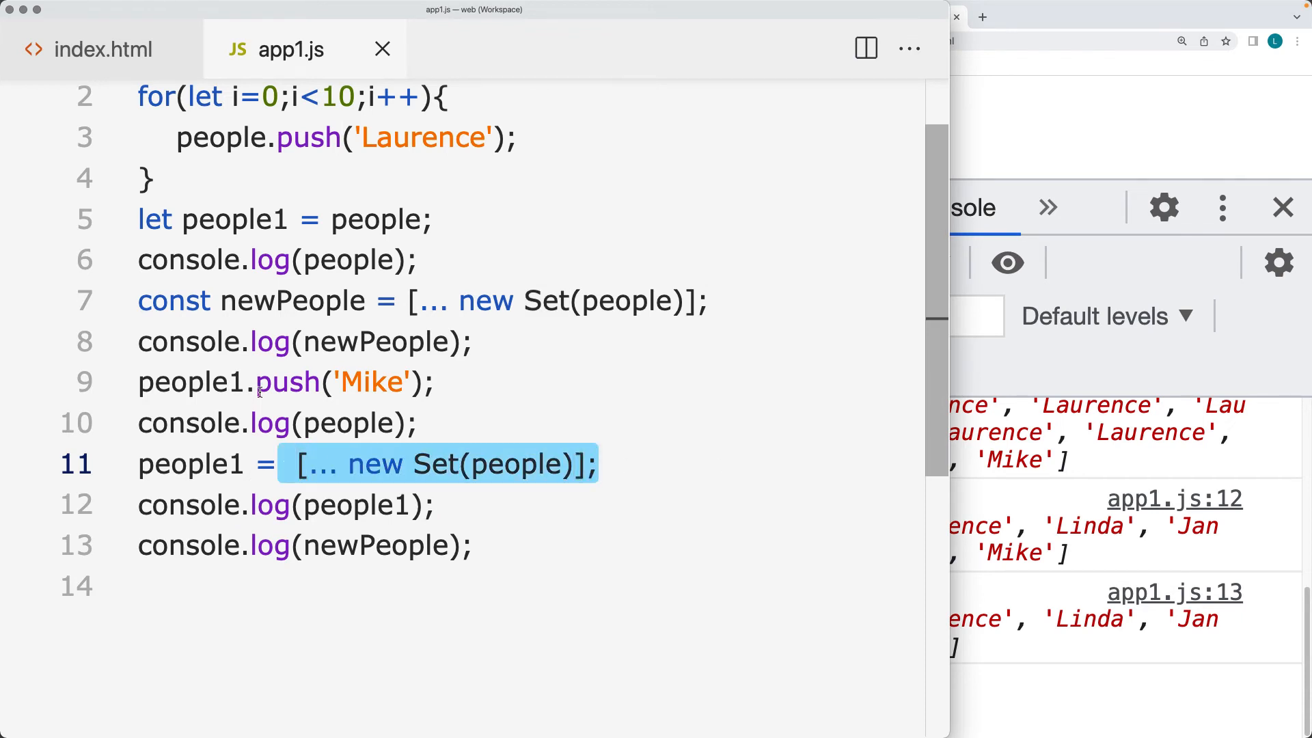
{"action": "left_click", "coordinate": [474, 504]}
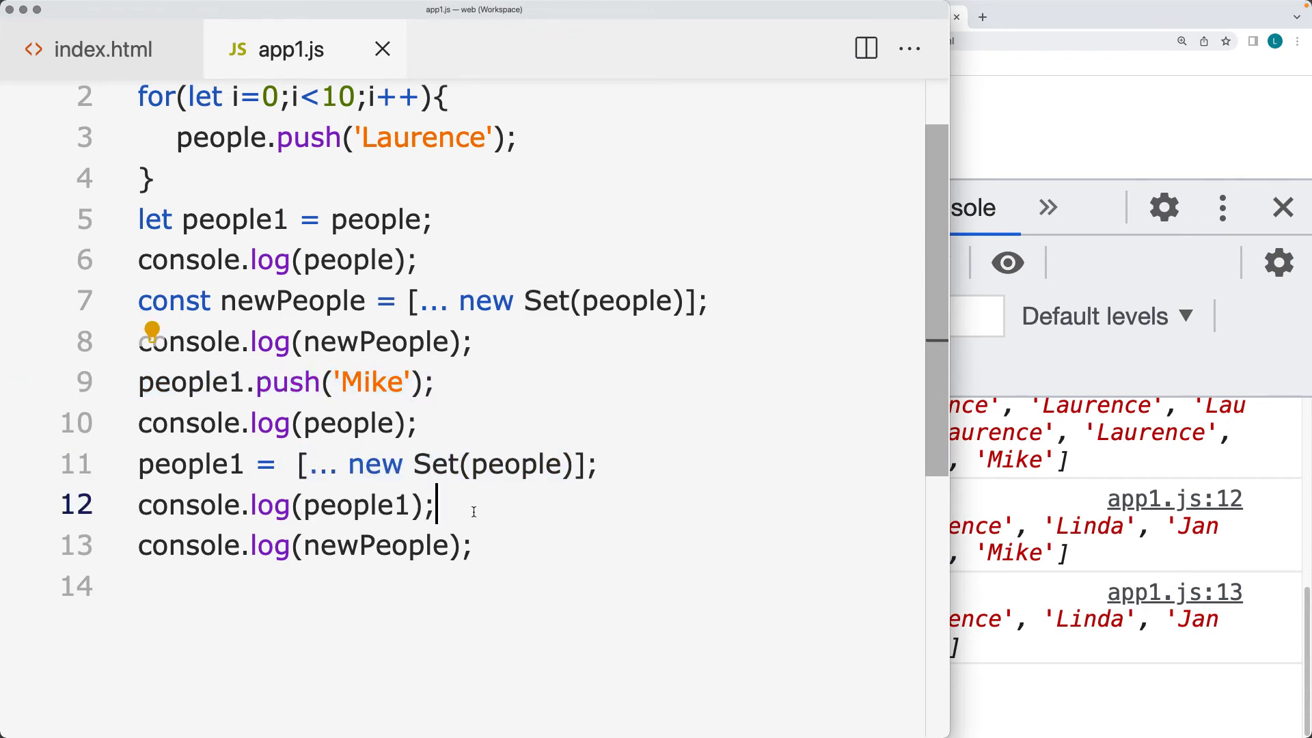
{"action": "type", "text": "people1.push('Mike');"}
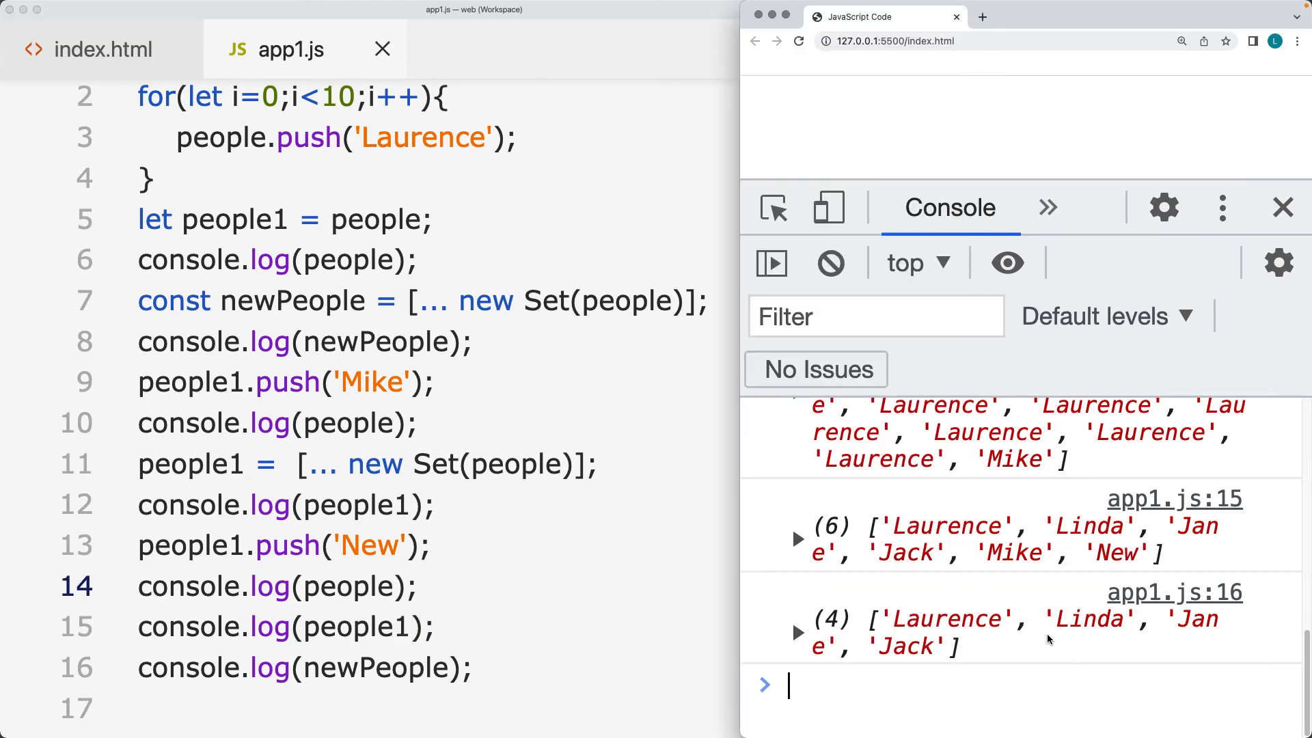
{"action": "mouse_move", "coordinate": [961, 644]}
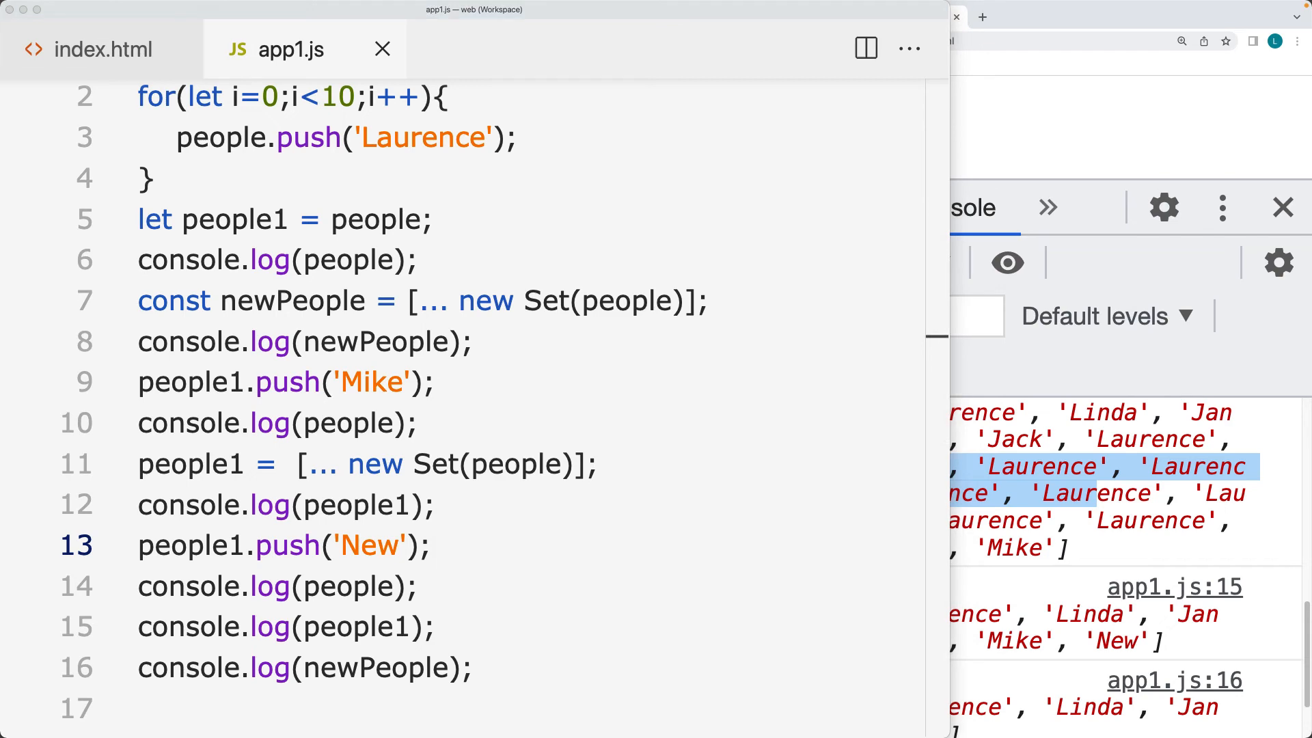
- Place the cursor after line 16 to start blank lines for a new example
{"action": "left_click", "coordinate": [433, 505]}
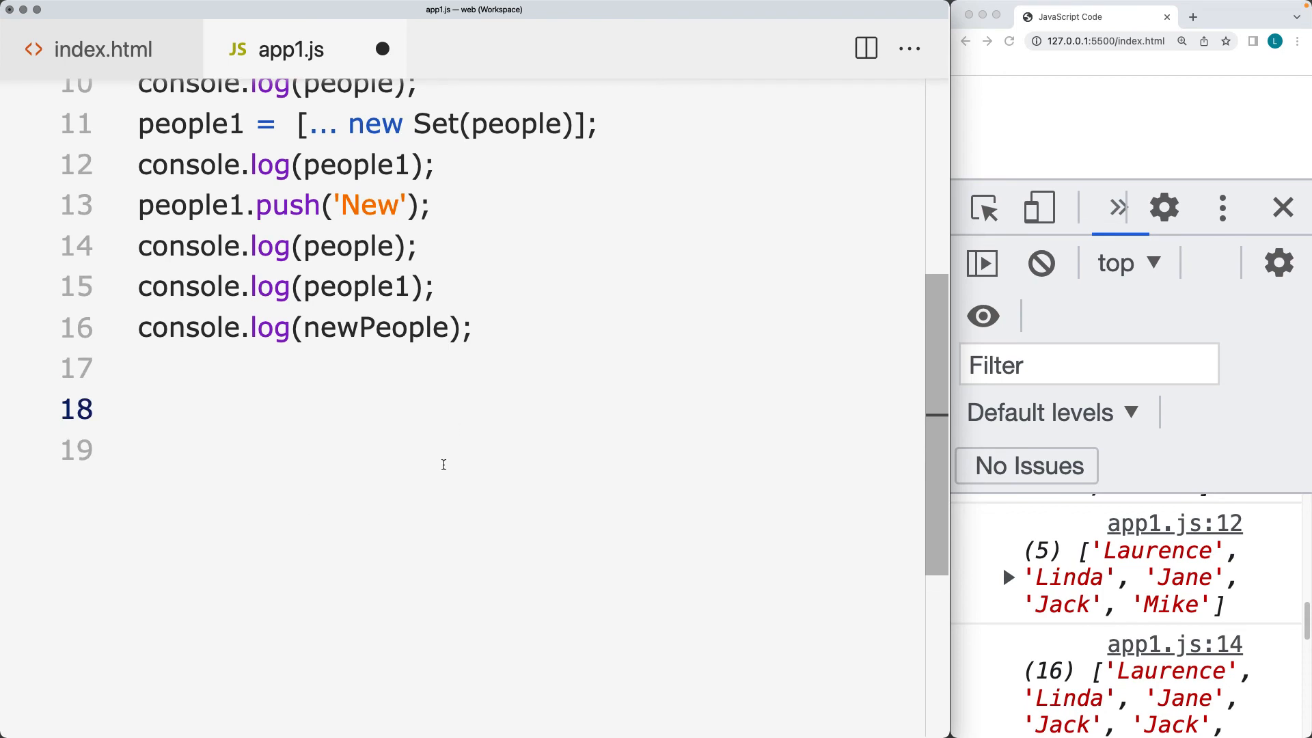
- Declare const people2 = people.filter((item,i)=>{})
{"action": "type", "text": "const"}
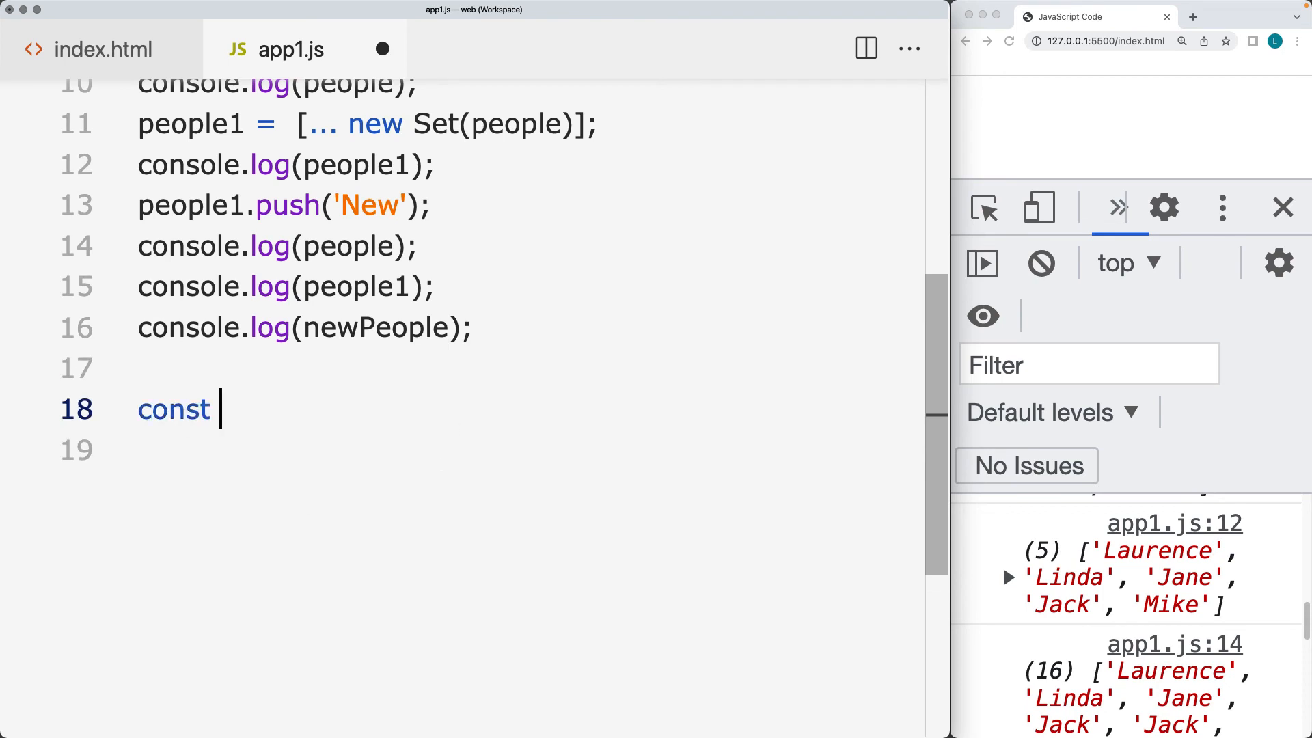
{"action": "type", "text": "people2"}
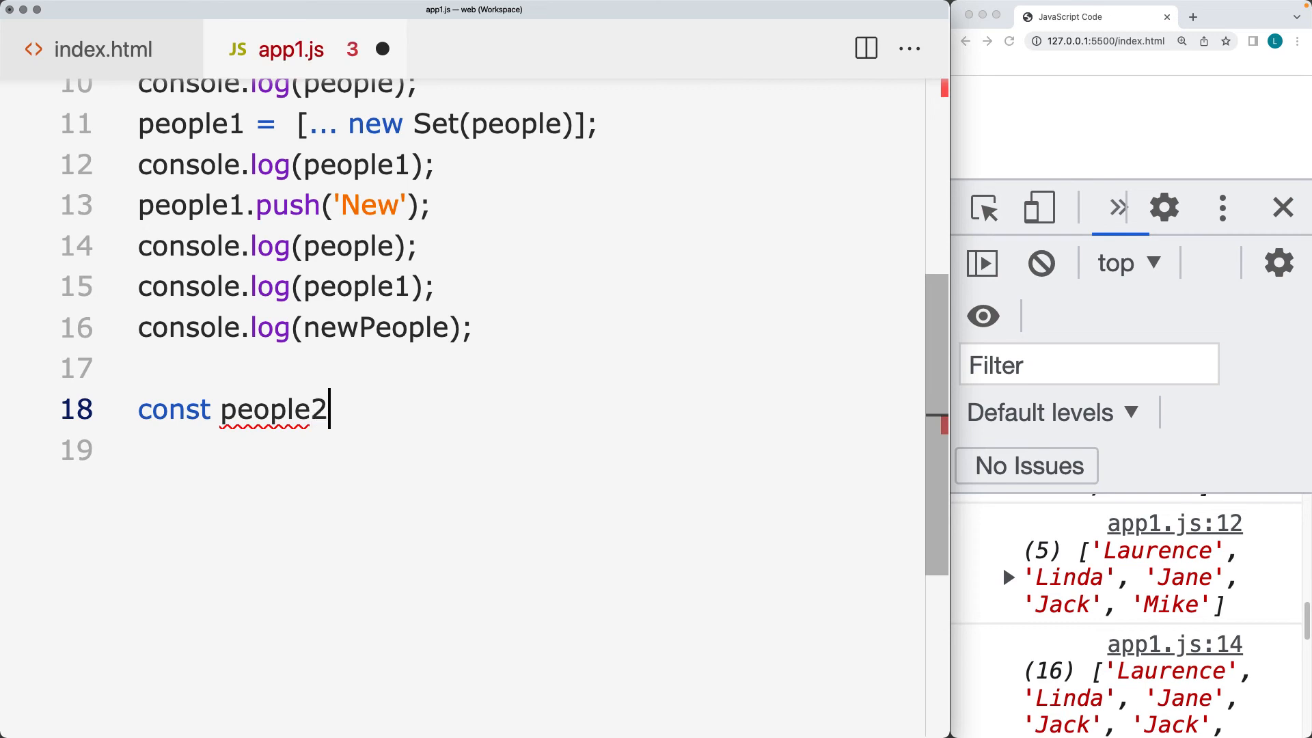
{"action": "type", "text": "= people"}
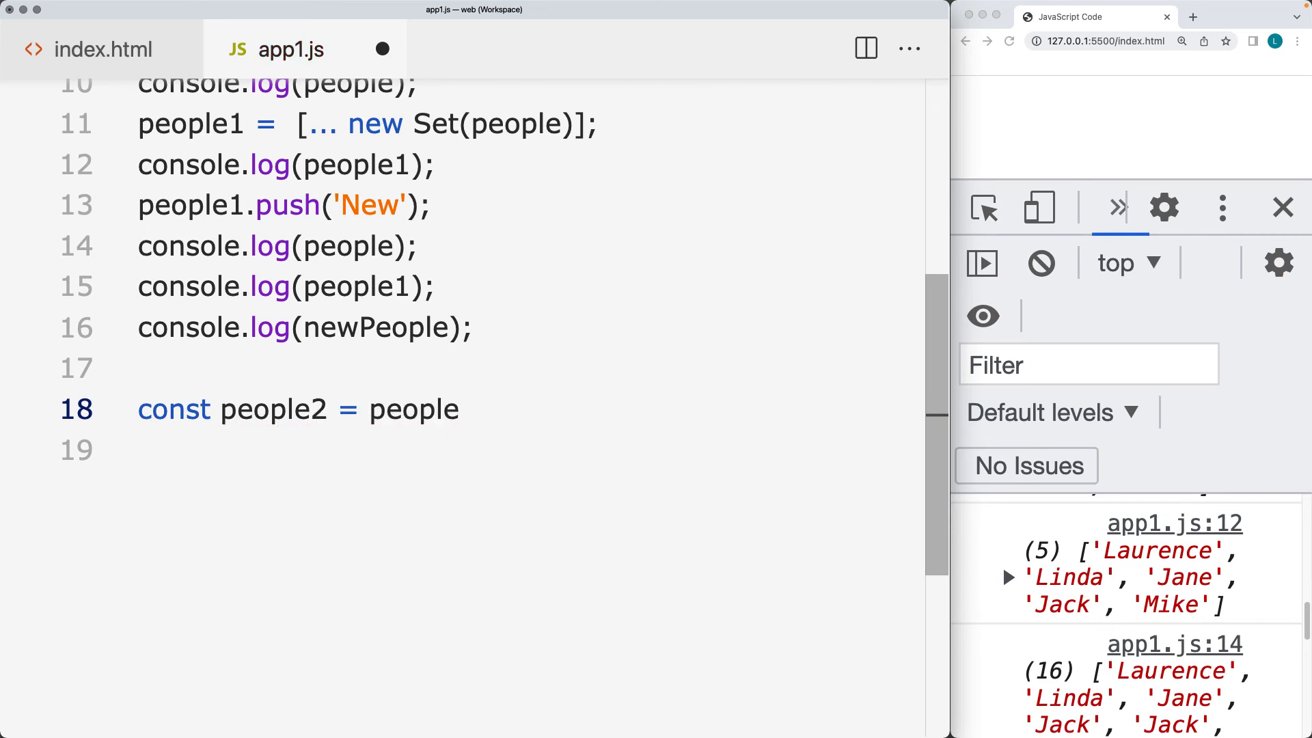
{"action": "type", "text": ".filter"}
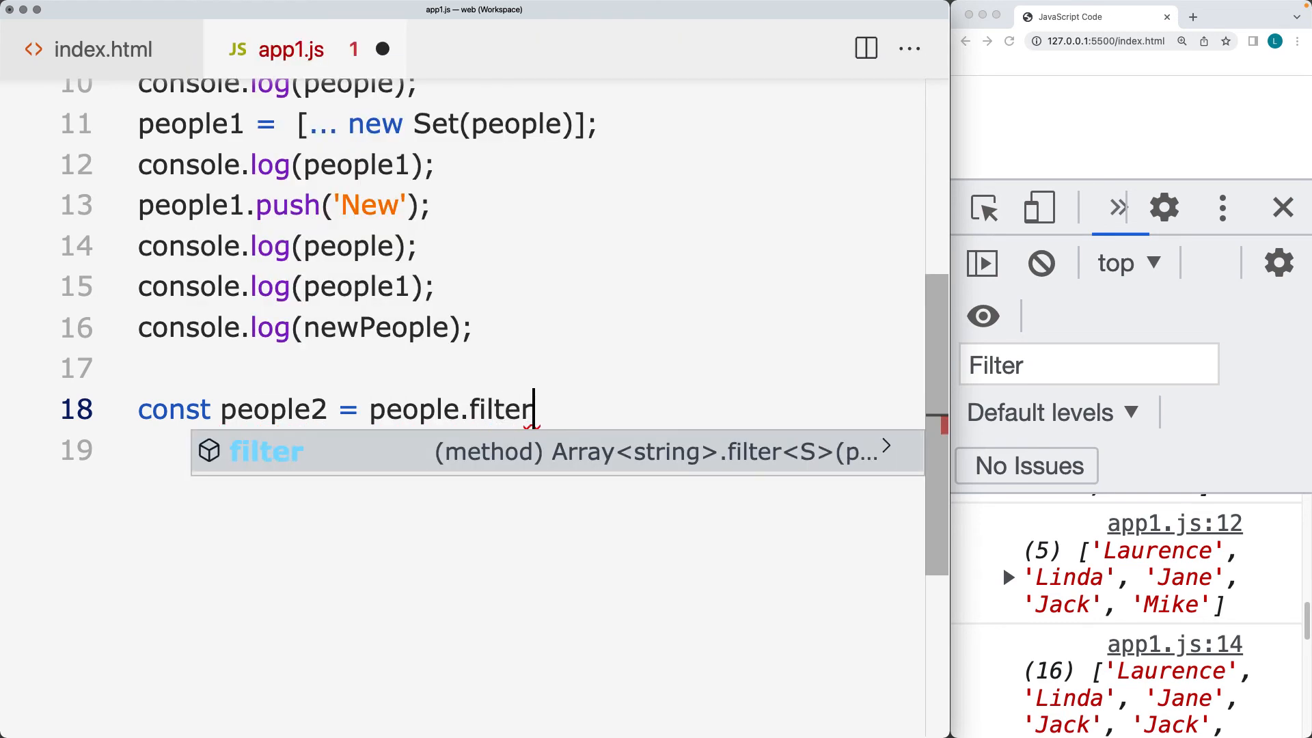
{"action": "type", "text": "()"}
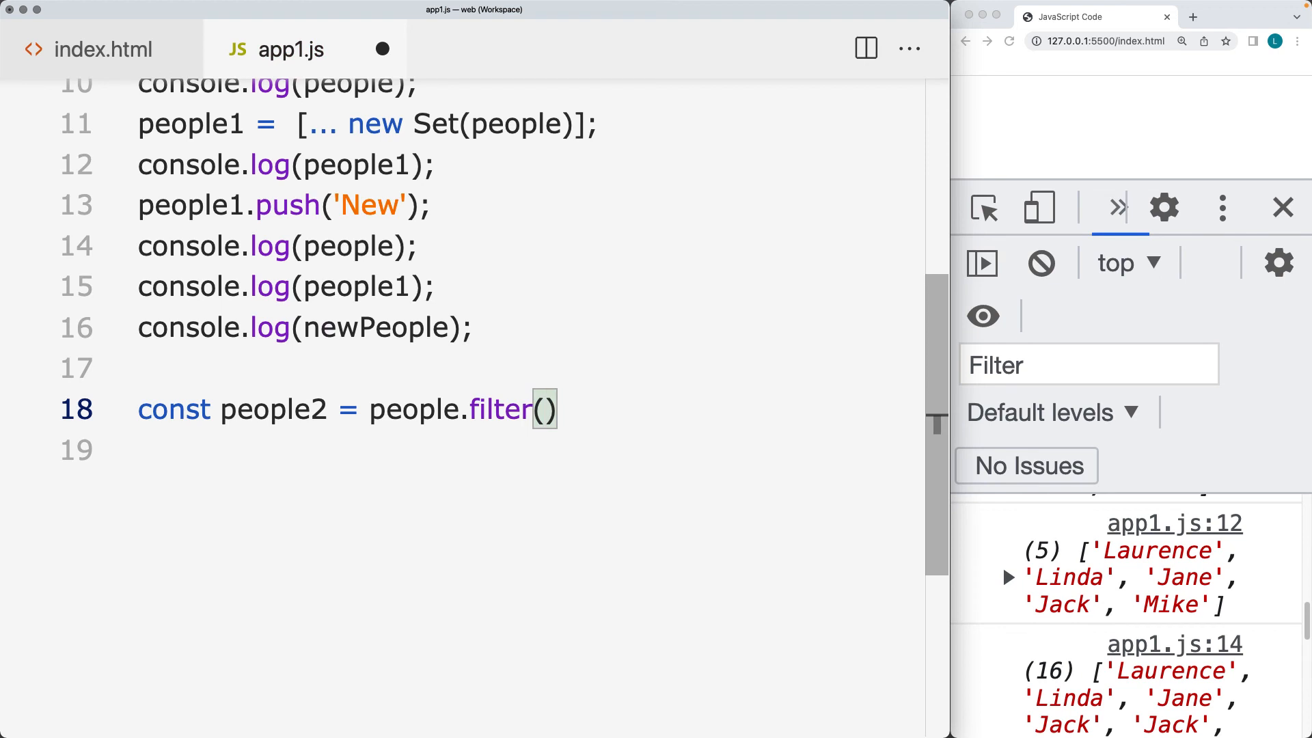
{"action": "type", "text": "(item,"}
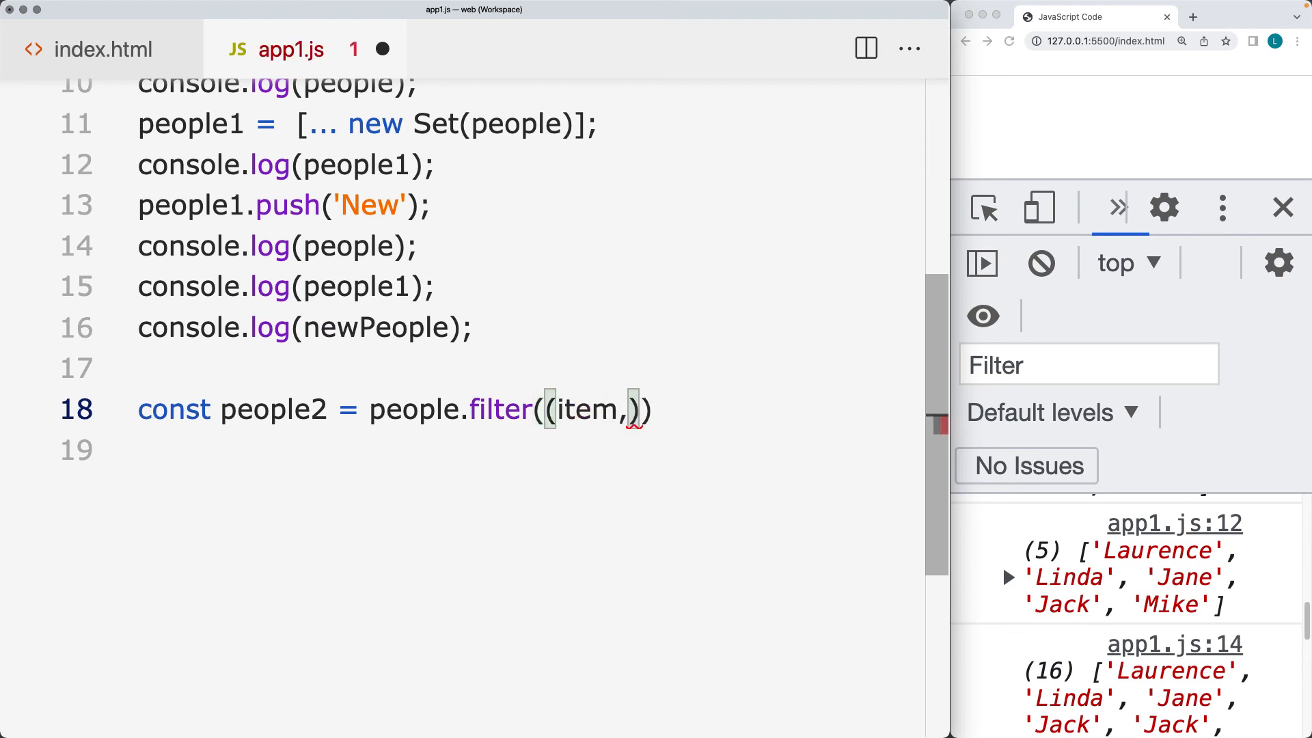
{"action": "type", "text": "i"}
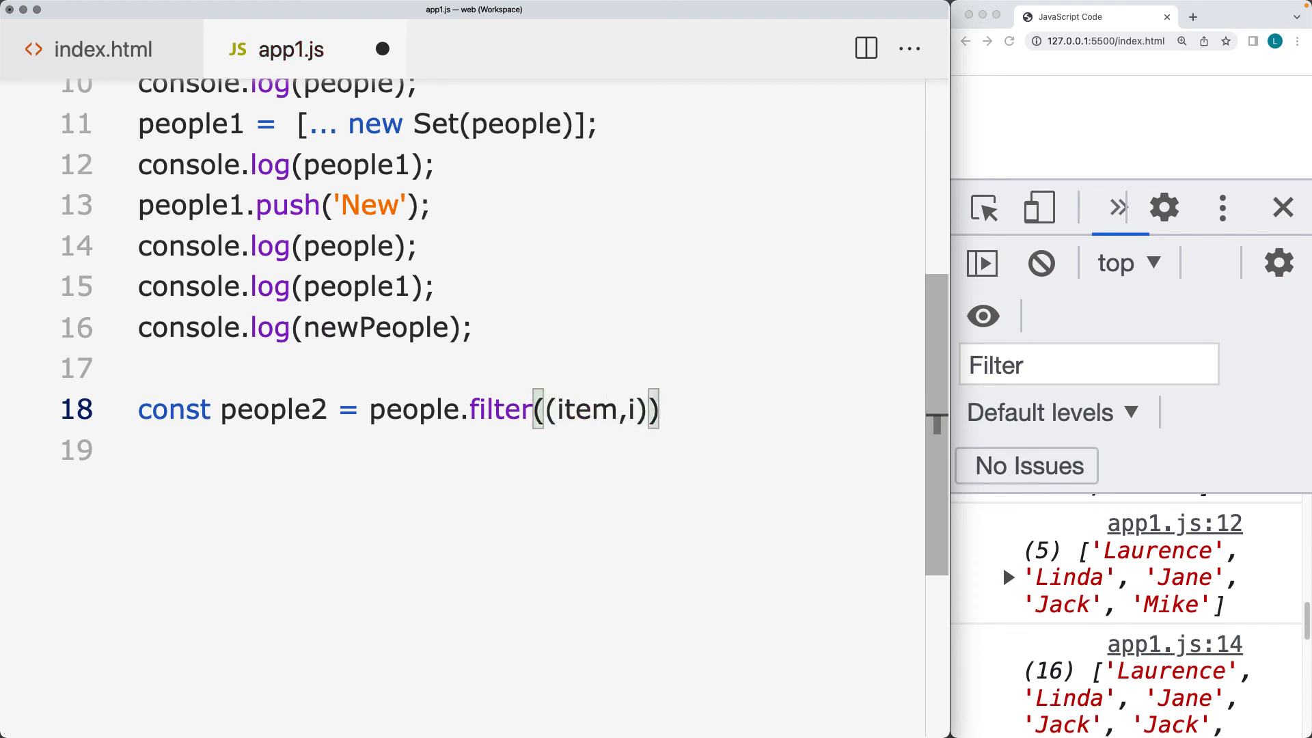
{"action": "type", "text": "=>{}"}
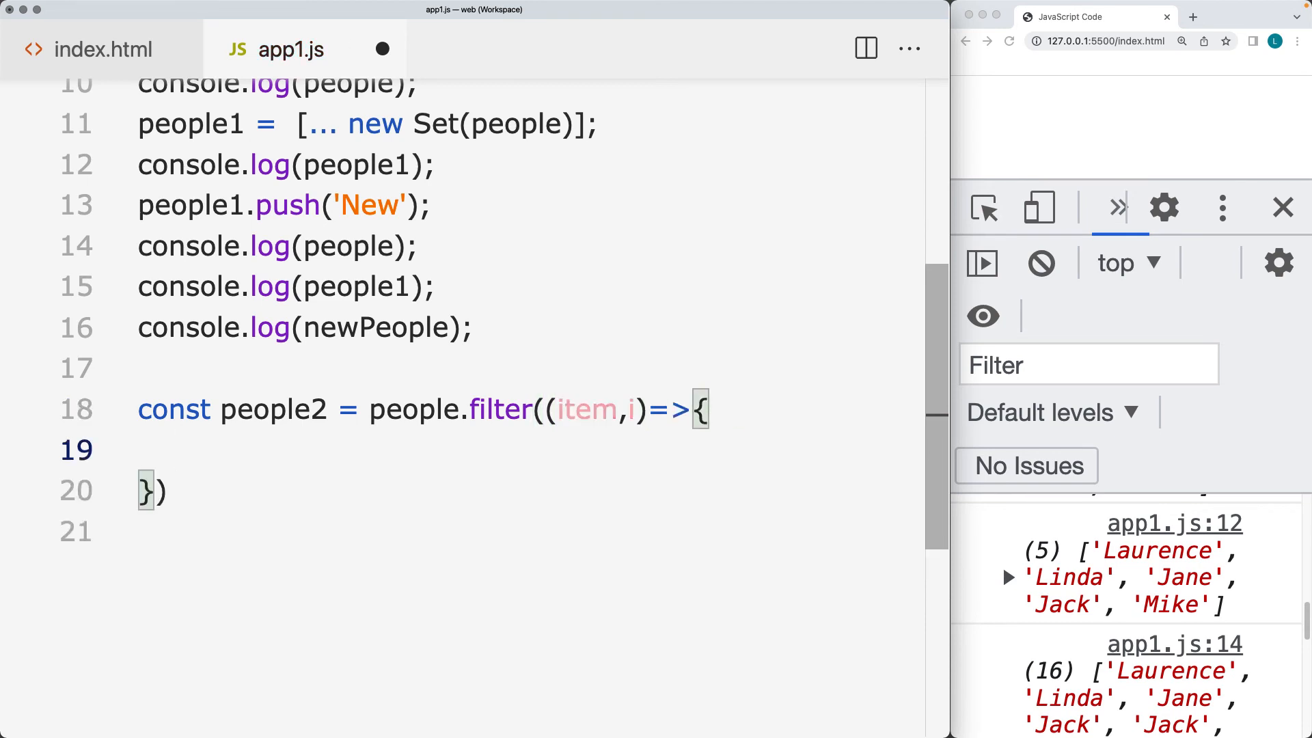
- Fill the callback with return people.indexOf(item) === i
{"action": "type", "text": "people"}
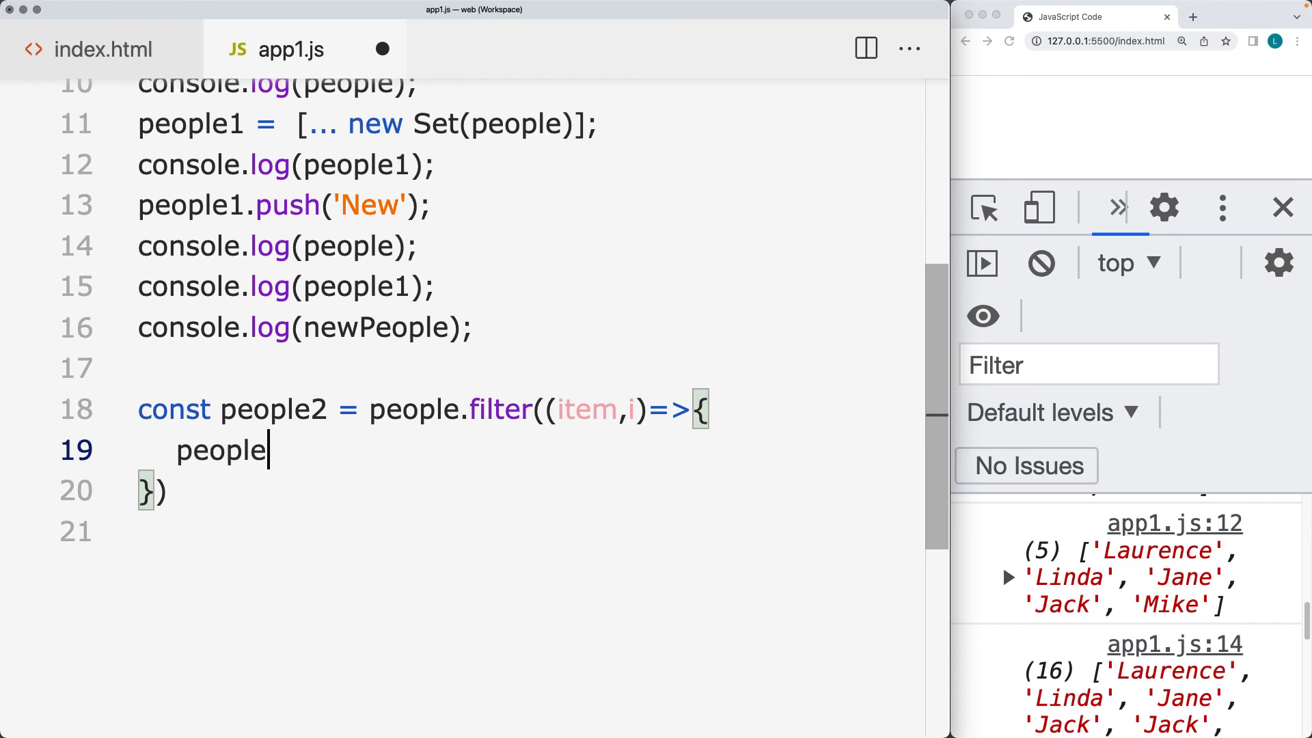
{"action": "type", "text": ".indexOf(item"}
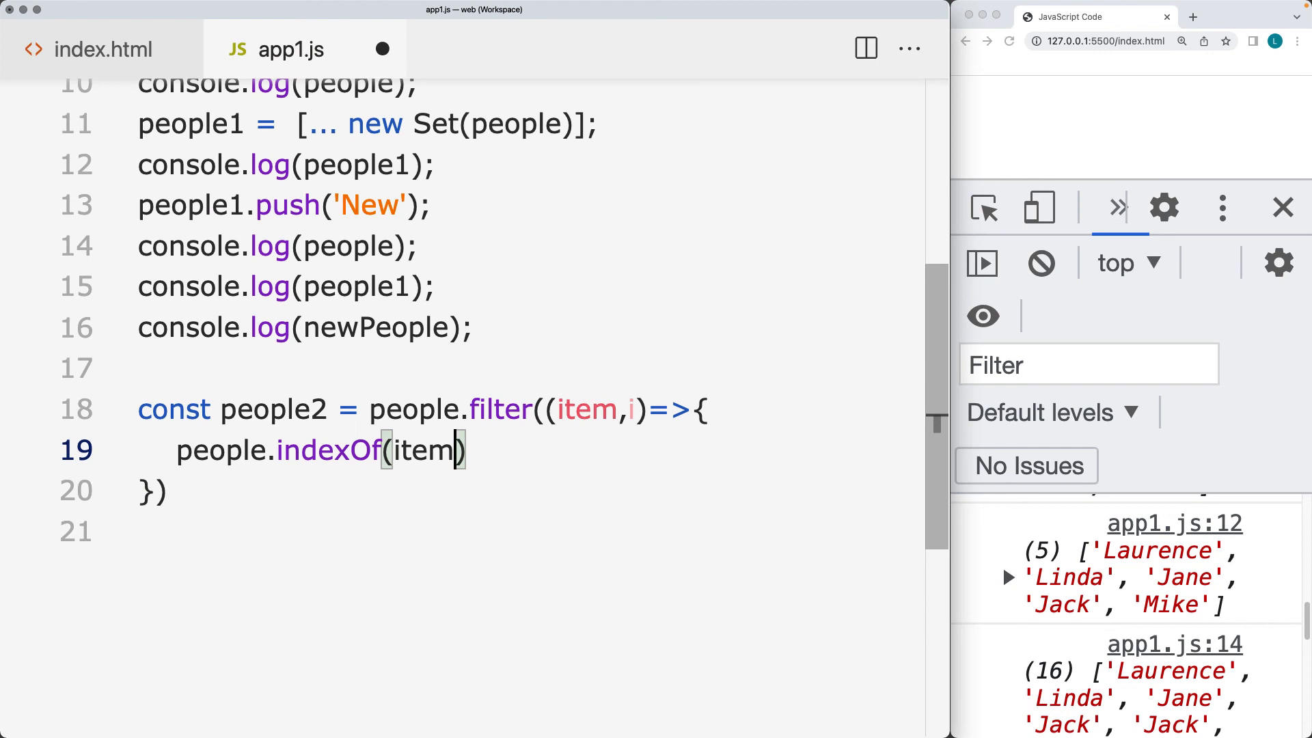
{"action": "type", "text": "==="}
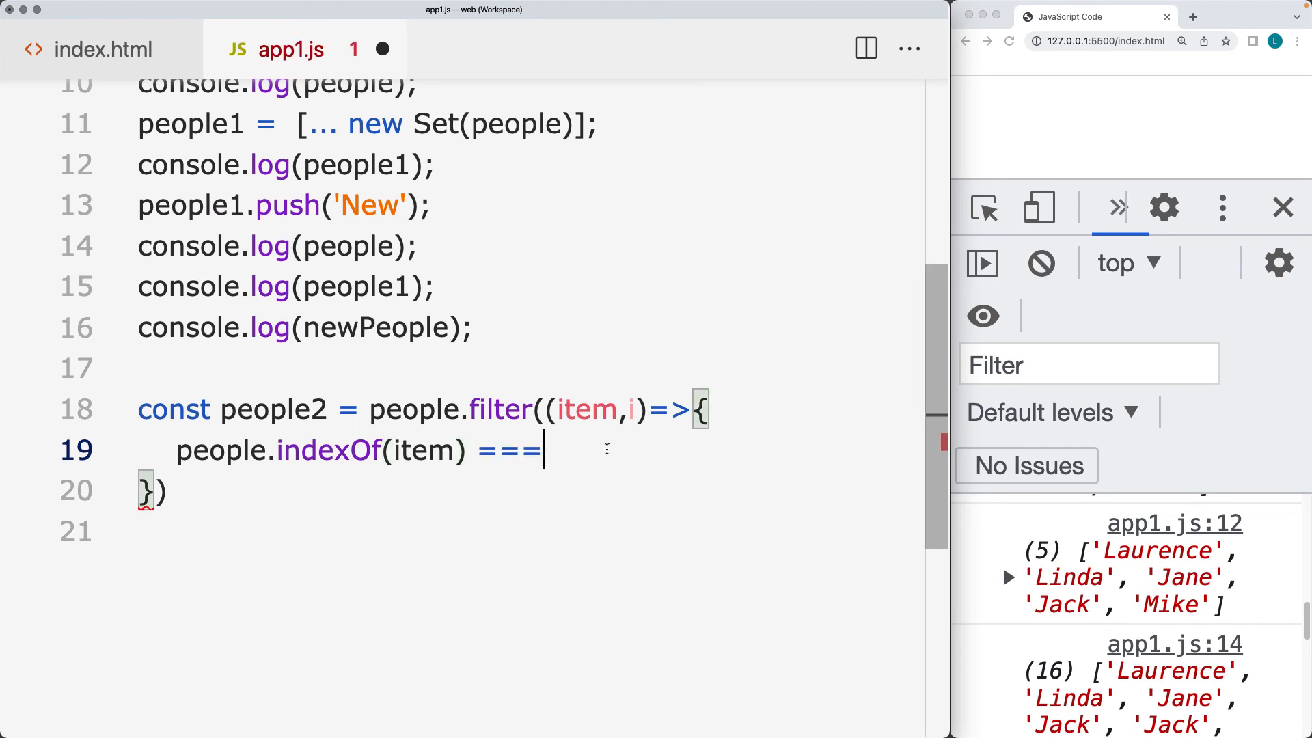
{"action": "type", "text": "i;"}
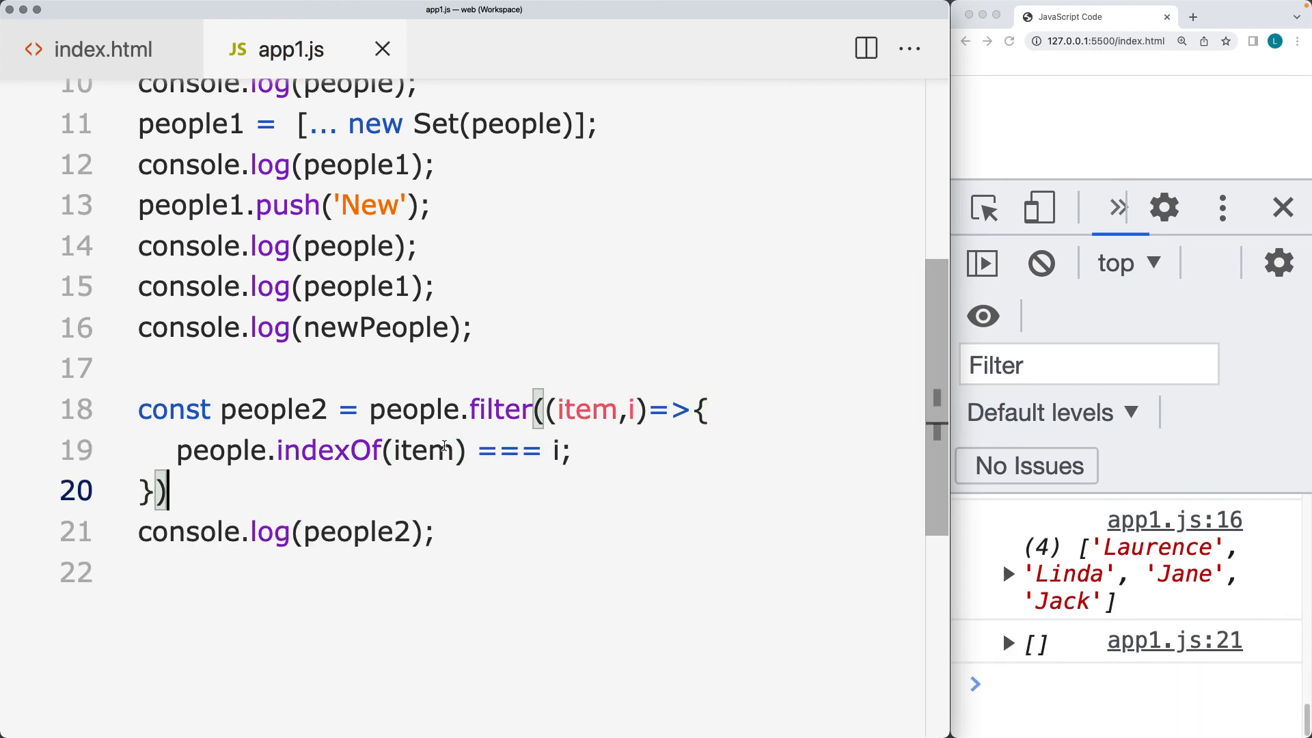
{"action": "type", "text": "return"}
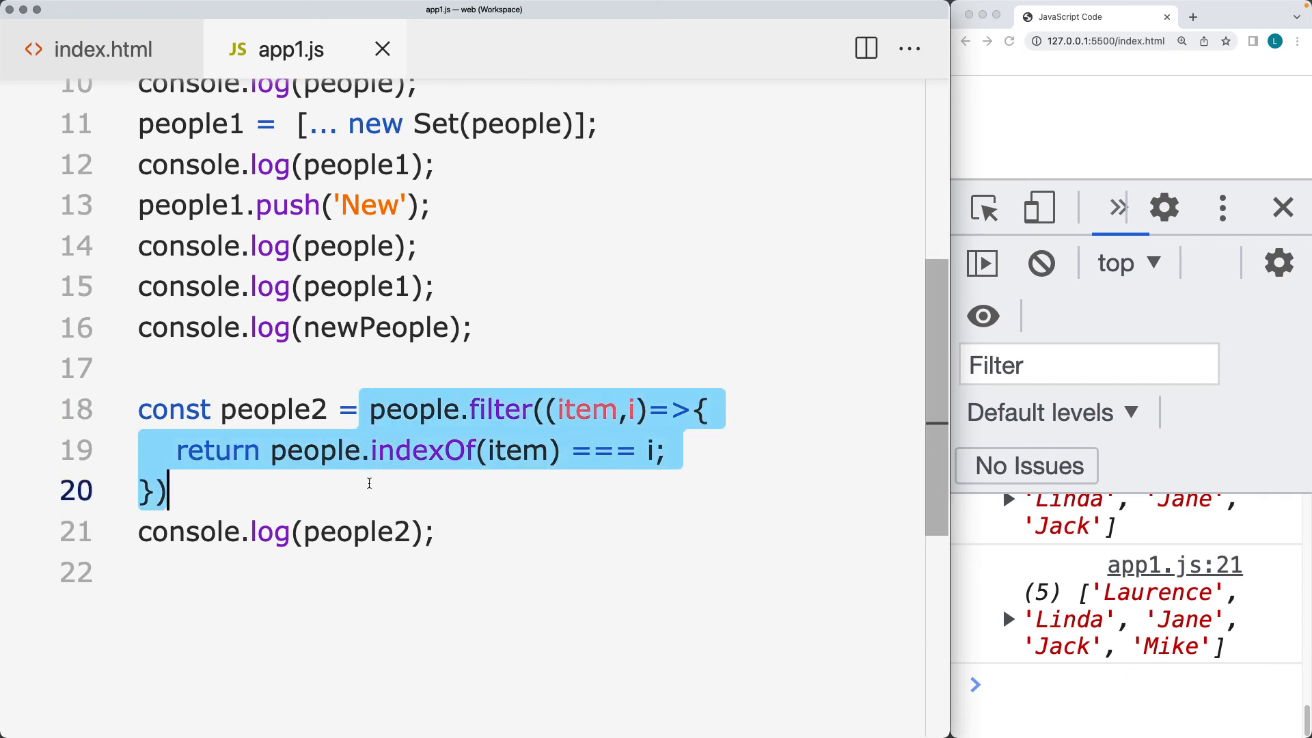
- Reduce the callback to (item,i)=> people.indexOf(item) === i, dropping braces and return
{"action": "left_click", "coordinate": [682, 409]}
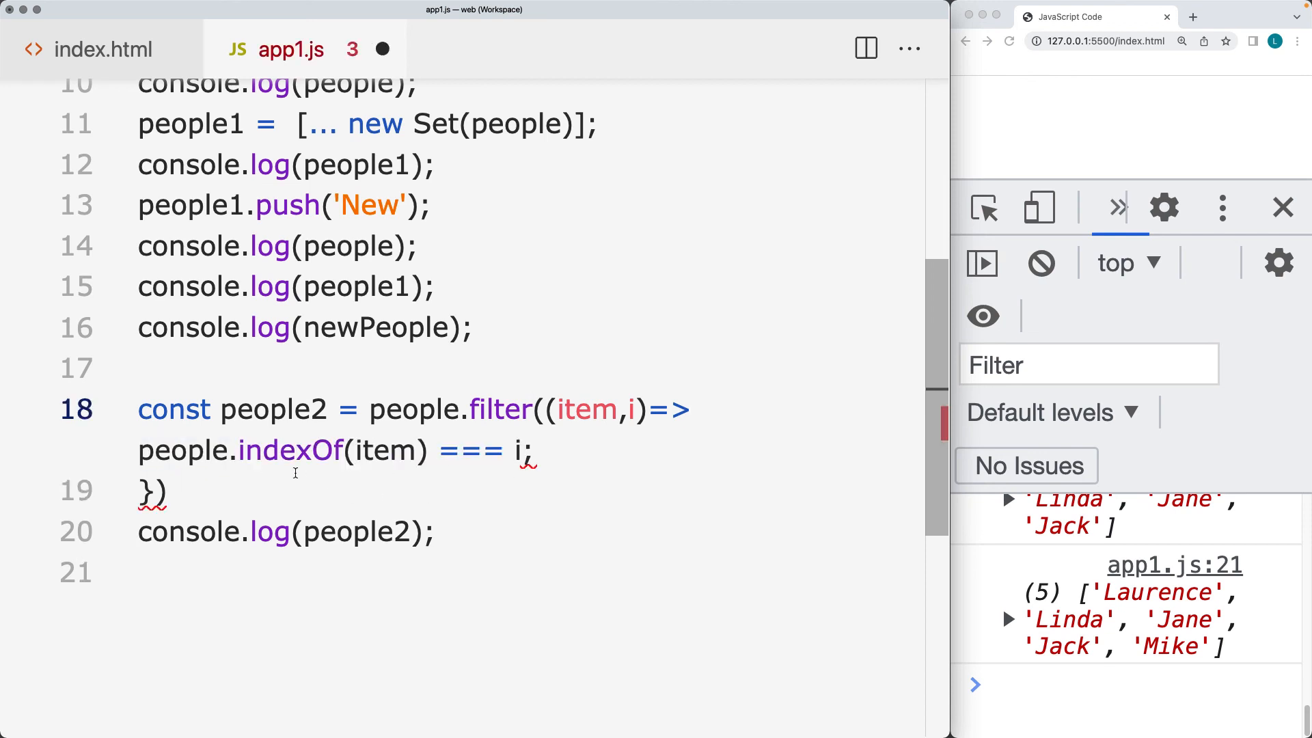
{"action": "key", "text": "Backspace"}
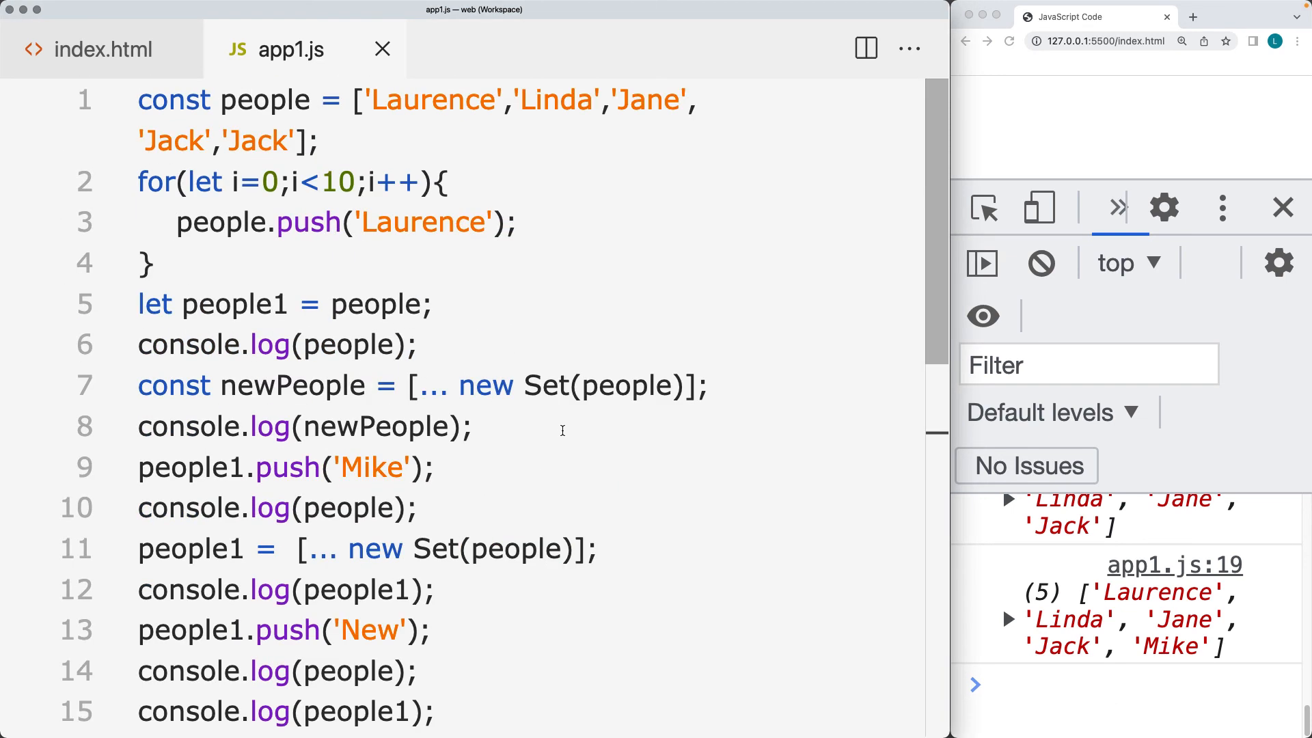
{"action": "double_click", "coordinate": [623, 385]}
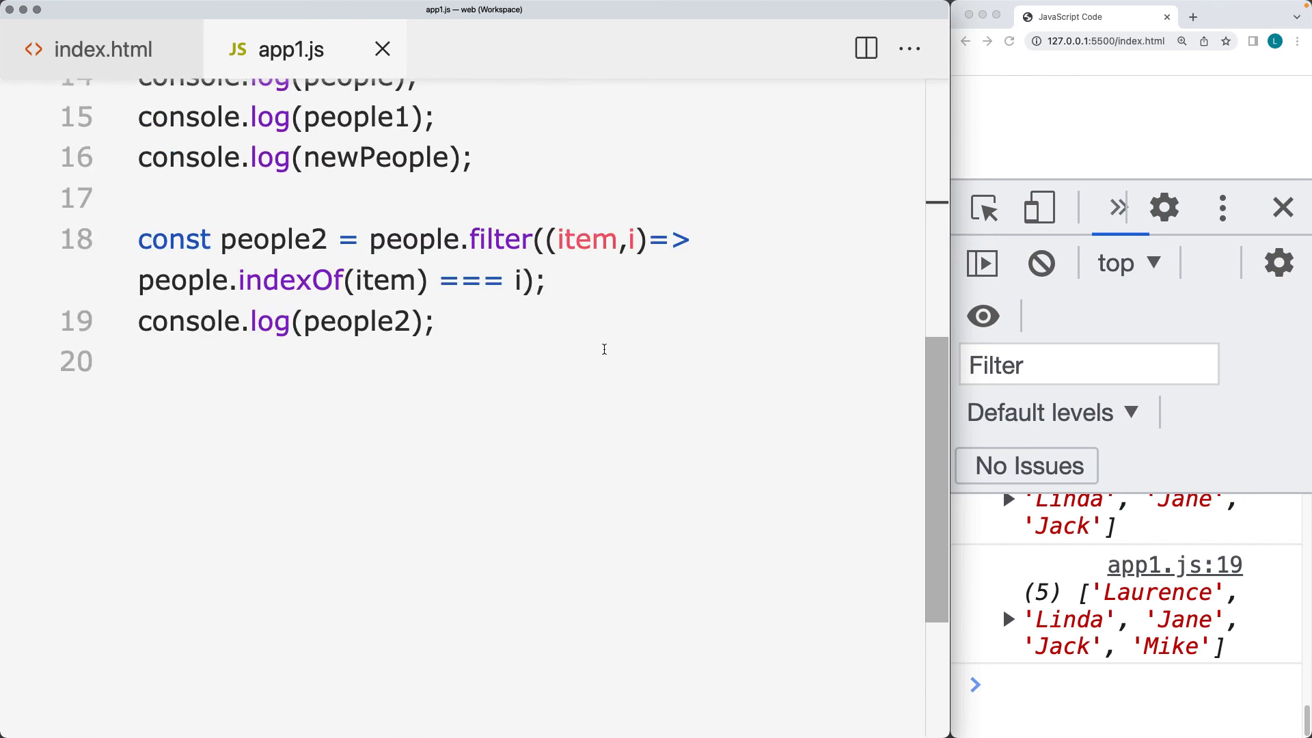
{"action": "triple_click", "coordinate": [334, 240]}
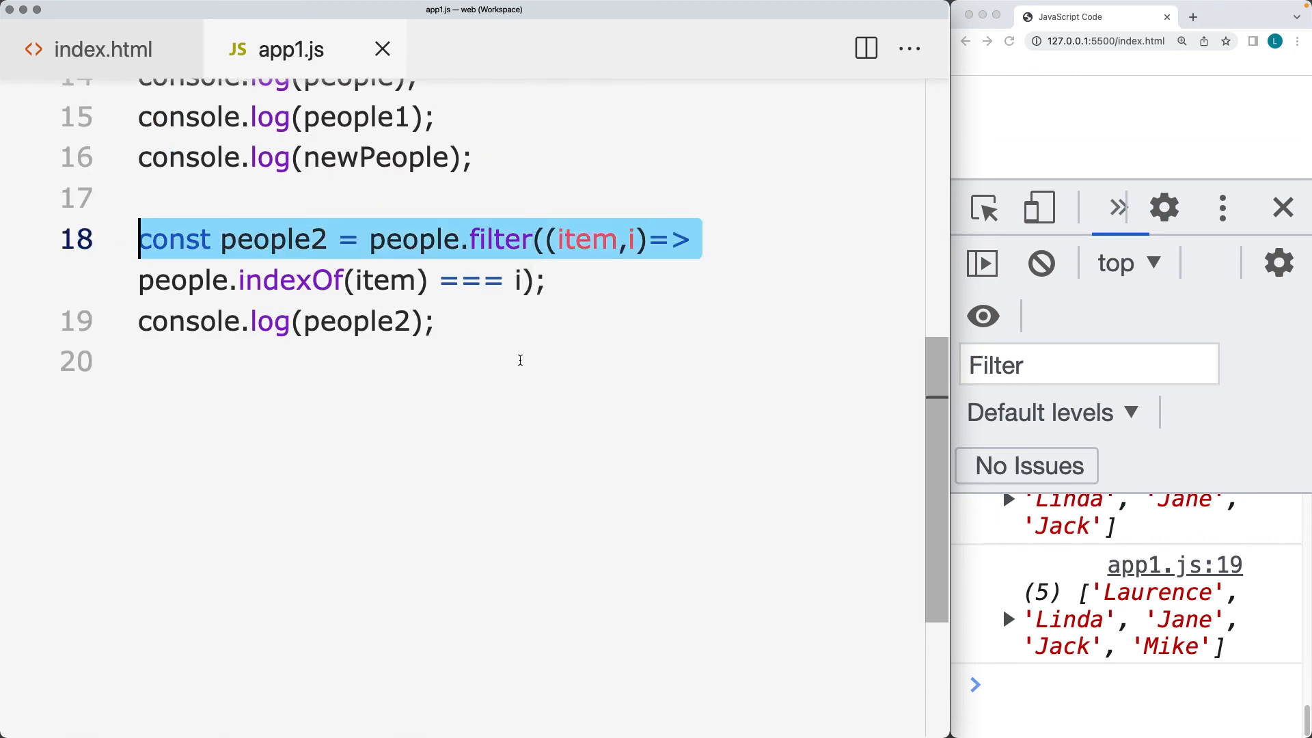